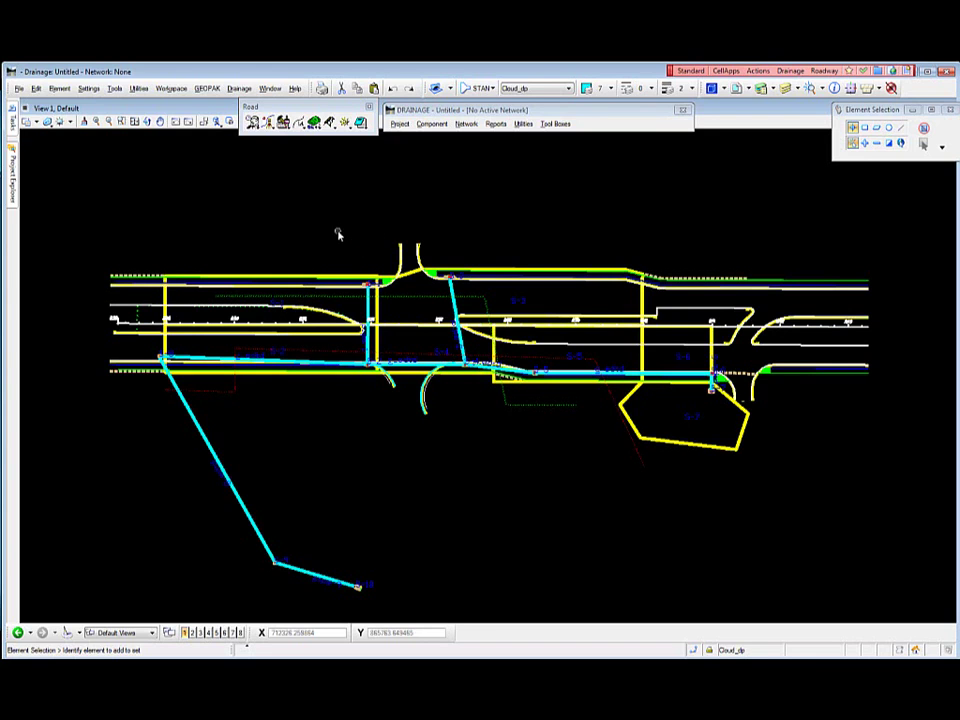
{"action": "mouse_move", "coordinate": [332, 230]}
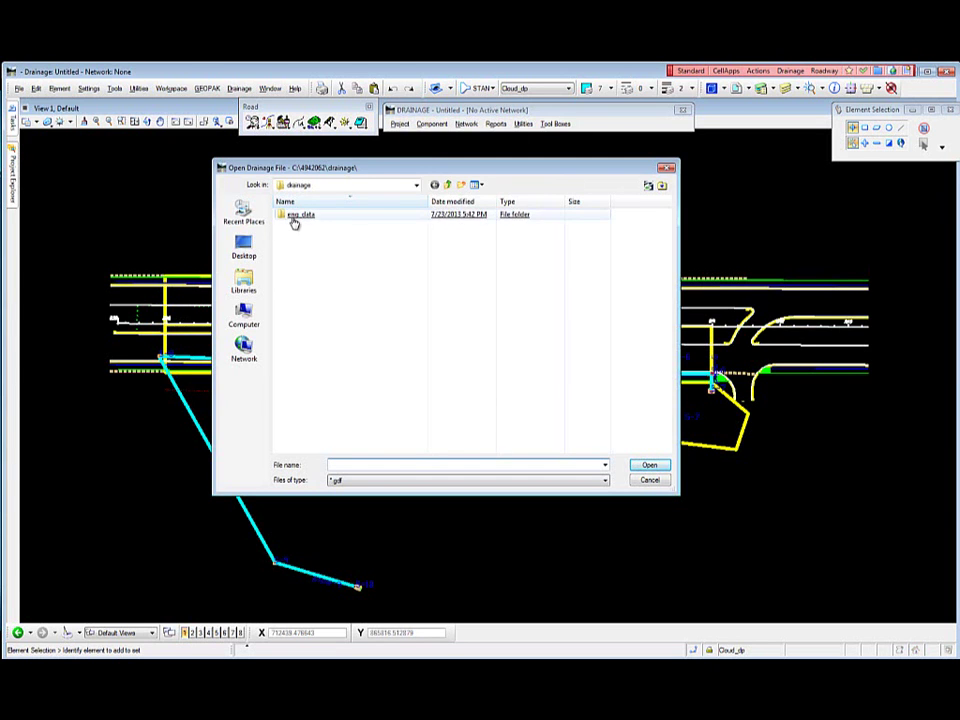
Step: Open drainagev8.gdf from the eng_data folder to start loading the drainage project
{"action": "left_click", "coordinate": [649, 464]}
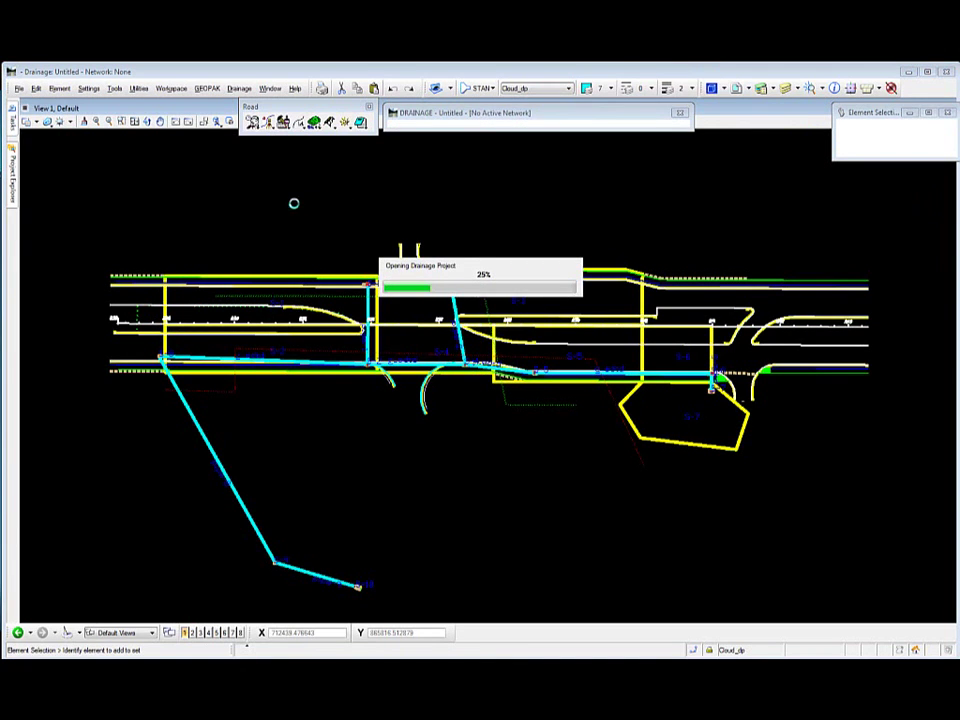
{"action": "mouse_move", "coordinate": [285, 208]}
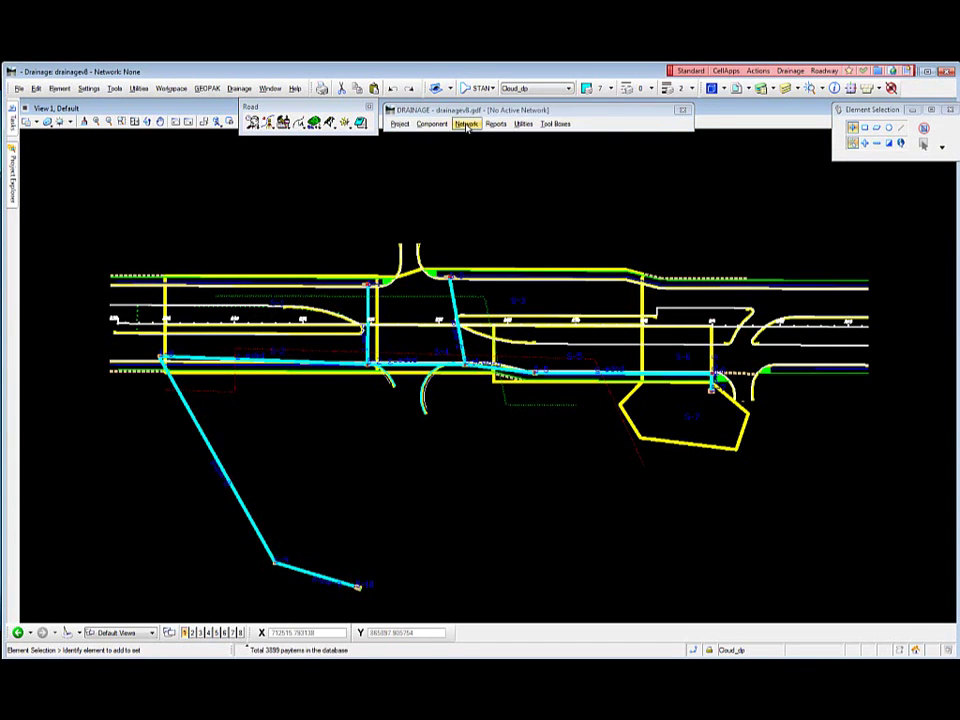
Step: Set POND1 as the active network and bring up the Drainage VBA tools
{"action": "left_click", "coordinate": [465, 124]}
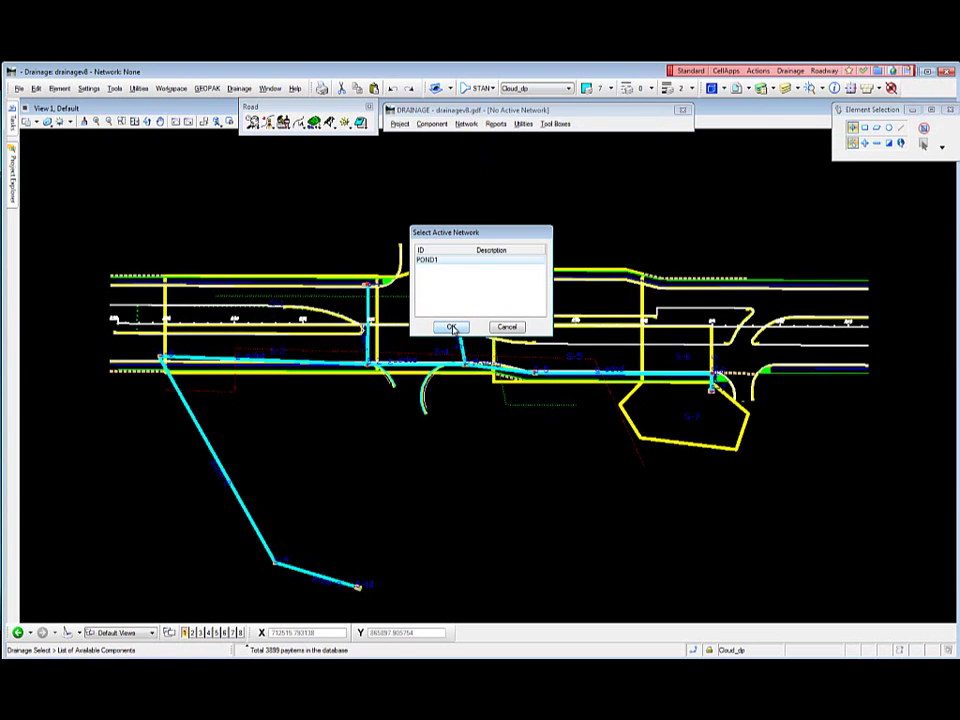
{"action": "left_click", "coordinate": [452, 327]}
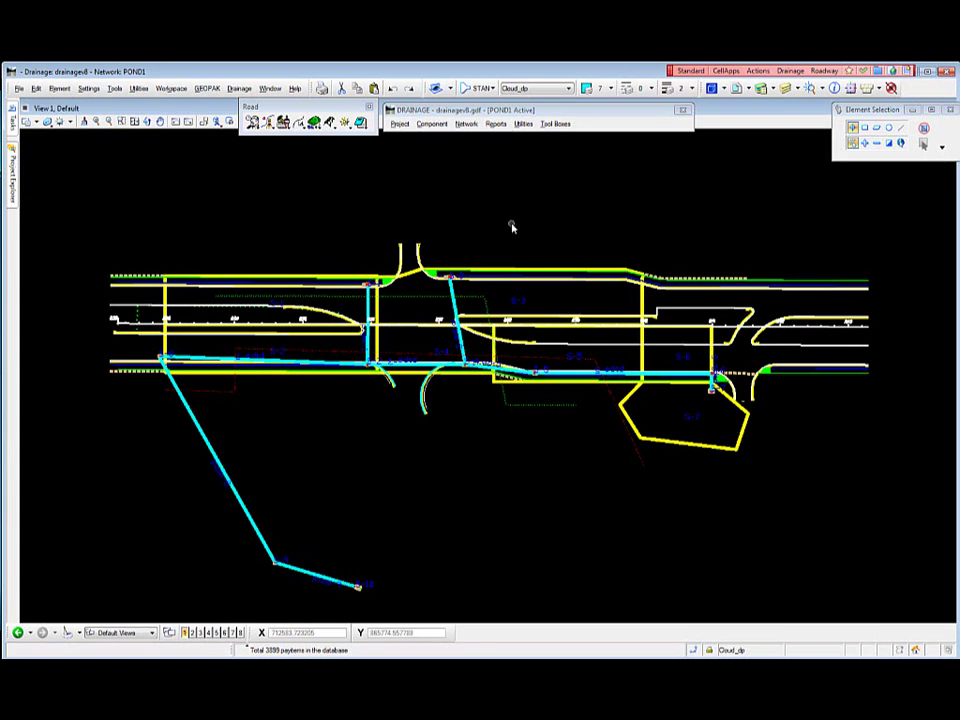
{"action": "mouse_move", "coordinate": [688, 246]}
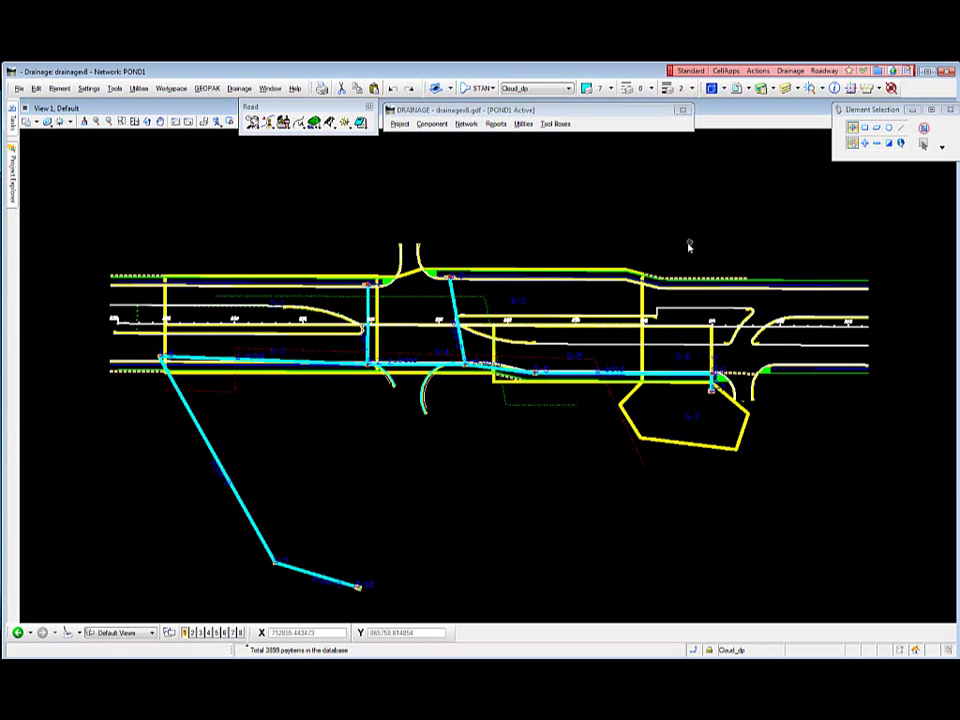
{"action": "left_click", "coordinate": [790, 70]}
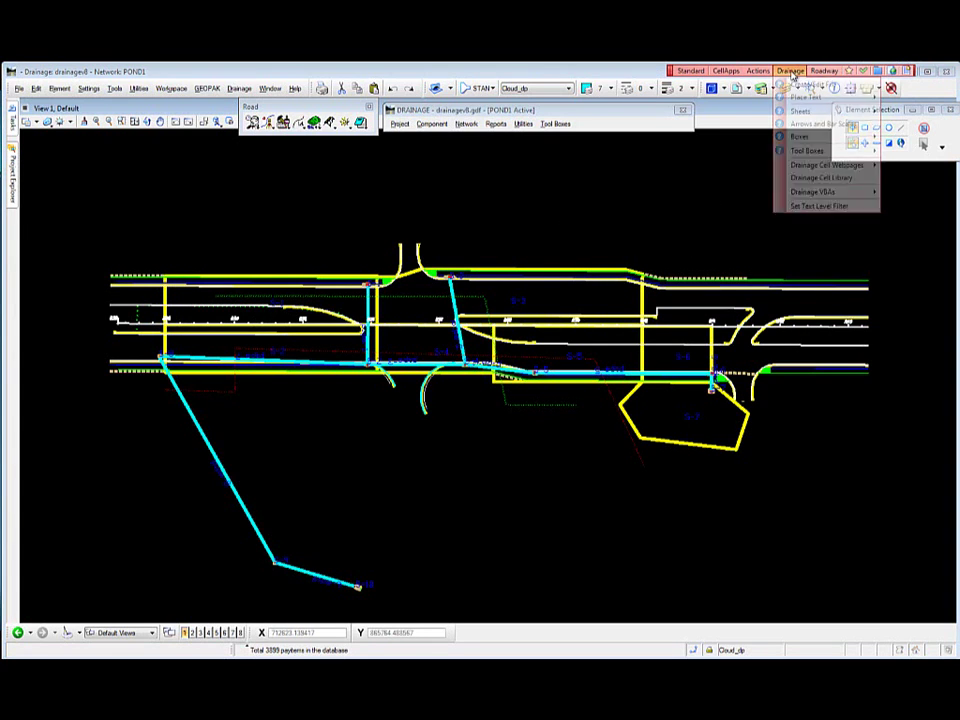
{"action": "left_click", "coordinate": [815, 191]}
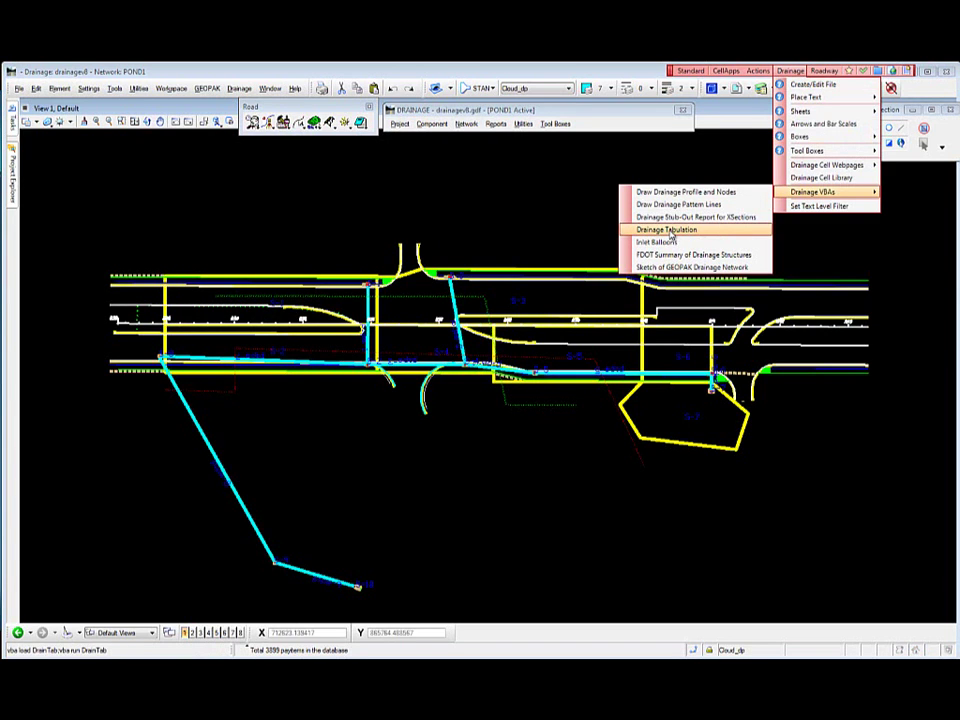
Step: Launch Drainage Tabulation using eng_data\drainagev8.gdf with POND1 as the report network
{"action": "left_click", "coordinate": [665, 229]}
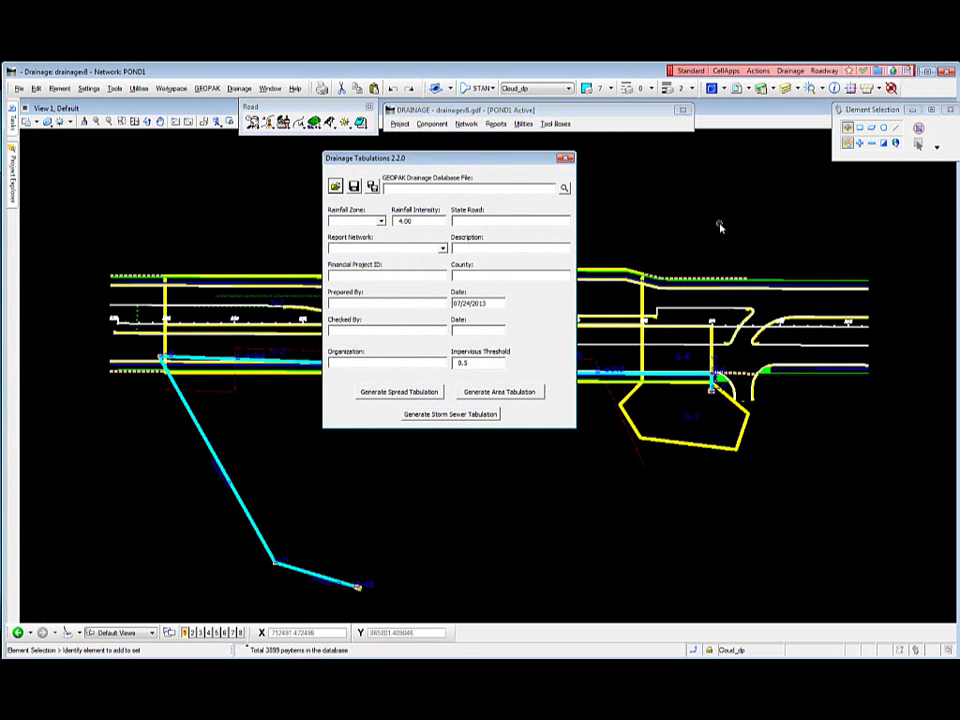
{"action": "mouse_move", "coordinate": [656, 193]}
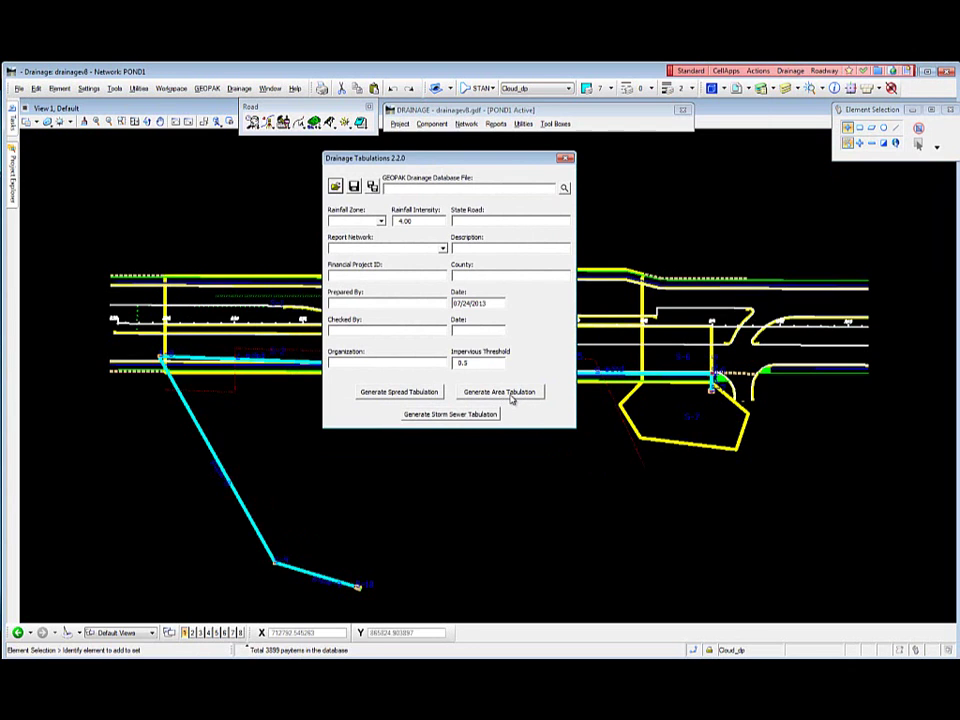
{"action": "mouse_move", "coordinate": [428, 423]}
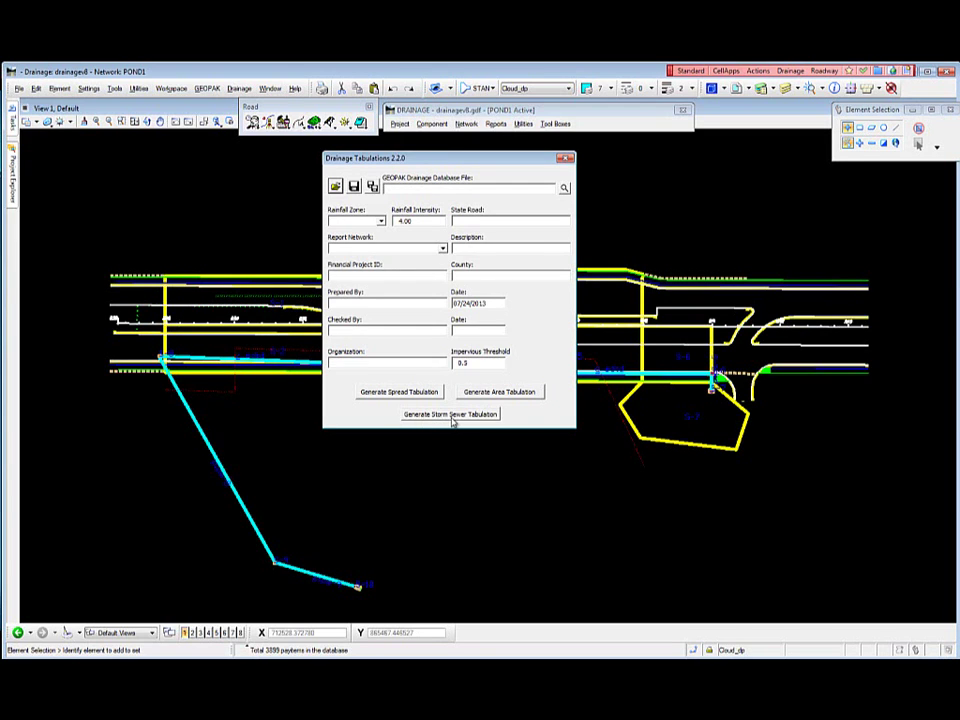
{"action": "mouse_move", "coordinate": [449, 452]}
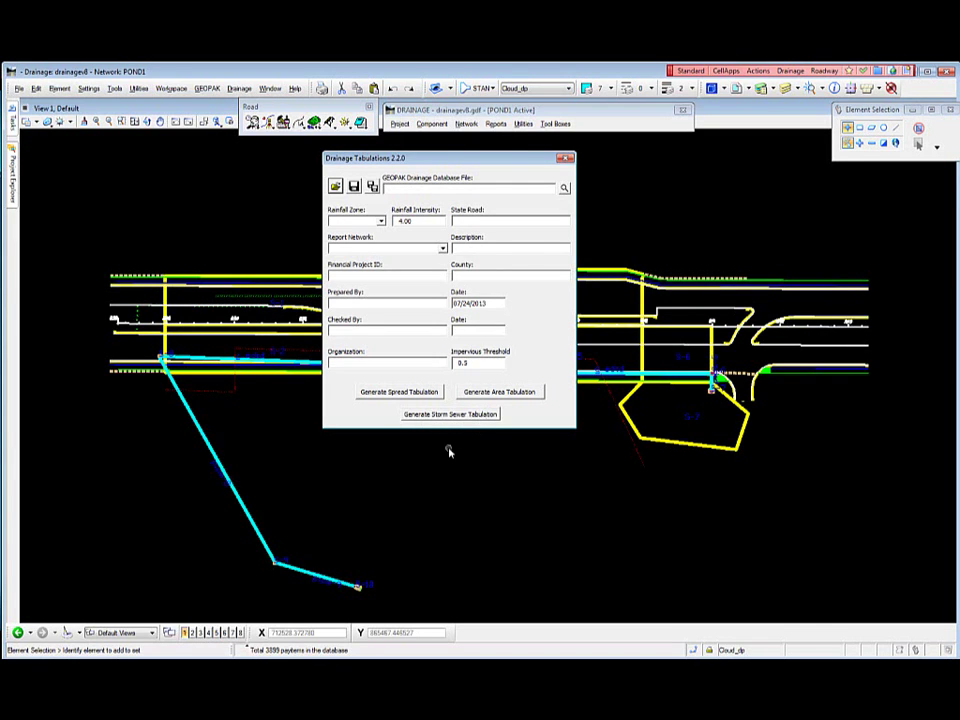
{"action": "mouse_move", "coordinate": [560, 191]}
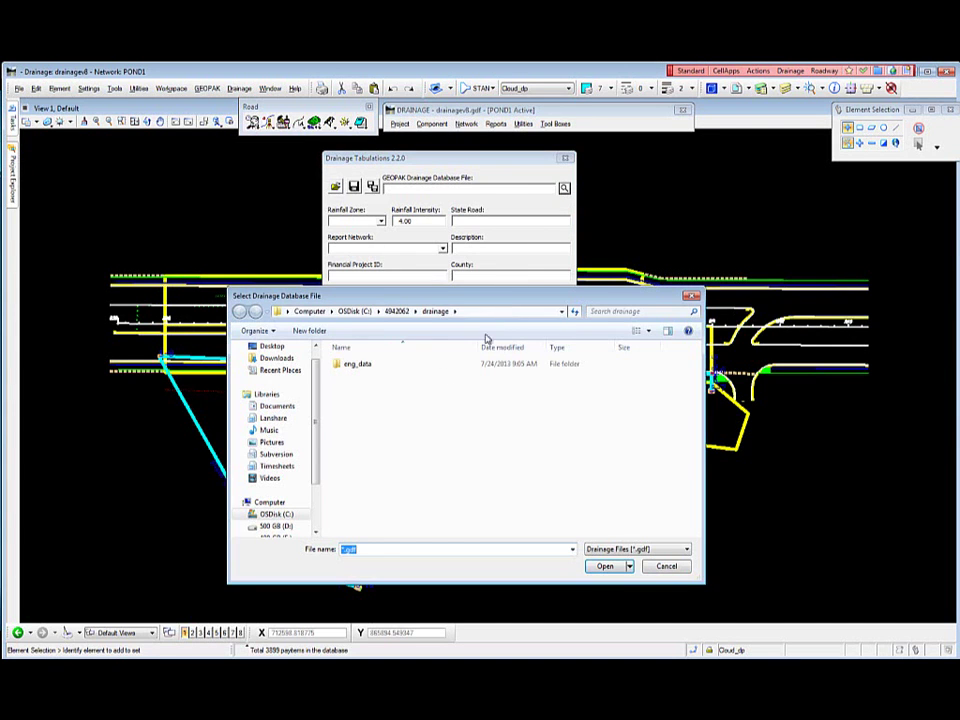
{"action": "left_click", "coordinate": [357, 363]}
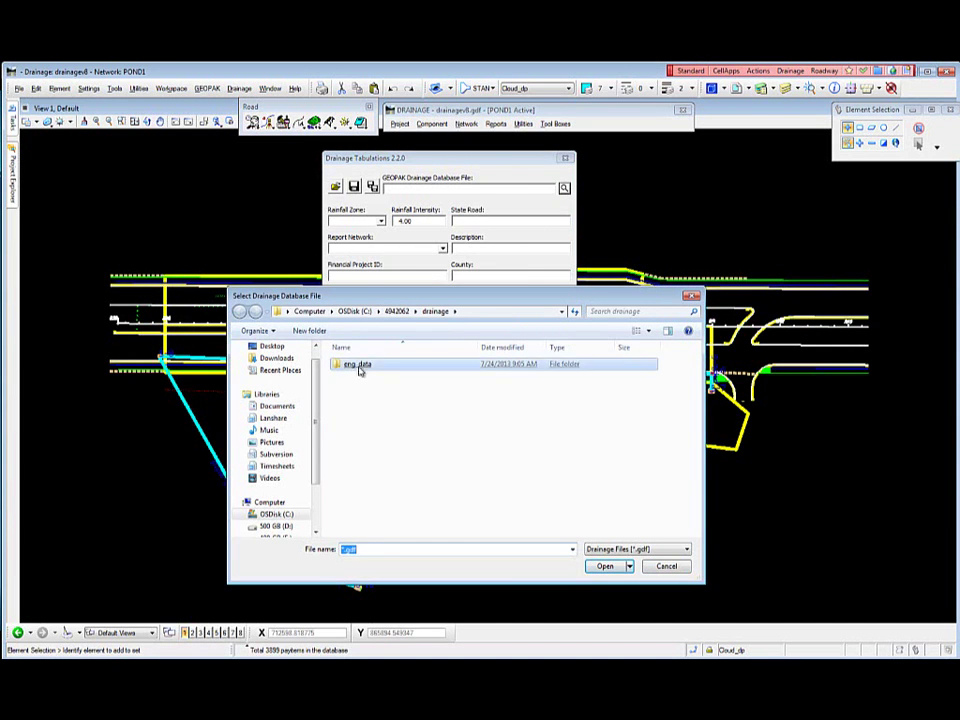
{"action": "left_click", "coordinate": [604, 566]}
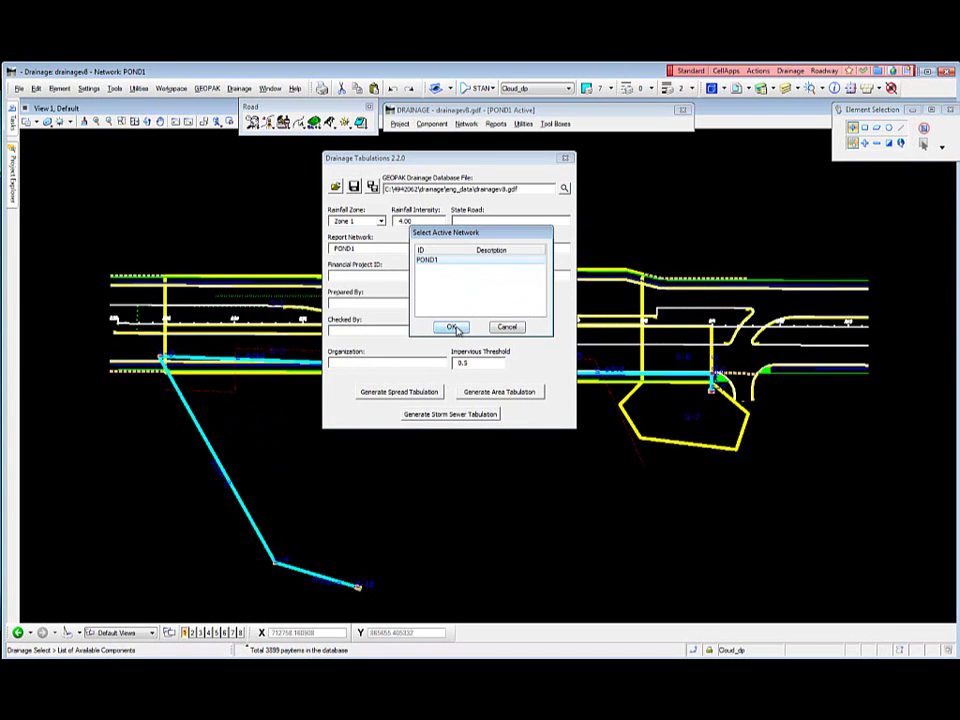
{"action": "left_click", "coordinate": [452, 327]}
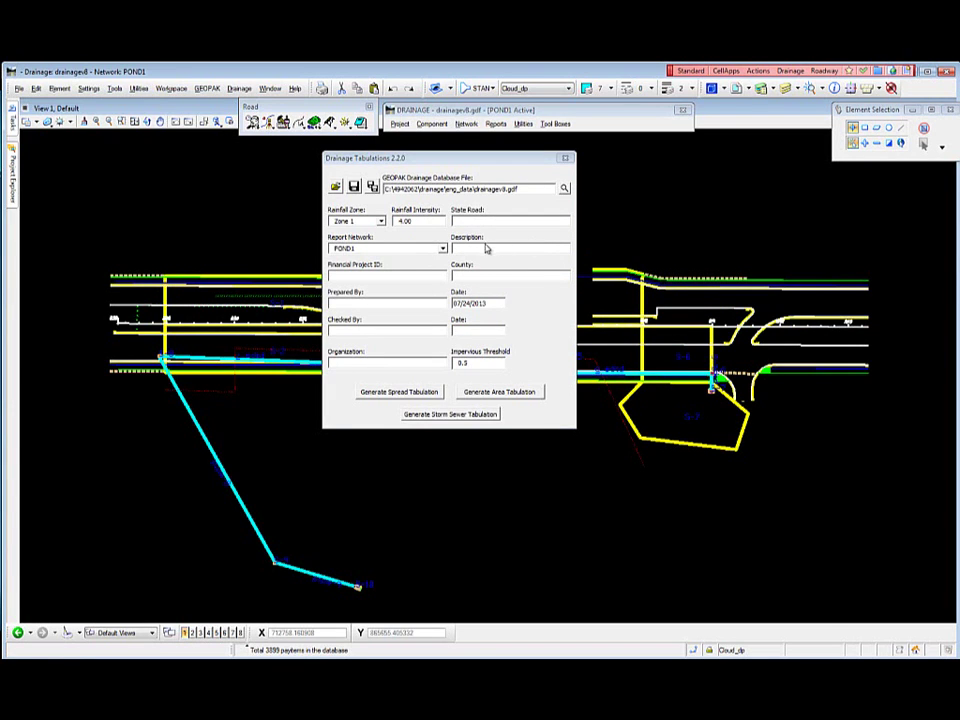
{"action": "mouse_move", "coordinate": [408, 295]}
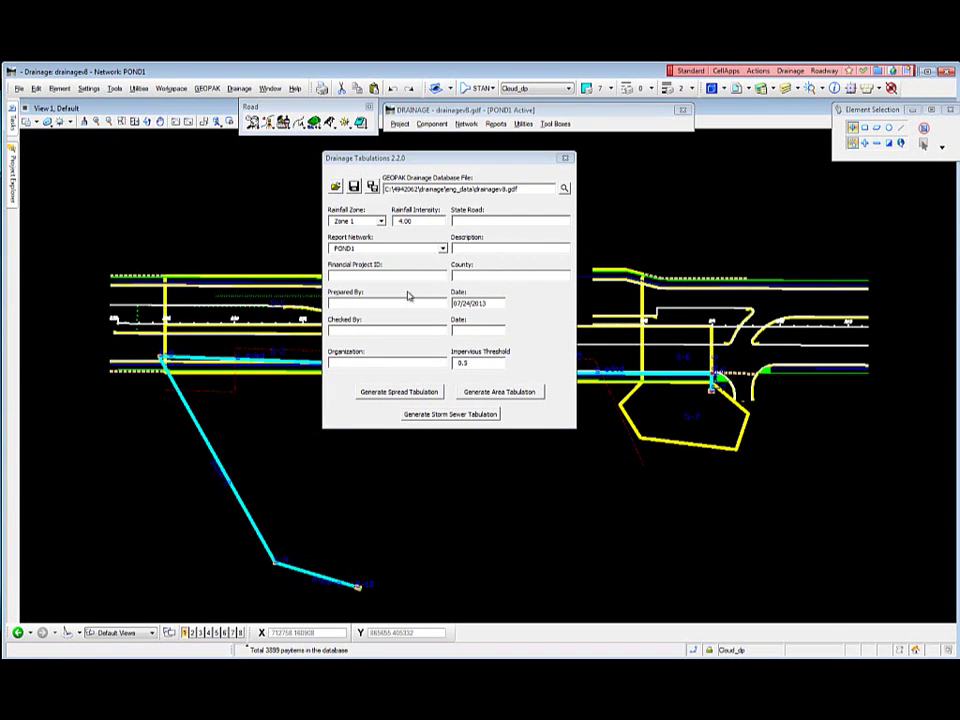
{"action": "mouse_move", "coordinate": [387, 349]}
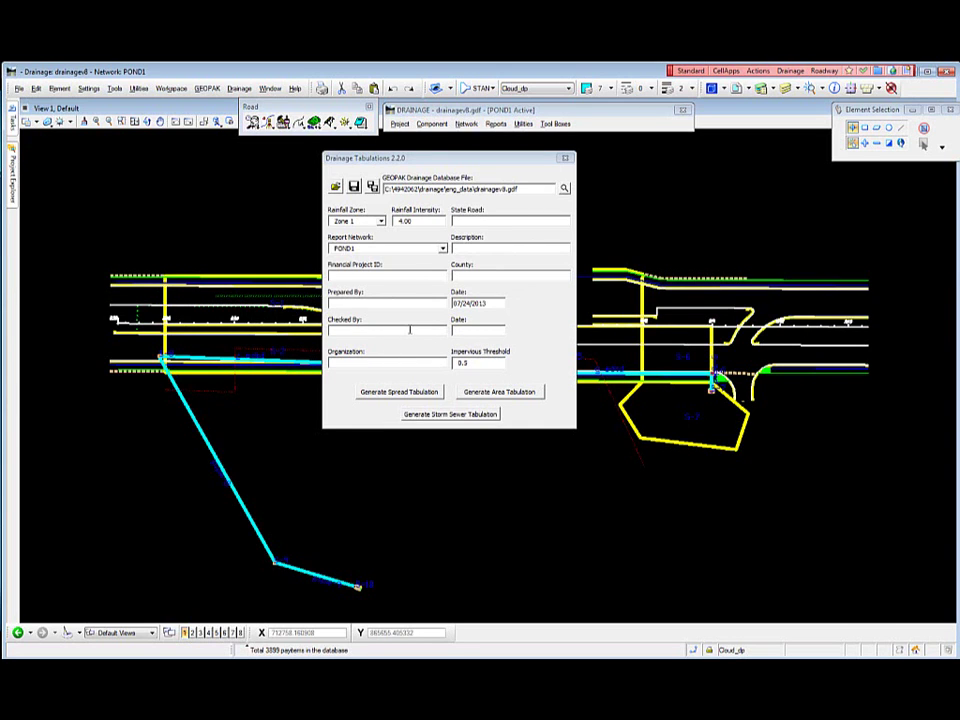
{"action": "mouse_move", "coordinate": [392, 304]}
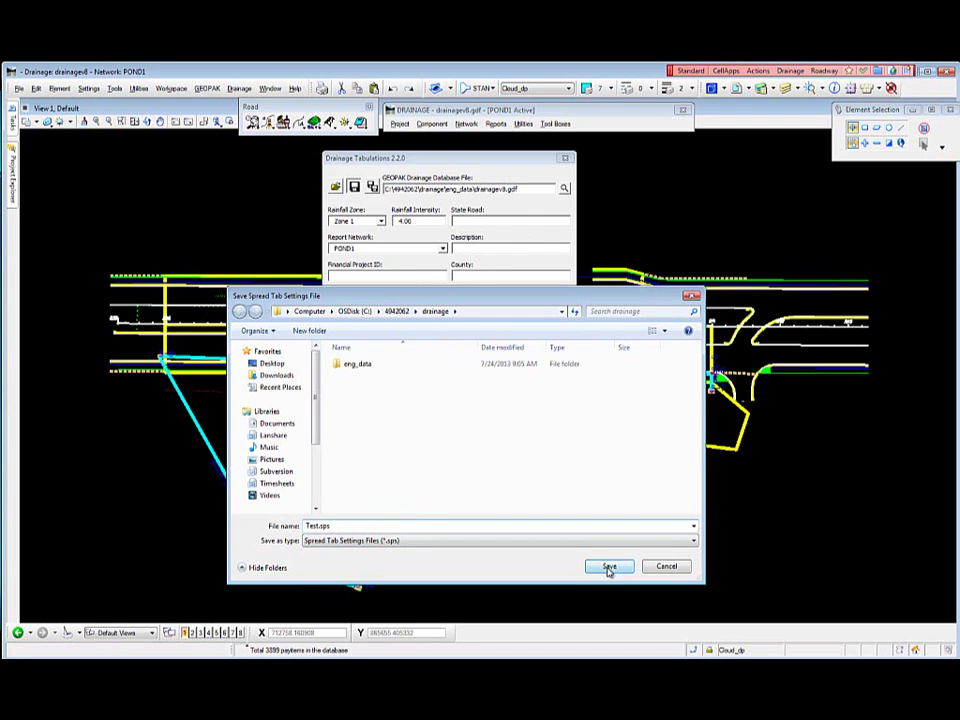
Step: Save the tabulation settings file Test.sps, then run Generate Storm Sewer Tabulation
{"action": "left_click", "coordinate": [608, 566]}
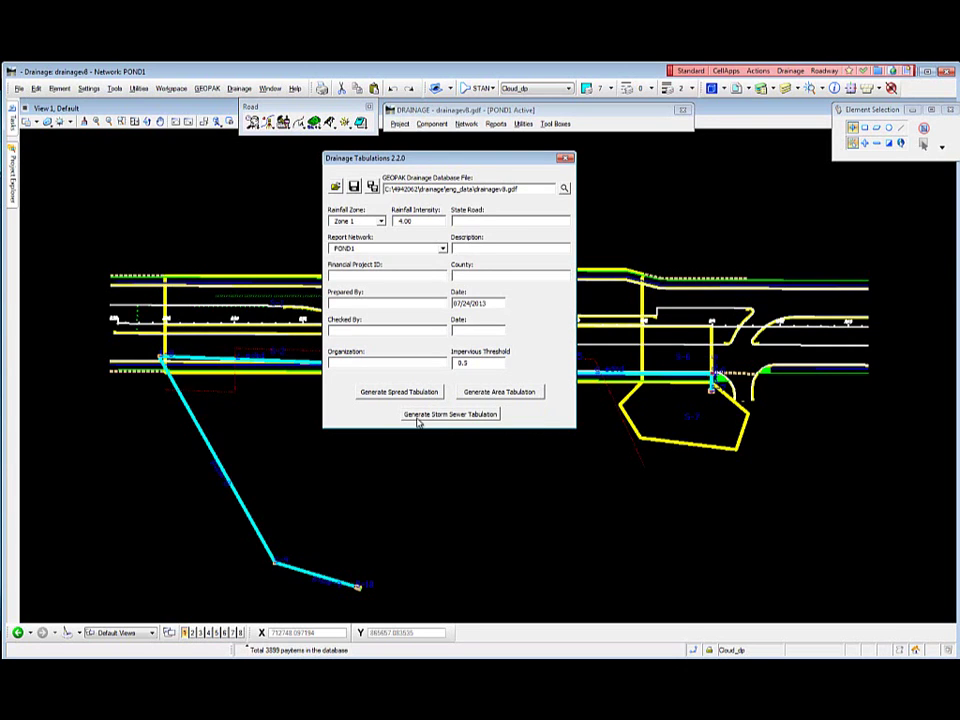
{"action": "mouse_move", "coordinate": [442, 422]}
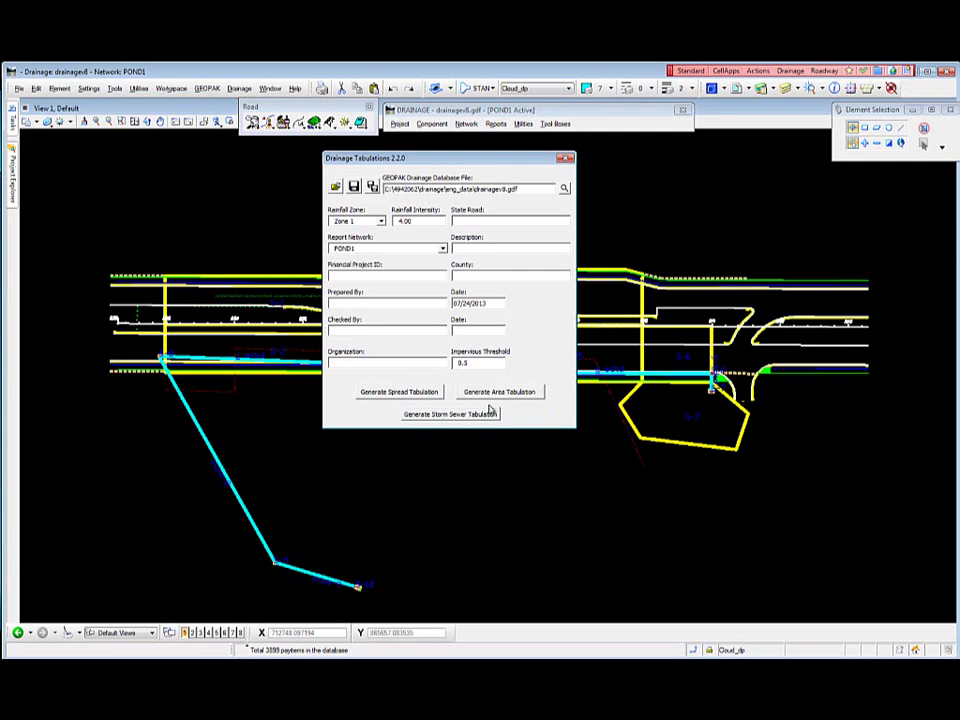
{"action": "left_click", "coordinate": [451, 413]}
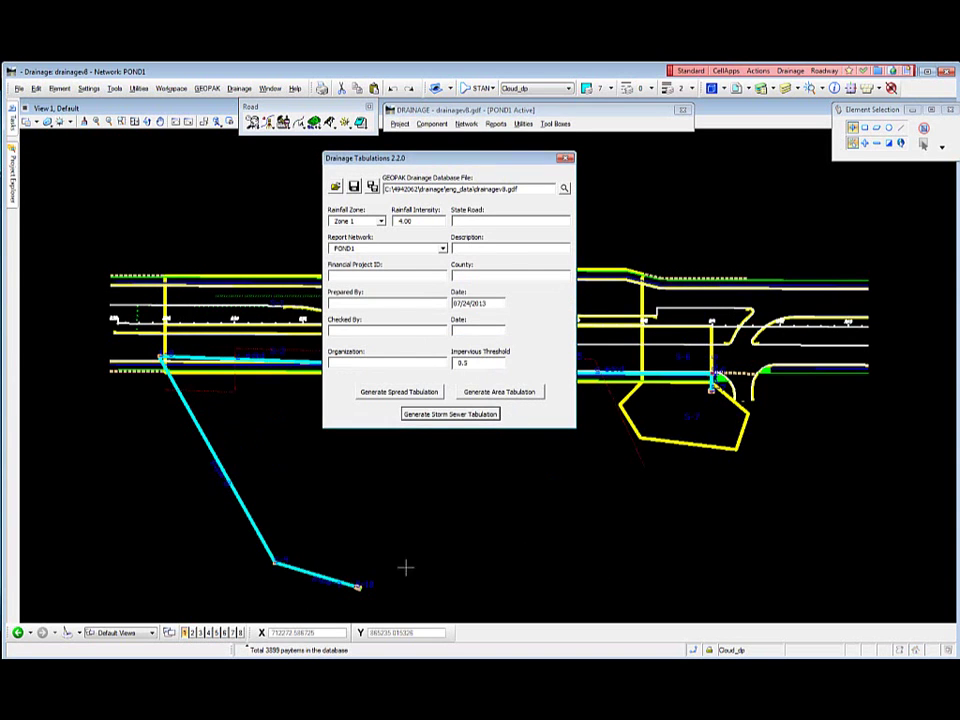
Step: Open Storm.xls from Excel's recent documents and scroll through structures S-1 to S-10
{"action": "left_click", "coordinate": [47, 131]}
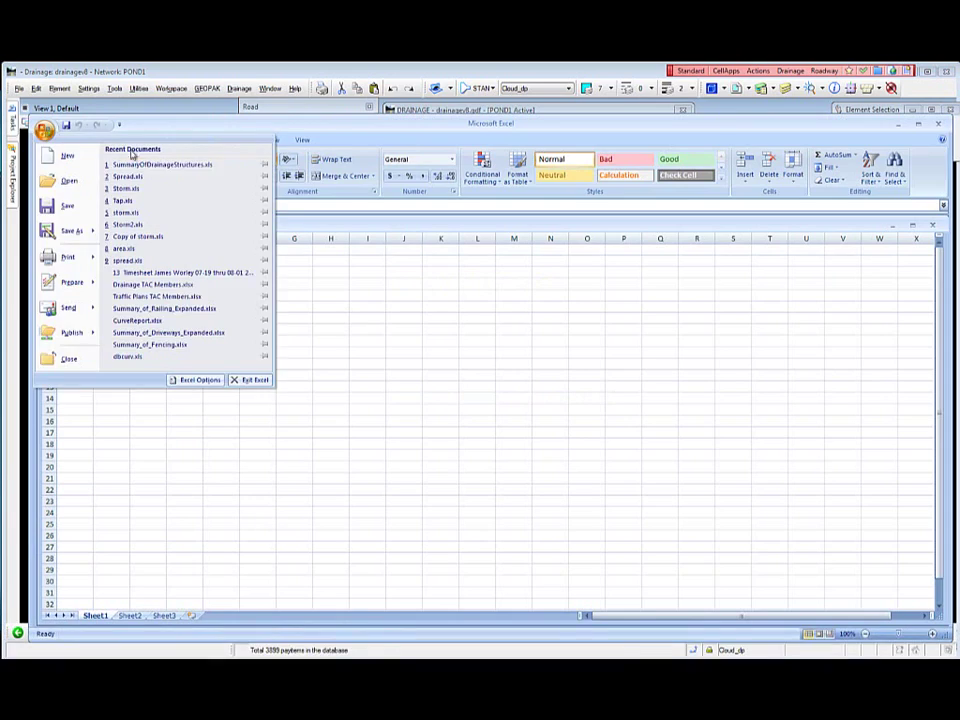
{"action": "left_click", "coordinate": [125, 188]}
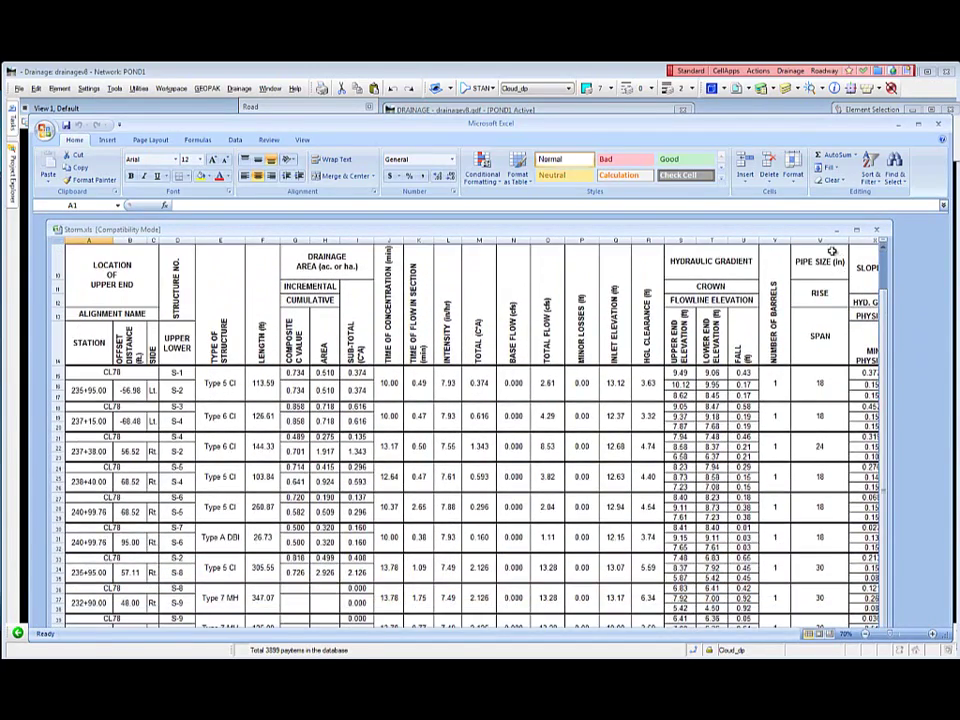
{"action": "scroll", "scroll_direction": "down", "scroll_amount": 3}
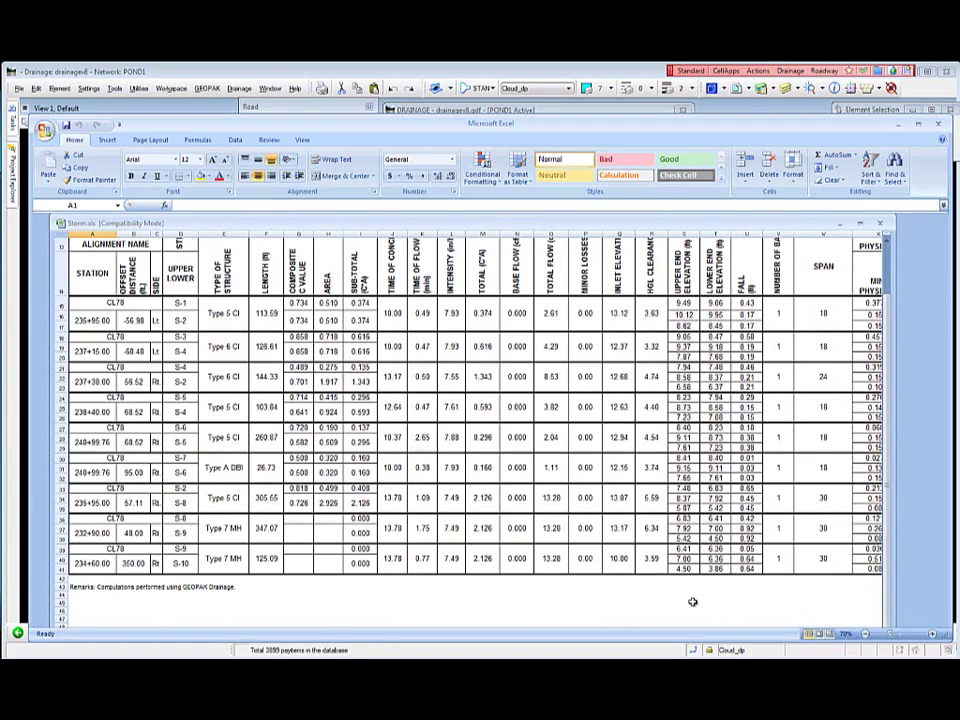
{"action": "mouse_move", "coordinate": [820, 218]}
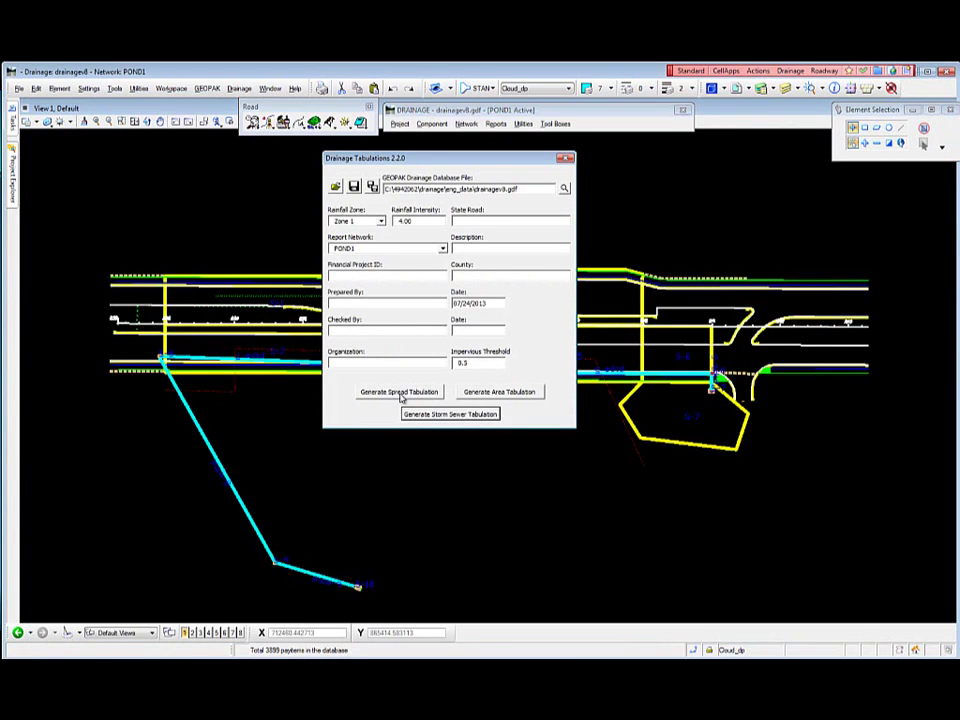
Step: Generate and save the spread tabulation .xls workbook, acknowledging the Done message
{"action": "left_click", "coordinate": [398, 391]}
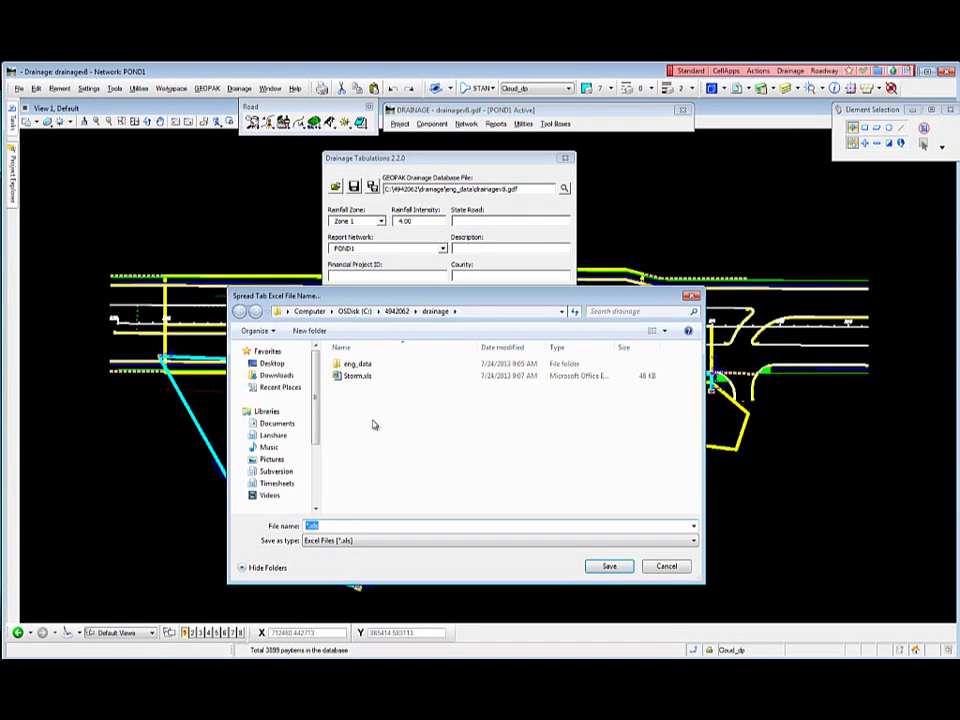
{"action": "left_click", "coordinate": [608, 566]}
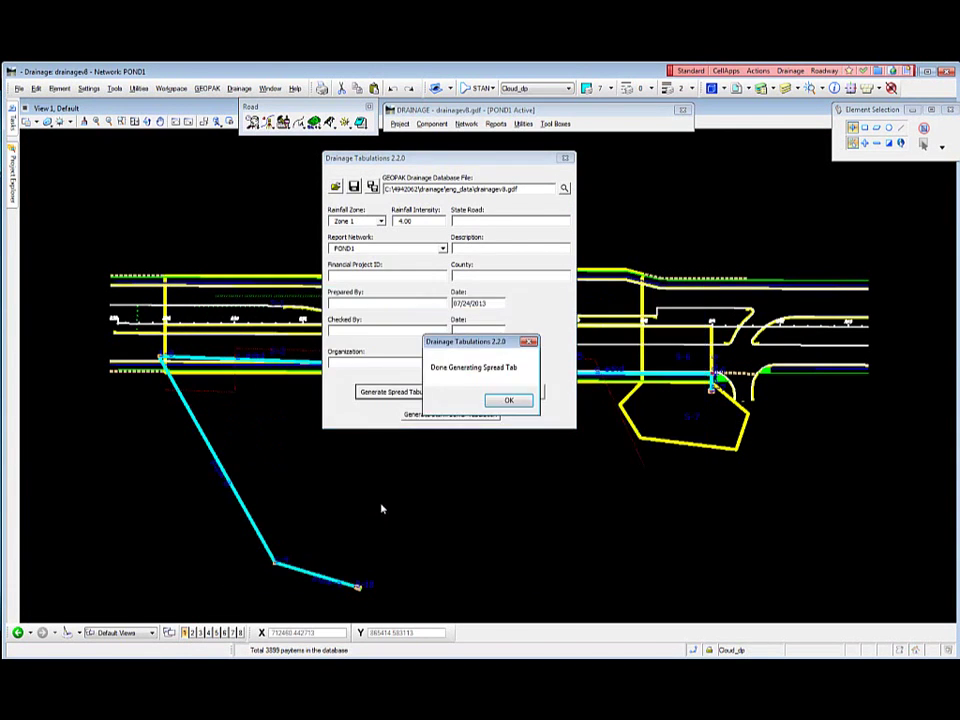
{"action": "left_click", "coordinate": [508, 400]}
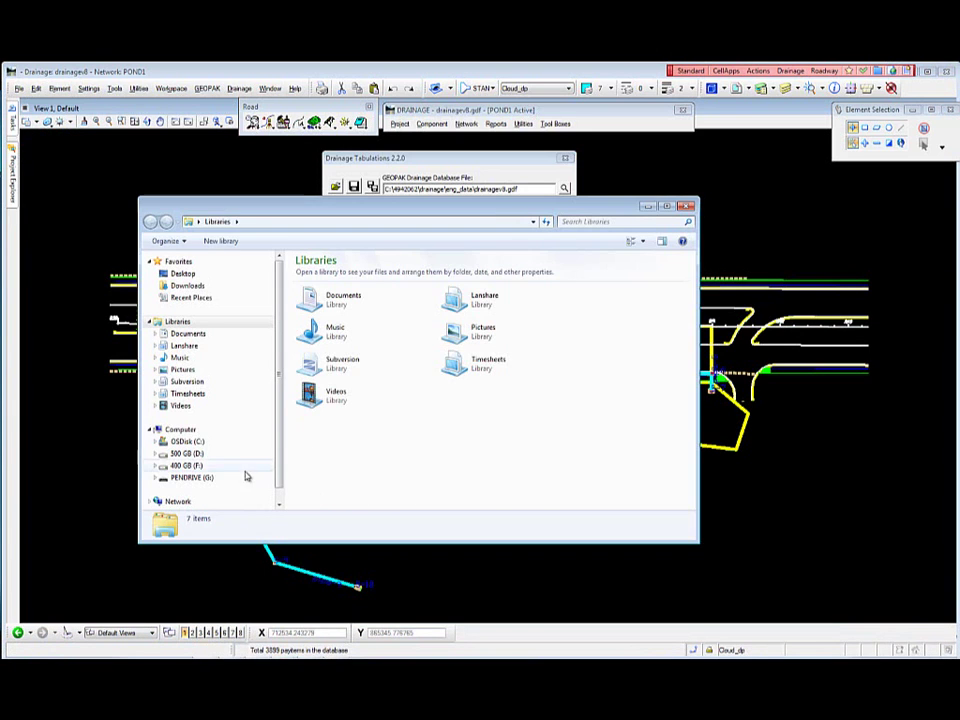
Step: Navigate from OSDisk (C:) into the 4942062 project's drainage folder
{"action": "left_click", "coordinate": [186, 441]}
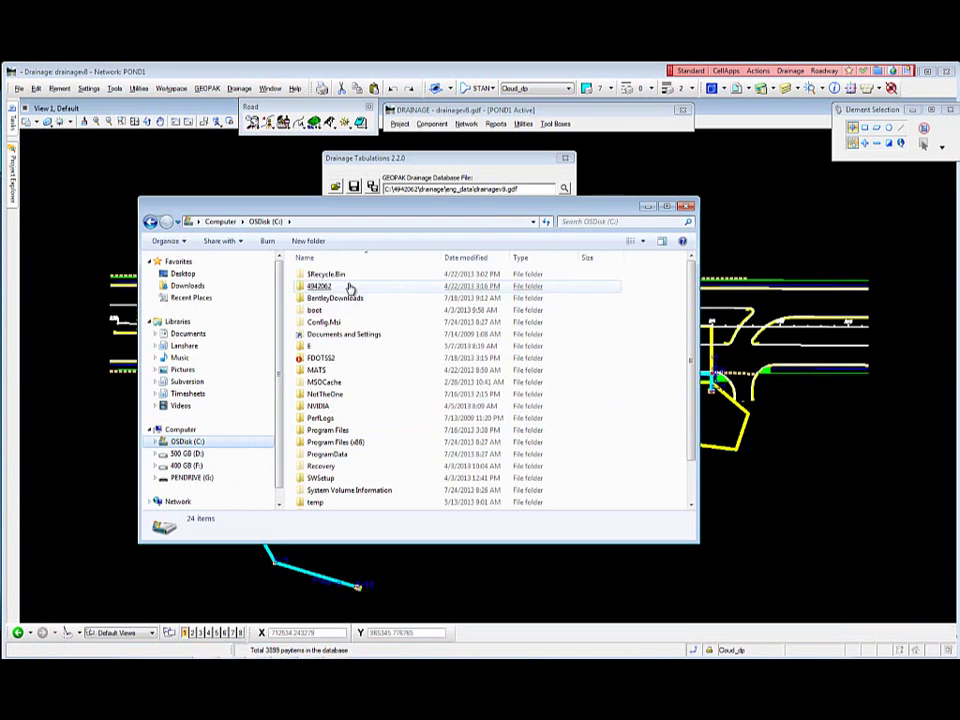
{"action": "double_click", "coordinate": [319, 286]}
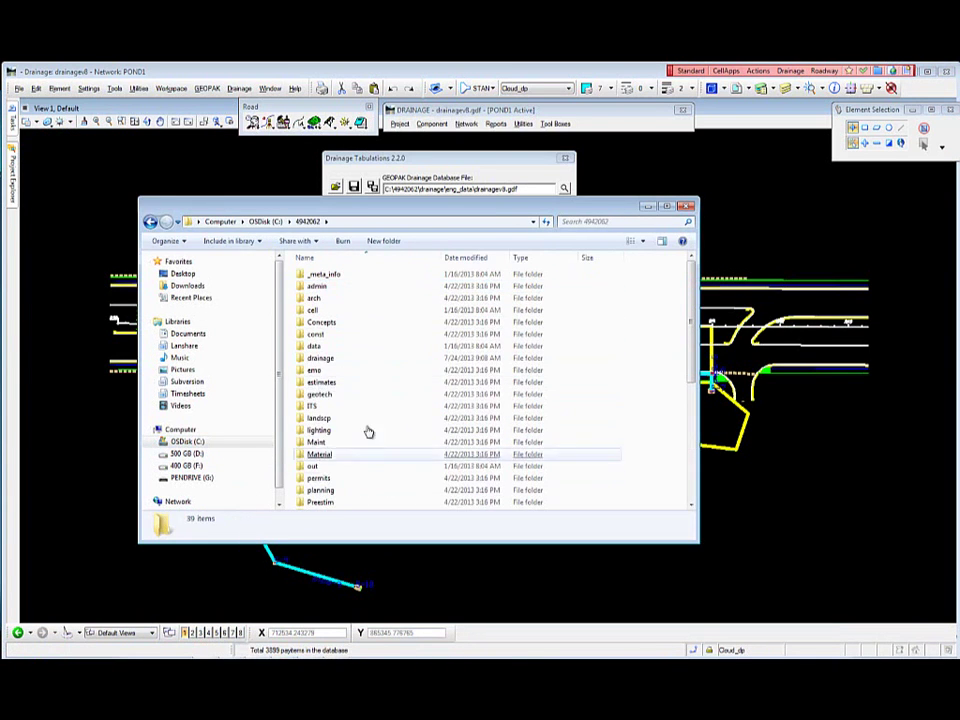
{"action": "left_click", "coordinate": [320, 417]}
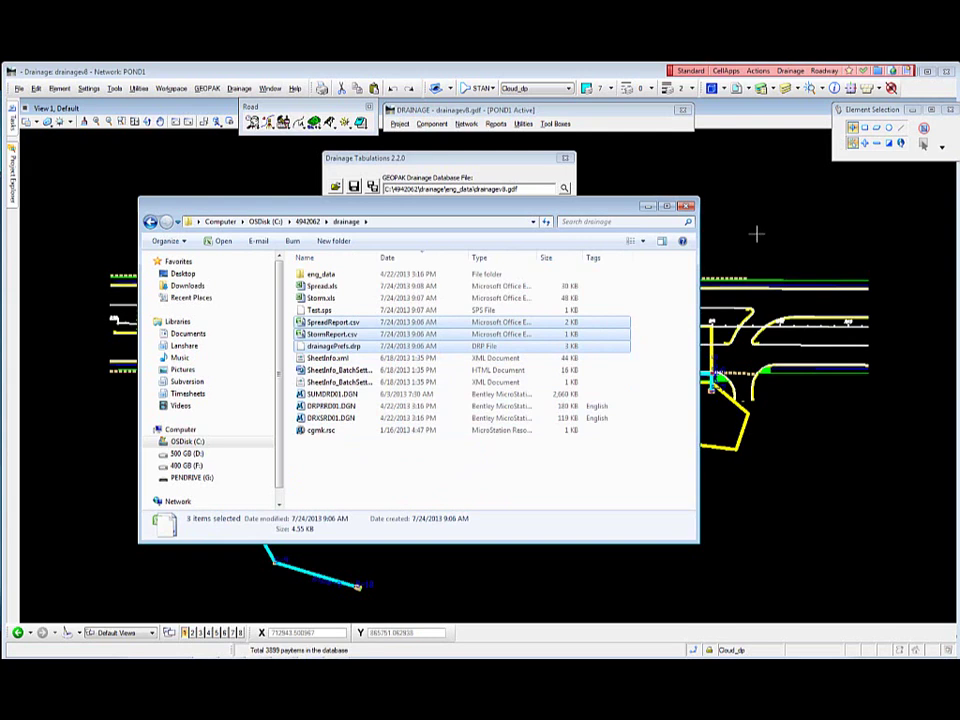
{"action": "mouse_move", "coordinate": [763, 231]}
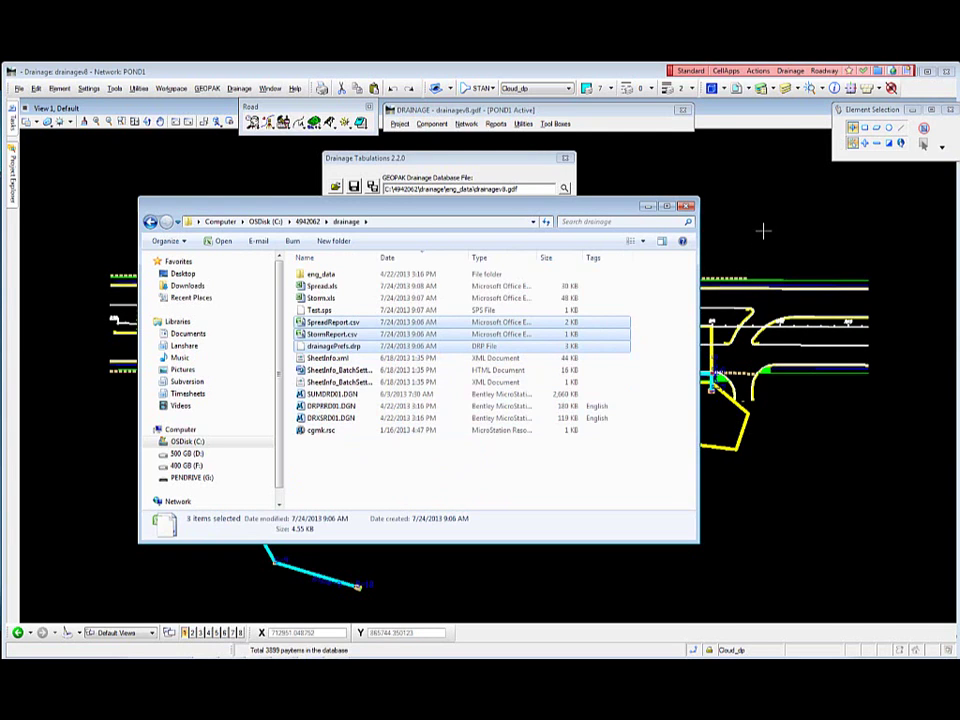
{"action": "mouse_move", "coordinate": [755, 211]}
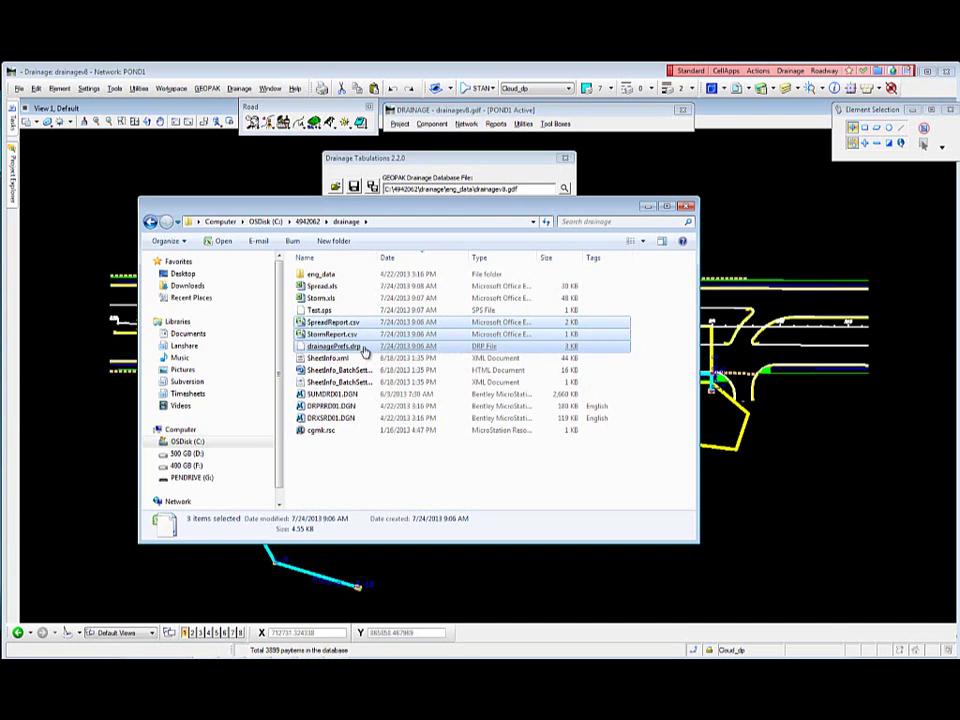
{"action": "mouse_move", "coordinate": [345, 346]}
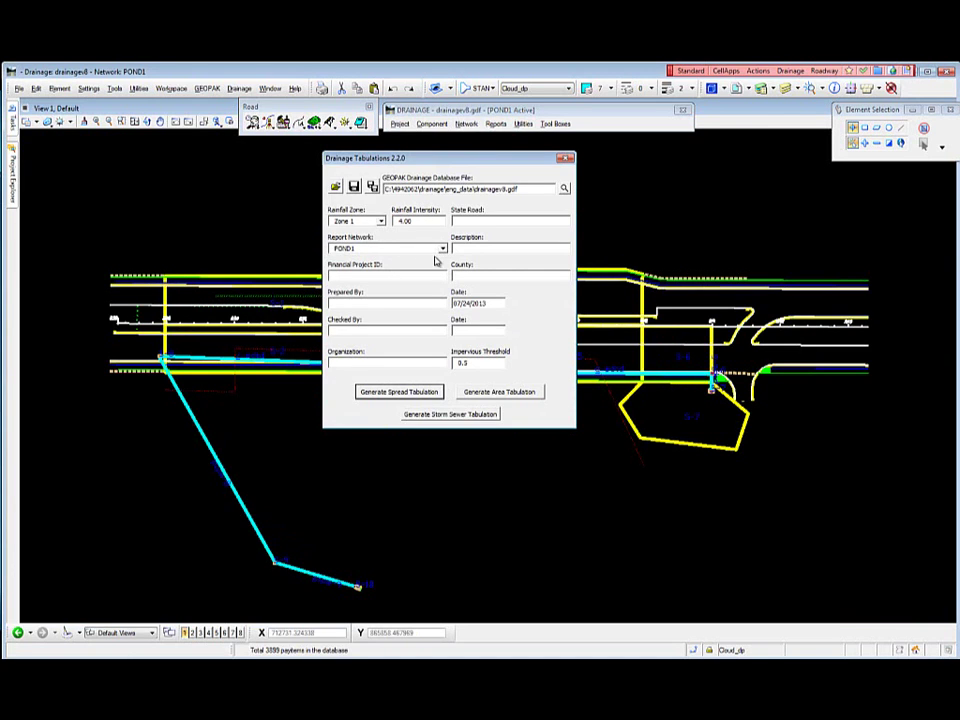
{"action": "mouse_move", "coordinate": [477, 266]}
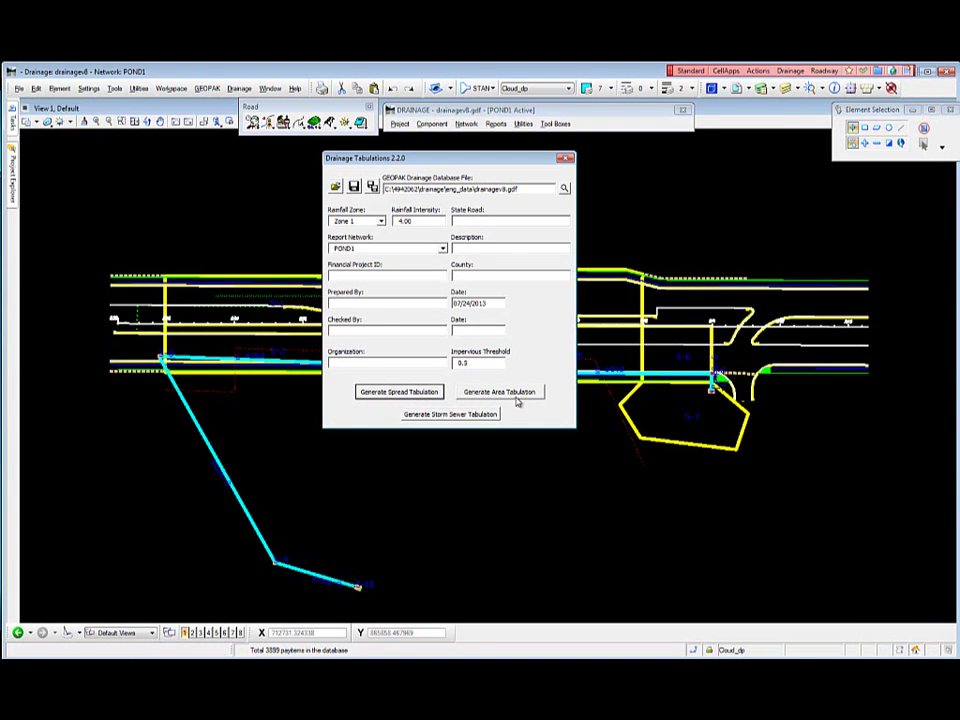
{"action": "mouse_move", "coordinate": [462, 421]}
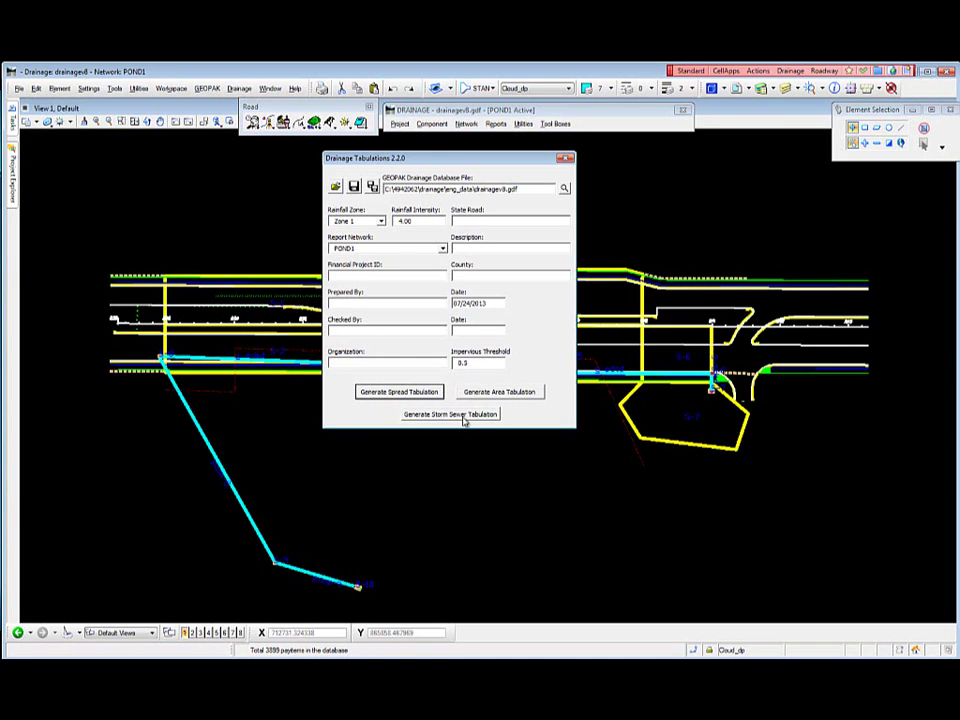
{"action": "mouse_move", "coordinate": [518, 336]}
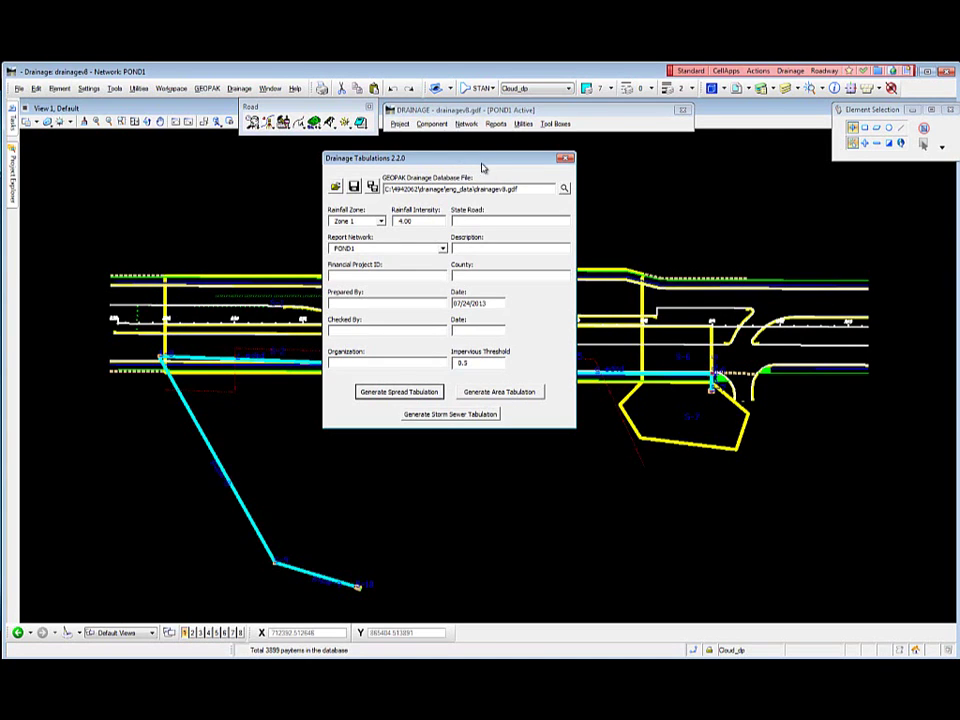
{"action": "mouse_move", "coordinate": [543, 320]}
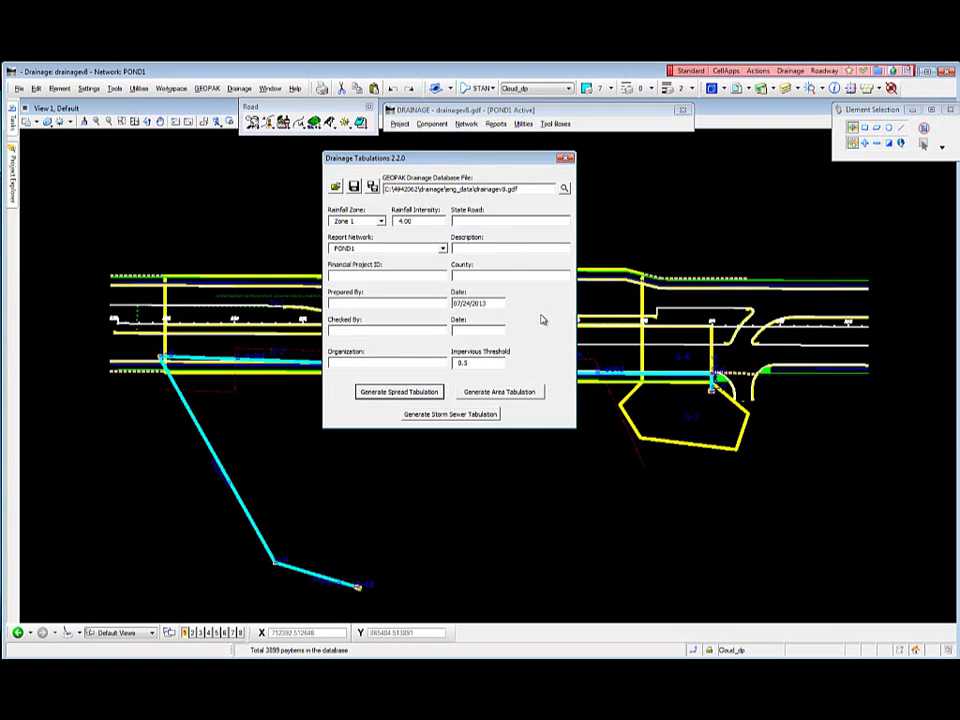
{"action": "mouse_move", "coordinate": [545, 315]}
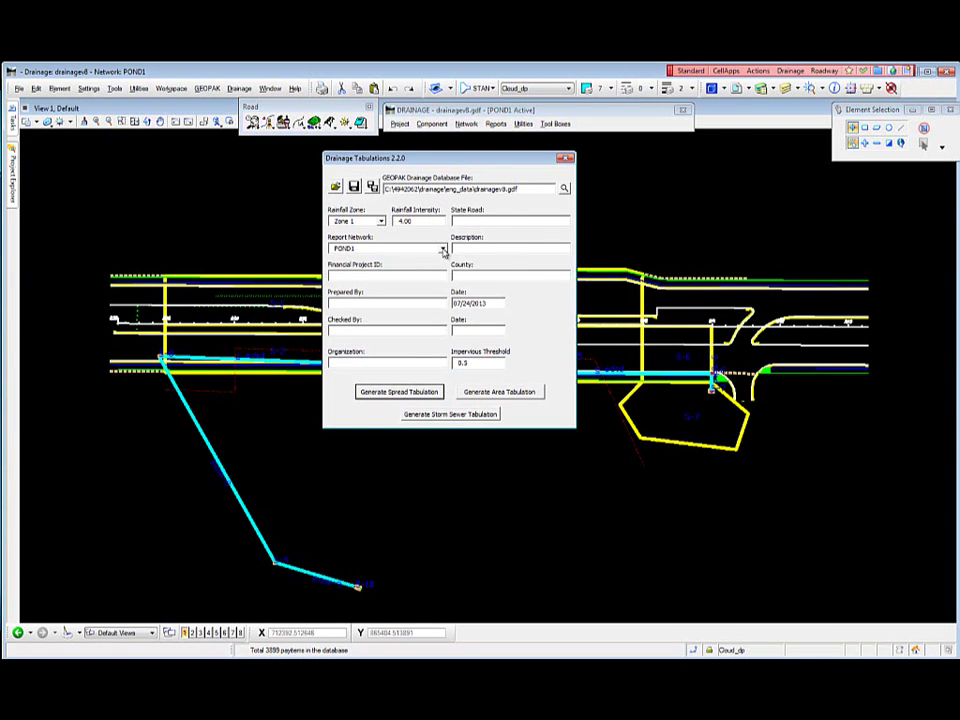
{"action": "mouse_move", "coordinate": [430, 341]}
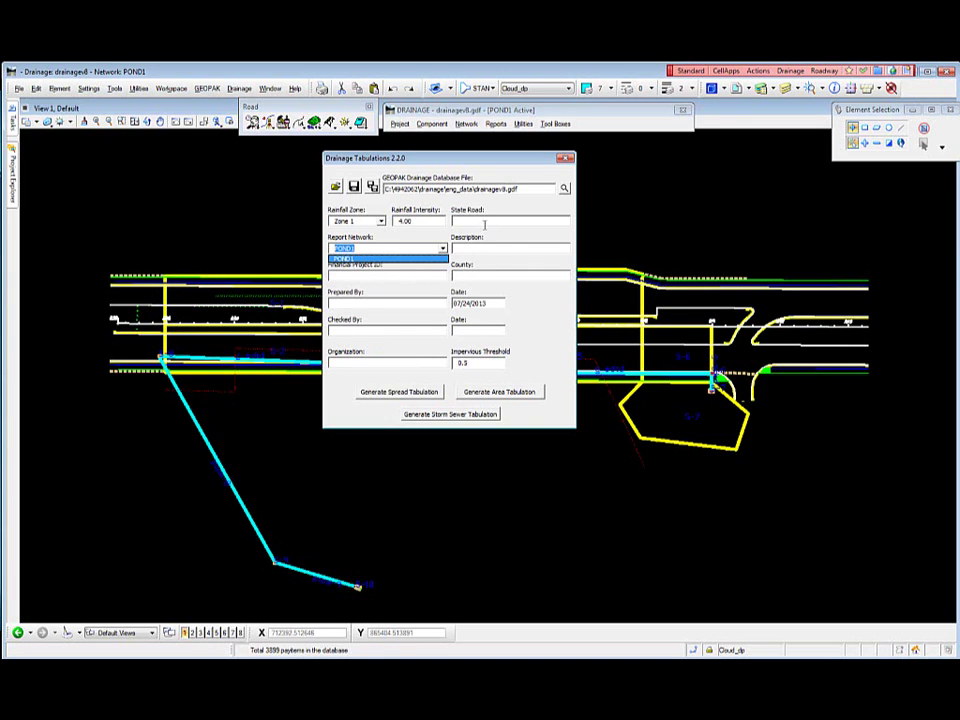
{"action": "mouse_move", "coordinate": [485, 268]}
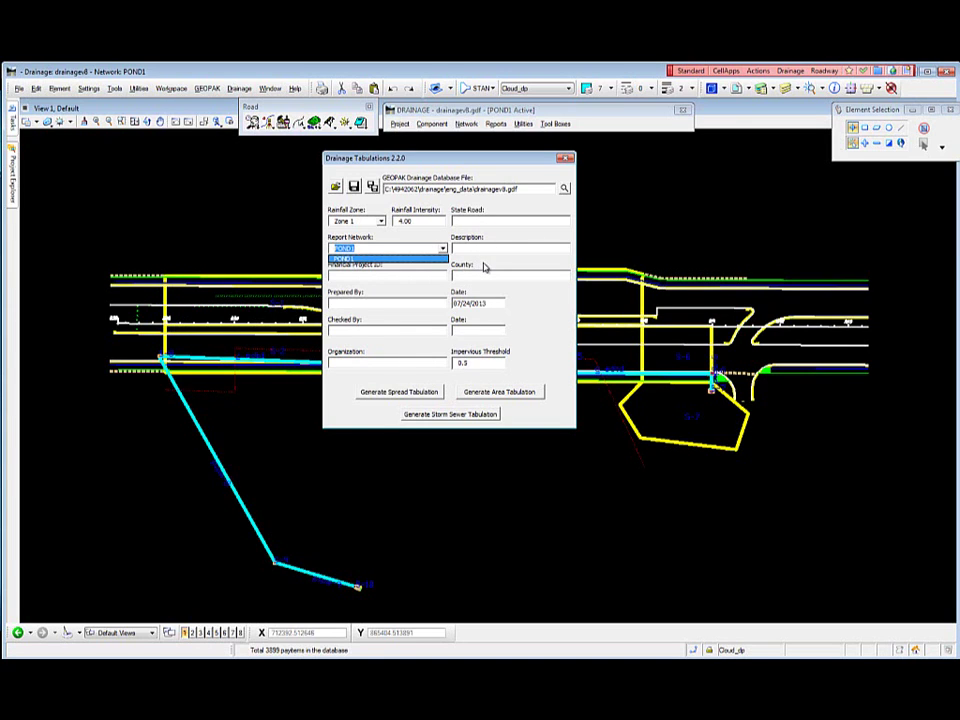
{"action": "mouse_move", "coordinate": [485, 267]}
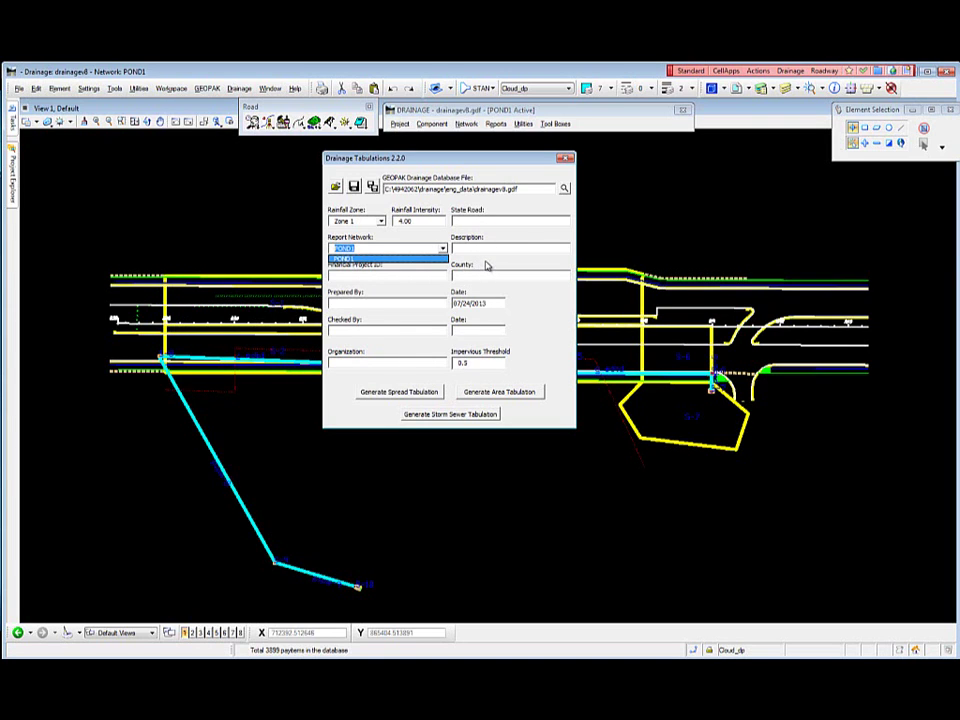
{"action": "mouse_move", "coordinate": [478, 330]}
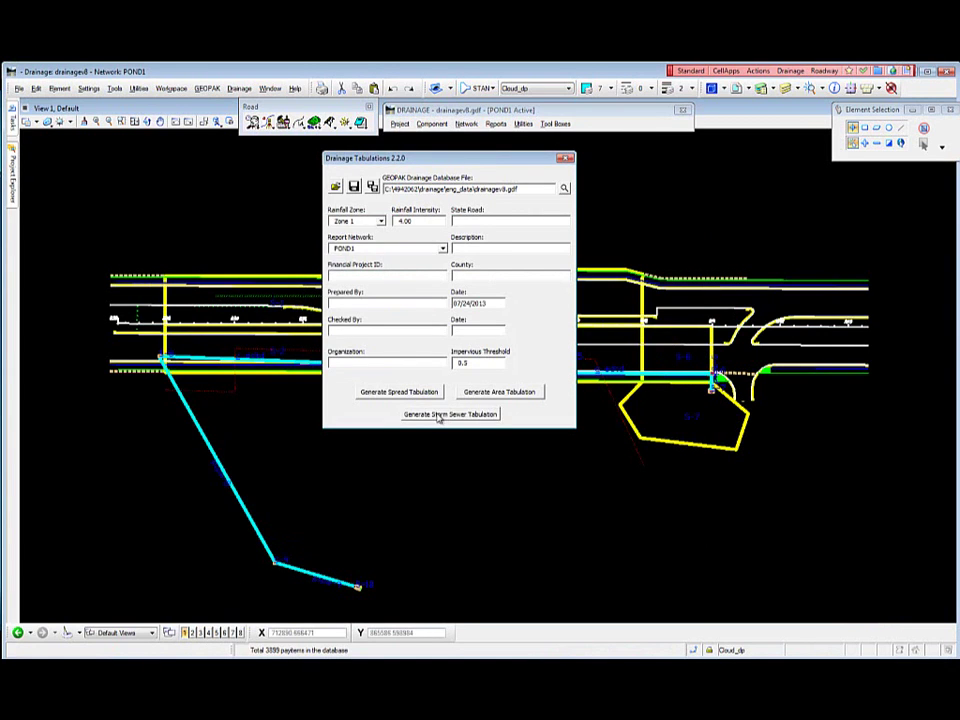
Step: Rerun the storm sewer tabulation for POND1, producing Run-time error 53 (File not found)
{"action": "left_click", "coordinate": [450, 414]}
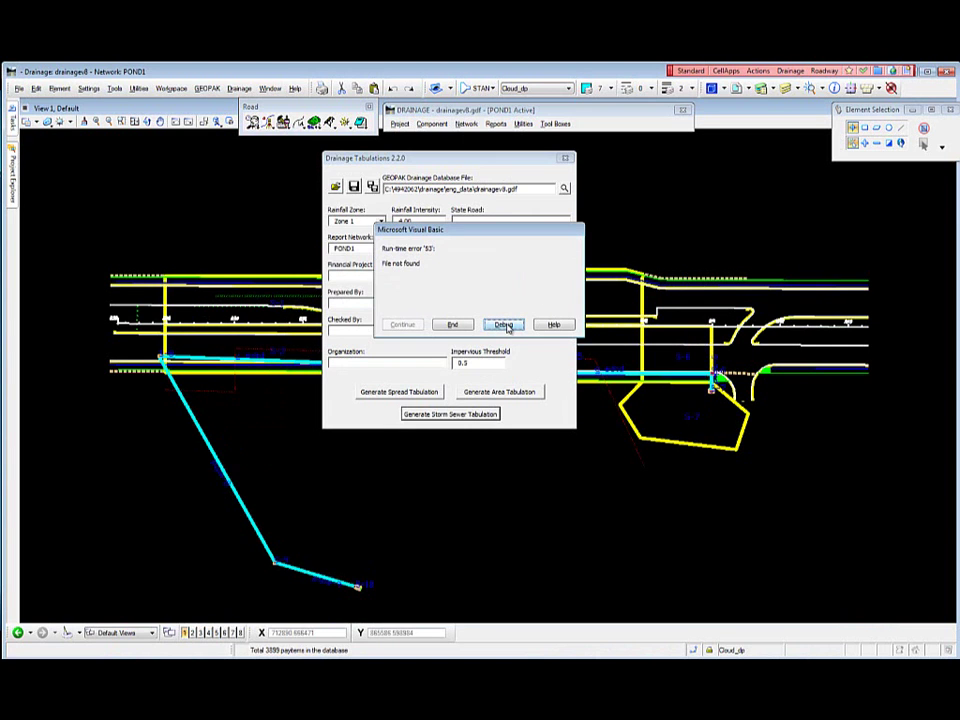
Step: Debug the error to view the failing Open strSpreadFile line in GetLinks
{"action": "left_click", "coordinate": [504, 324]}
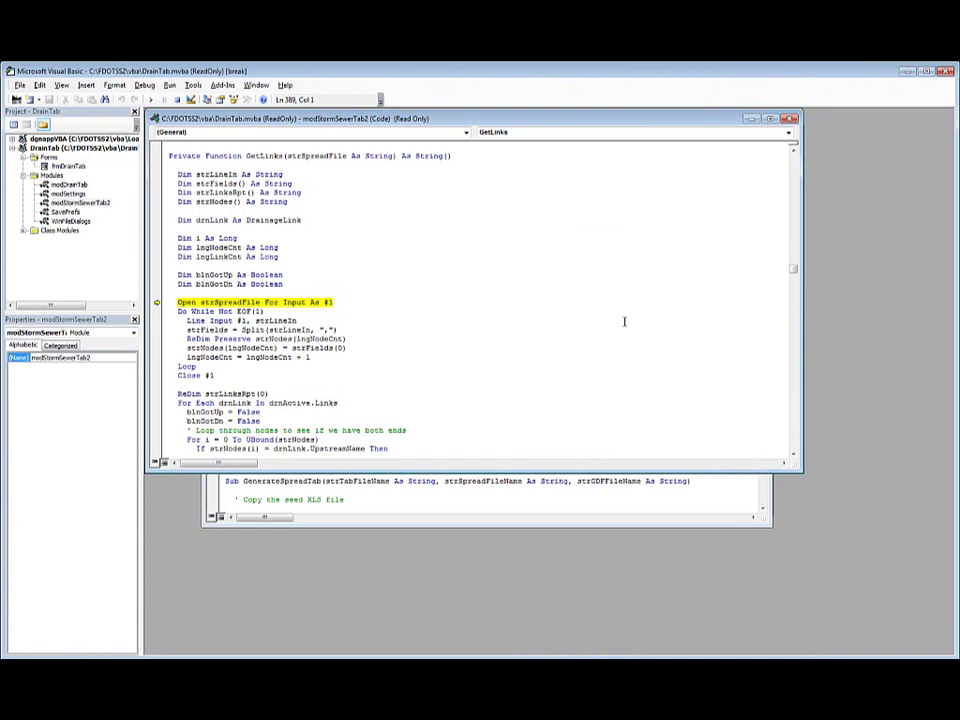
{"action": "mouse_move", "coordinate": [622, 349]}
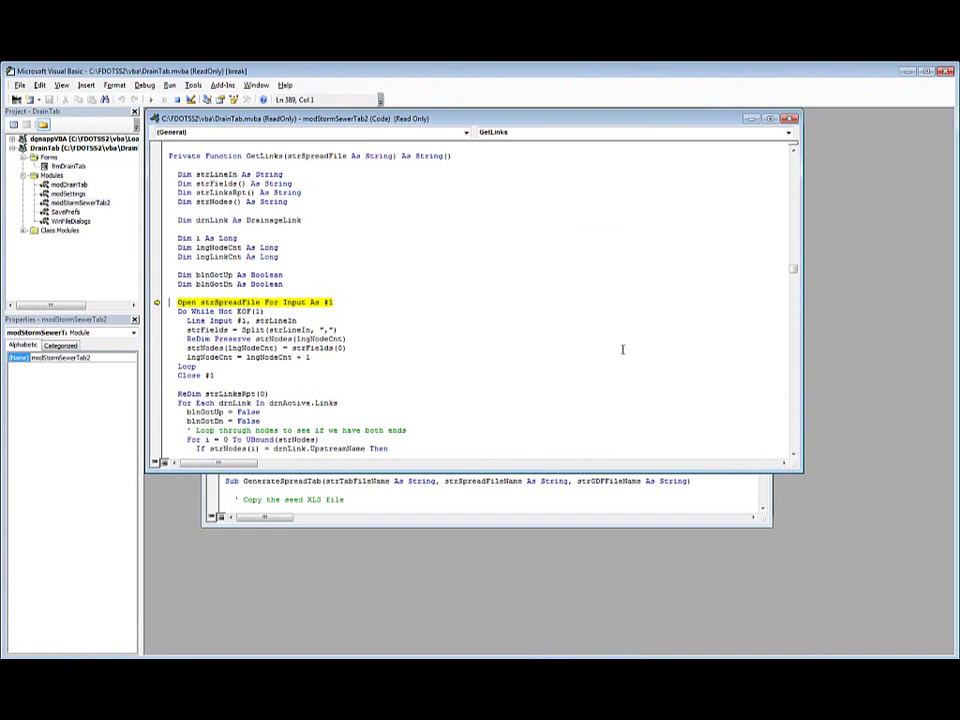
{"action": "mouse_move", "coordinate": [785, 234]}
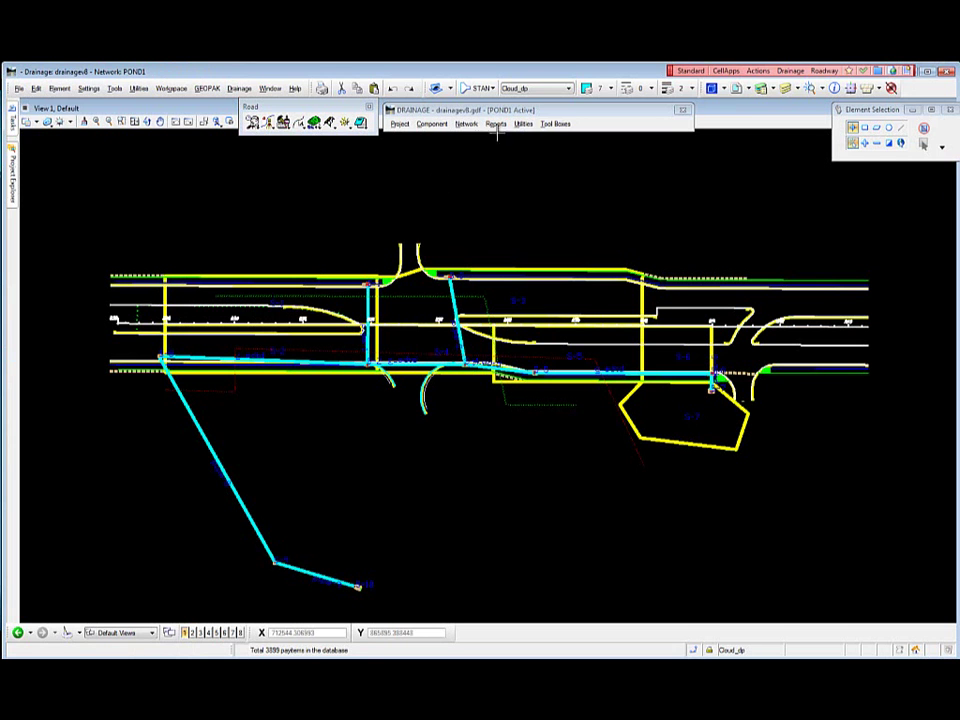
Step: Open the Report Builder dialog from the Drainage Reports menu
{"action": "left_click", "coordinate": [496, 124]}
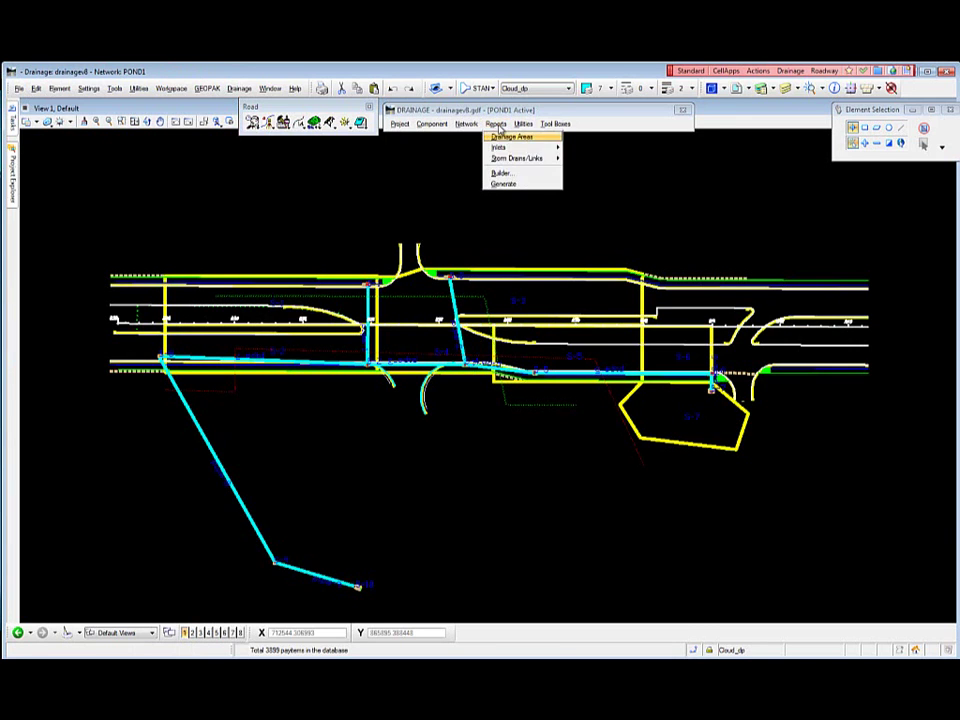
{"action": "left_click", "coordinate": [502, 172]}
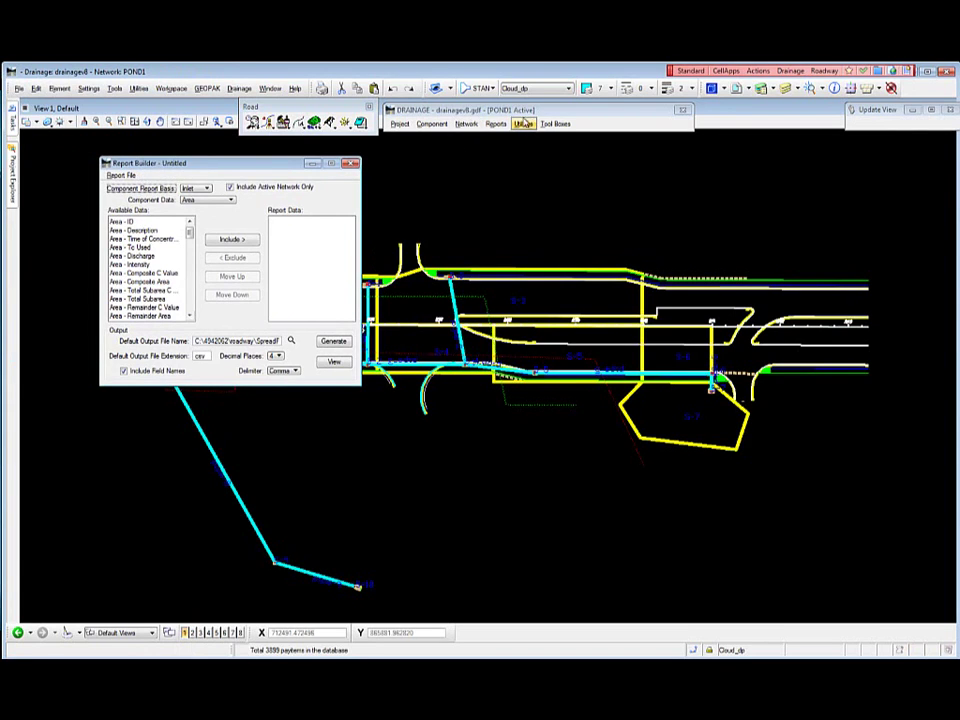
{"action": "left_click", "coordinate": [495, 123]}
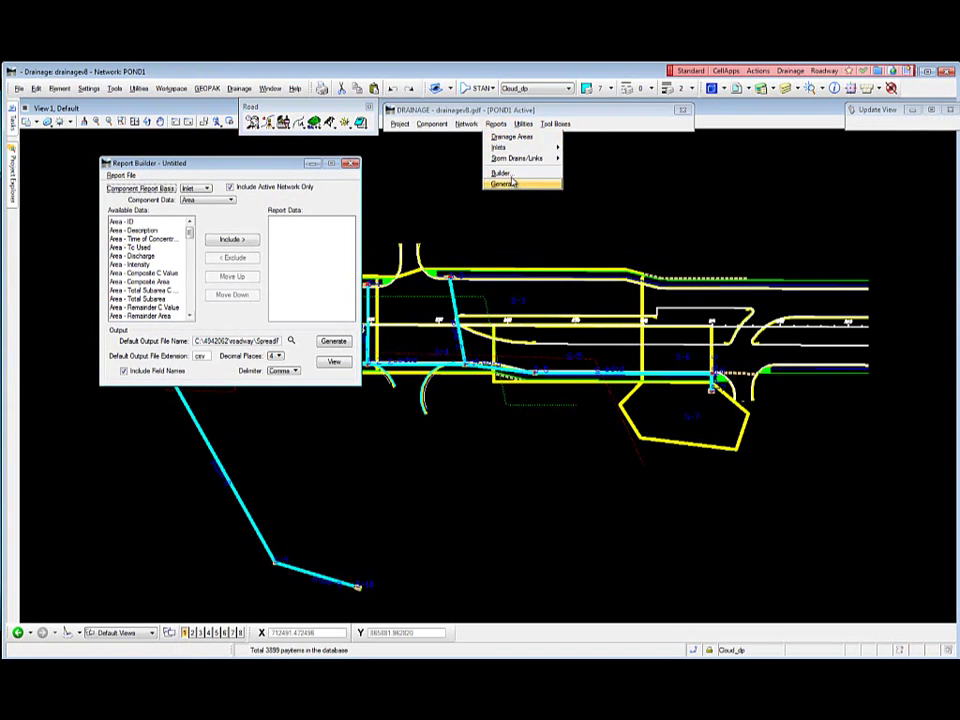
{"action": "left_click", "coordinate": [500, 183]}
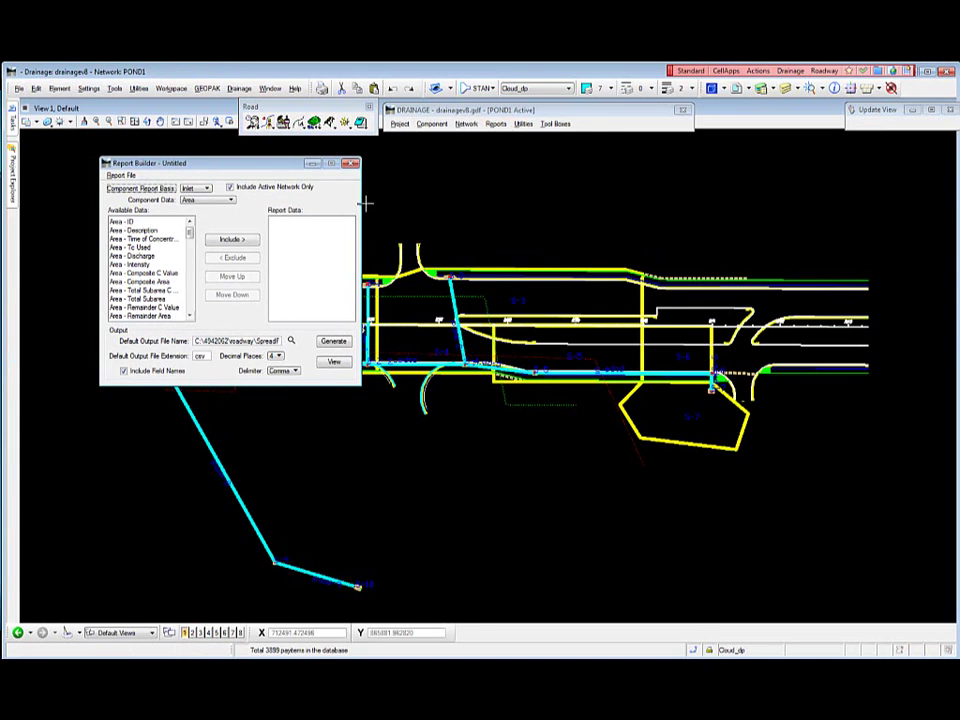
{"action": "left_click", "coordinate": [120, 175]}
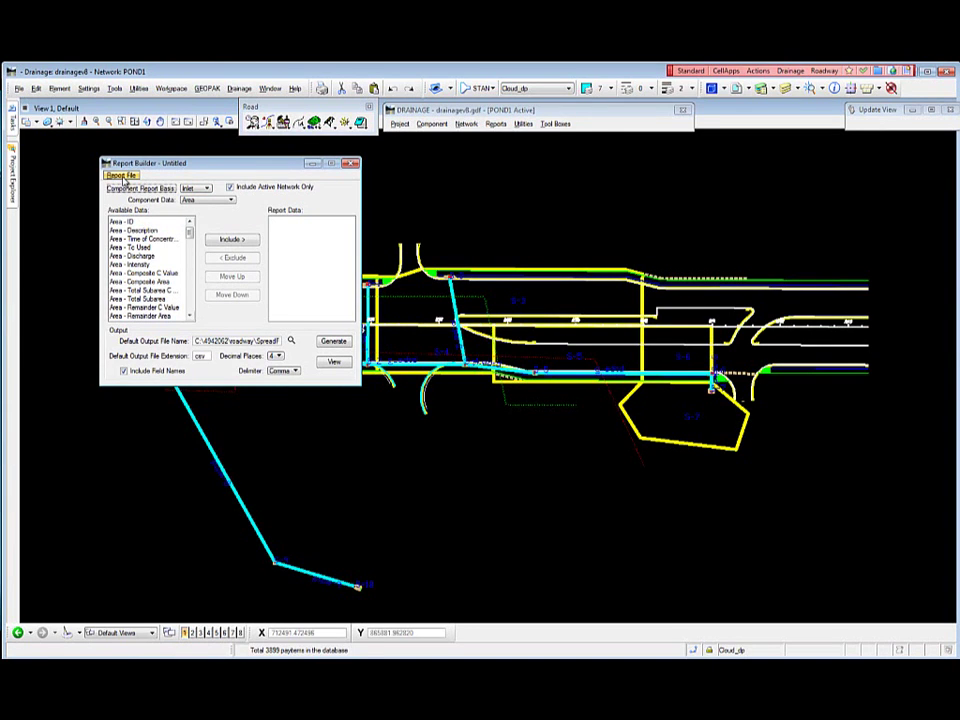
{"action": "left_click", "coordinate": [120, 175]}
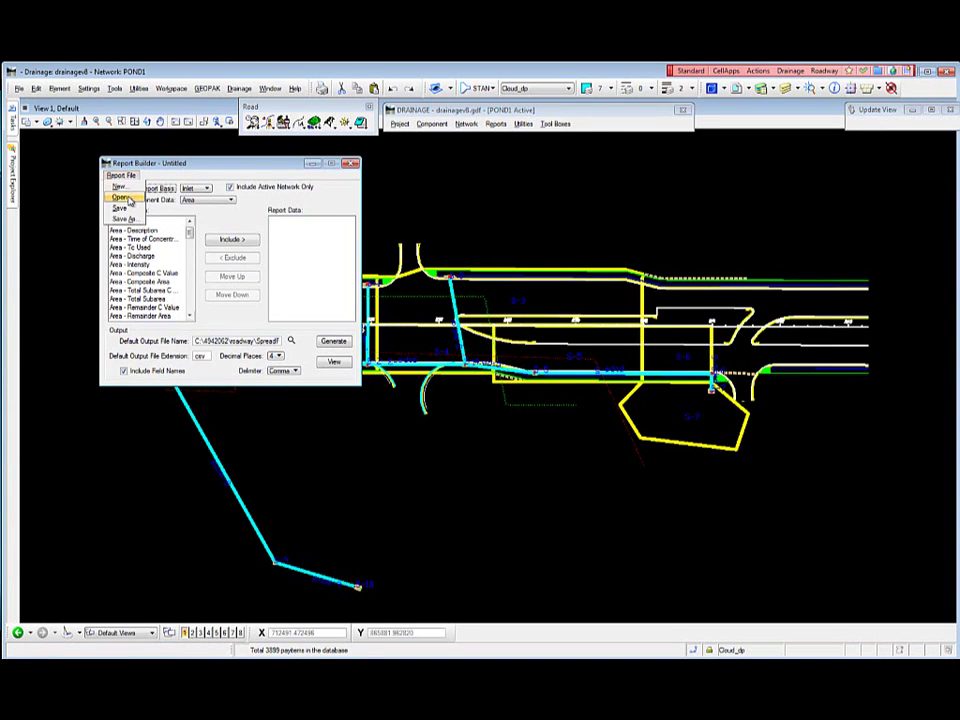
Step: Open FDOT_SpreadTab_format.drf from the C:\FDOTSS2\VBA folder in Report Builder
{"action": "left_click", "coordinate": [115, 197]}
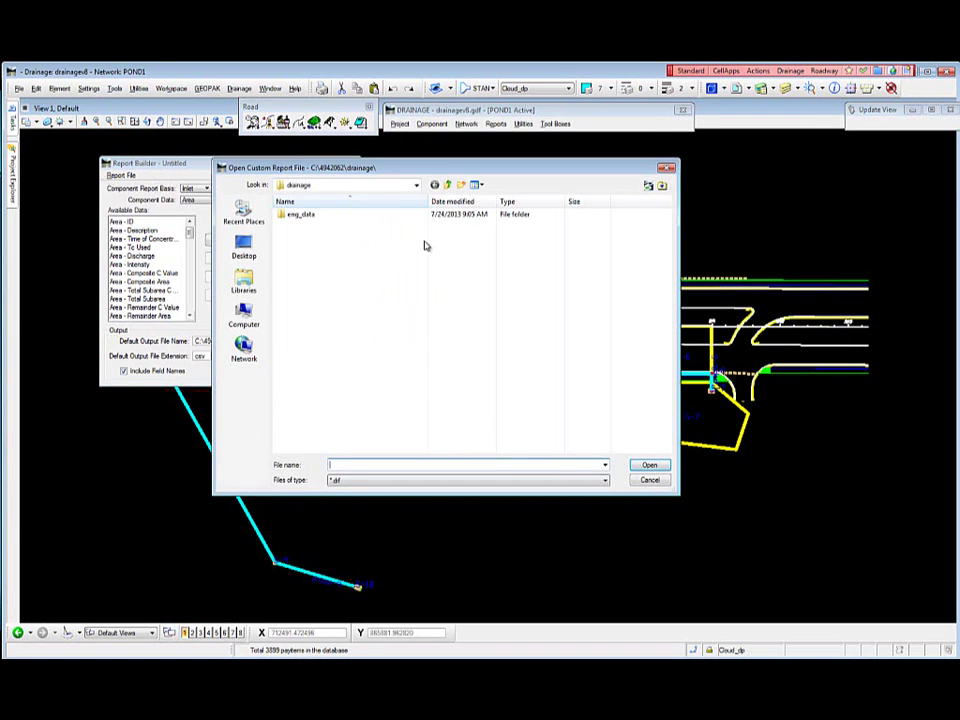
{"action": "left_click", "coordinate": [409, 185]}
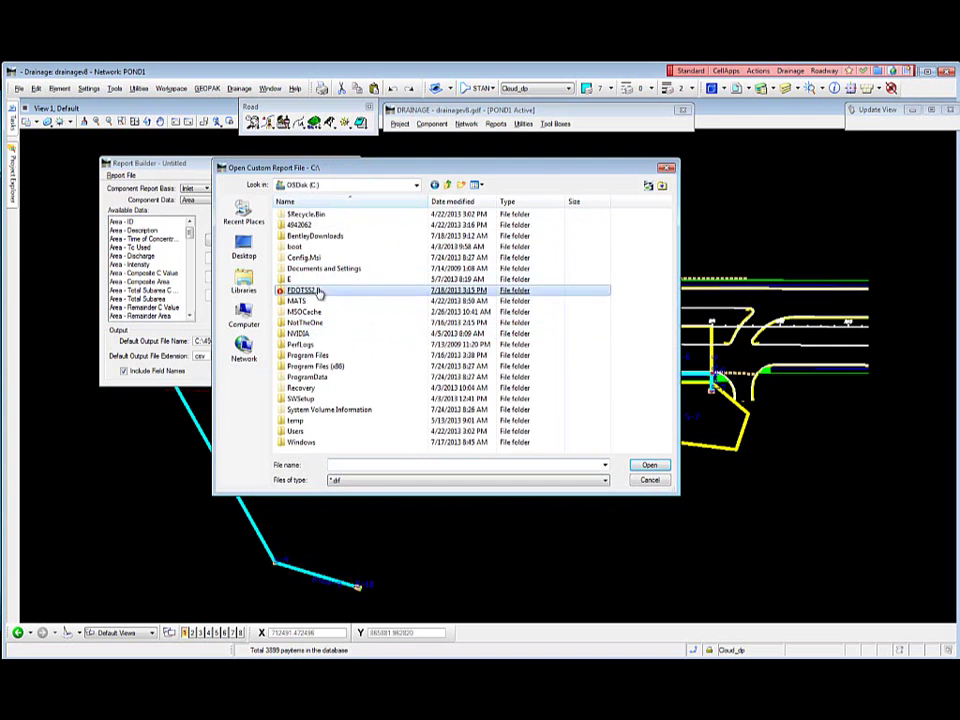
{"action": "double_click", "coordinate": [305, 290]}
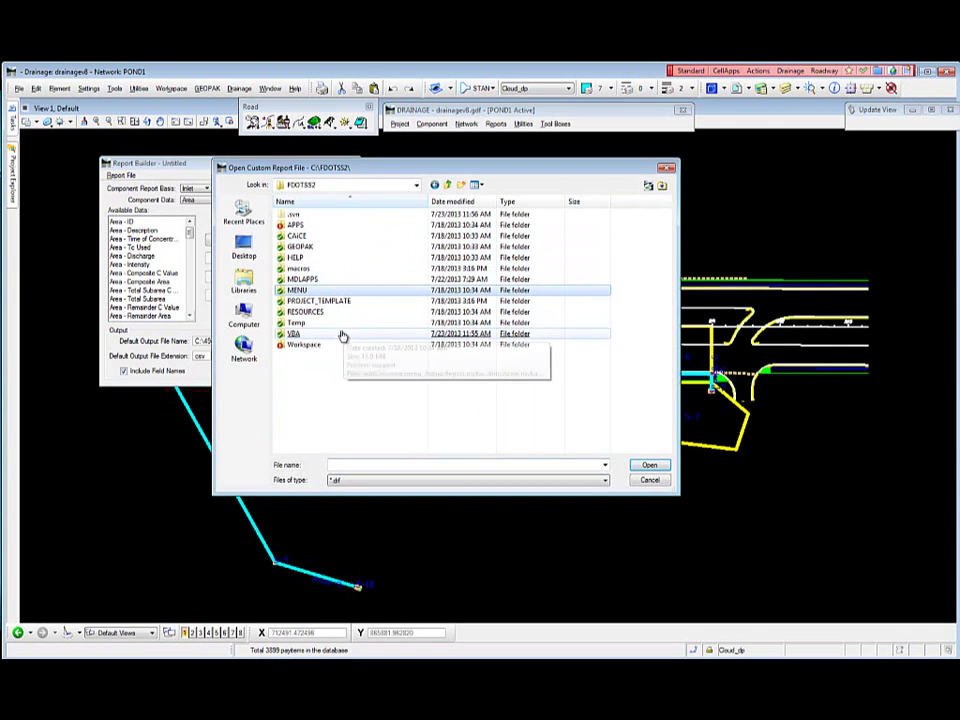
{"action": "double_click", "coordinate": [291, 333]}
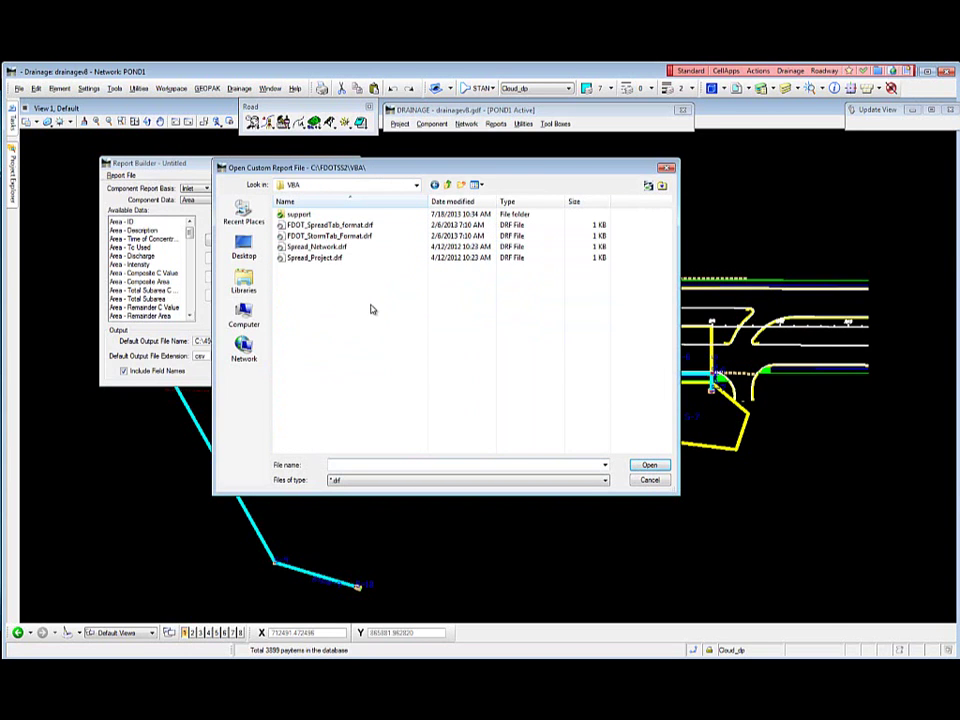
{"action": "left_click", "coordinate": [330, 225]}
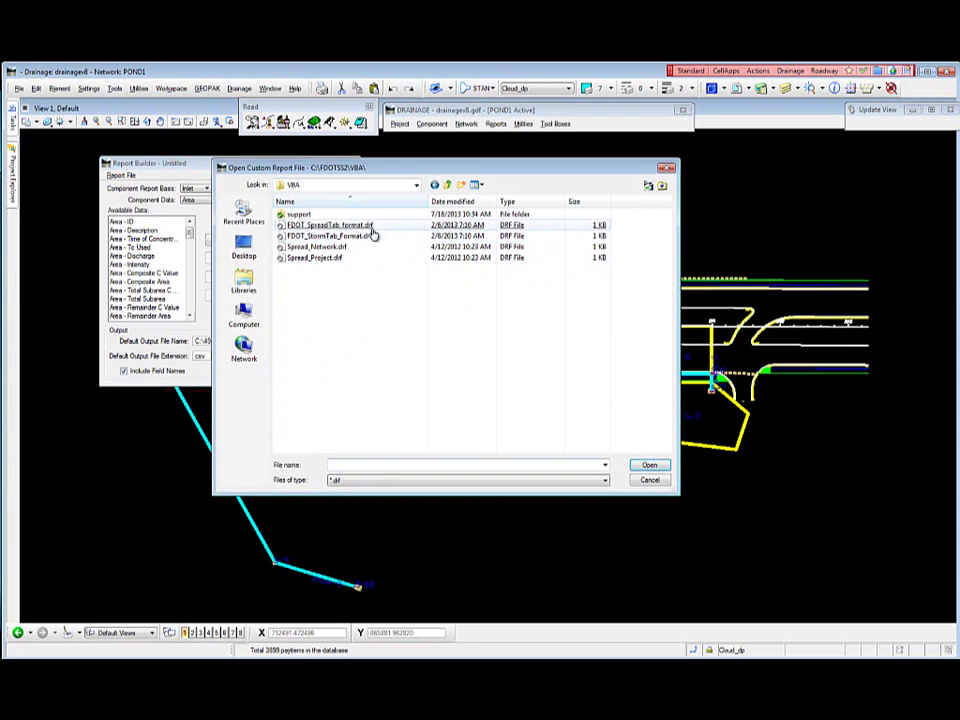
{"action": "left_click", "coordinate": [335, 224]}
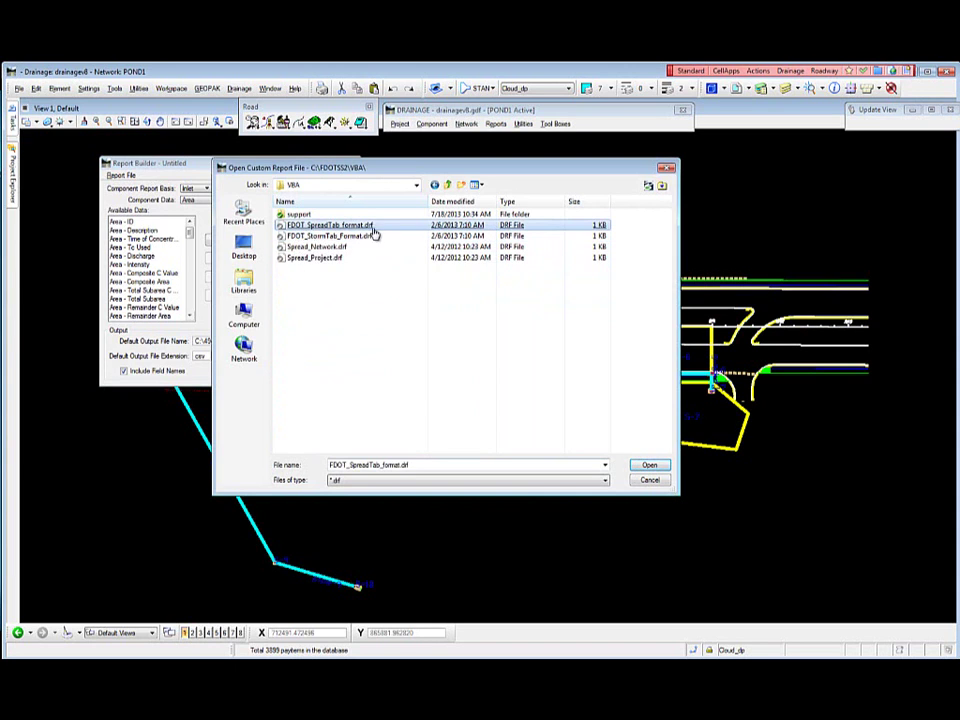
{"action": "left_click", "coordinate": [330, 236]}
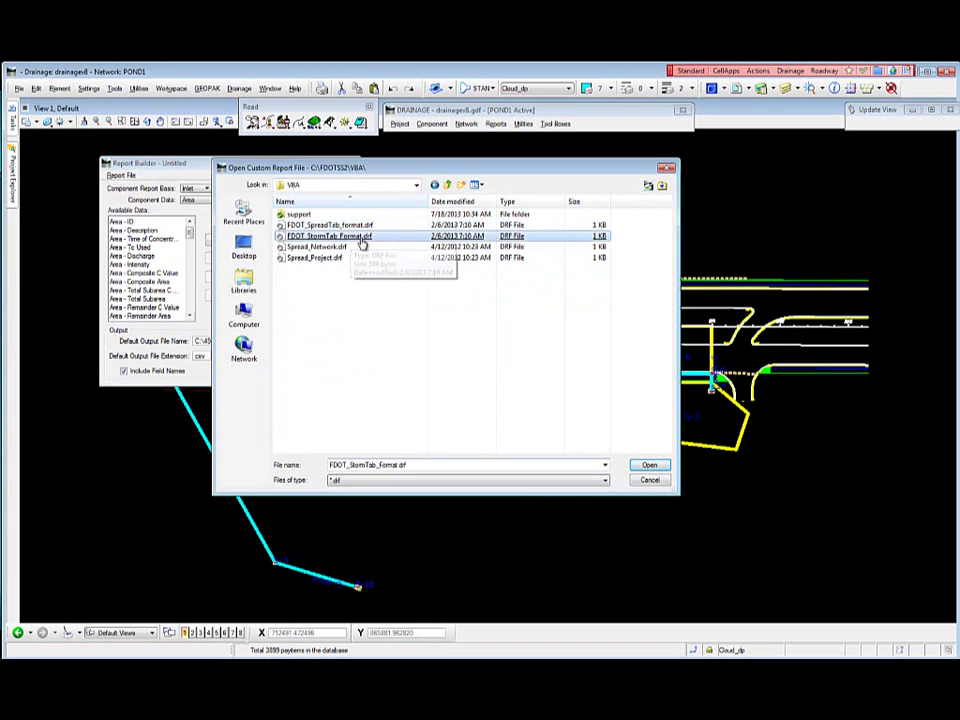
{"action": "left_click", "coordinate": [330, 225]}
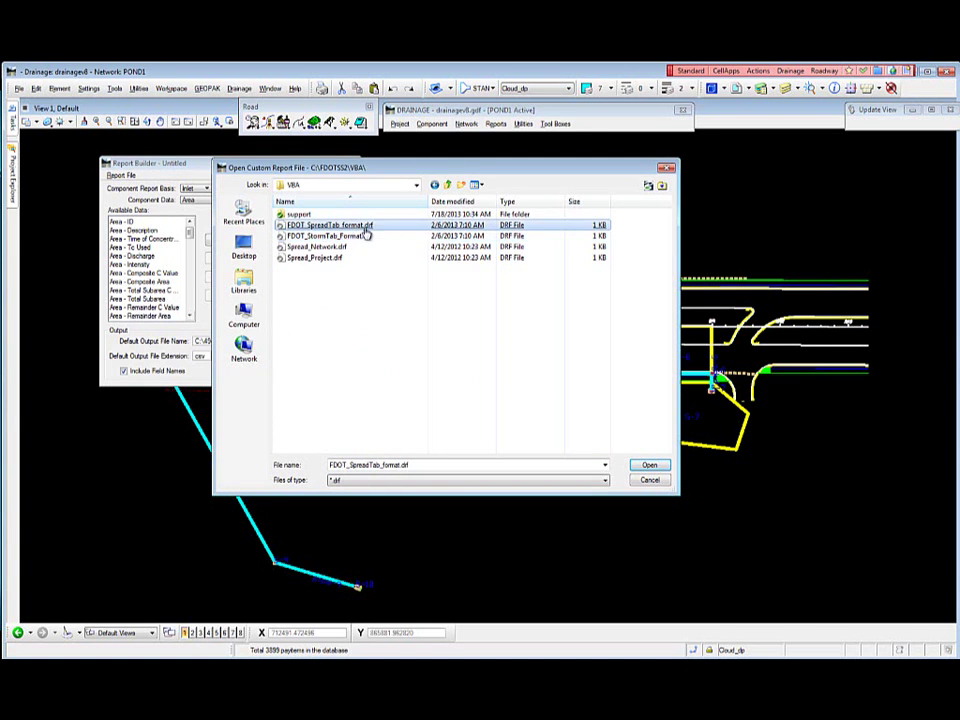
{"action": "left_click", "coordinate": [649, 464]}
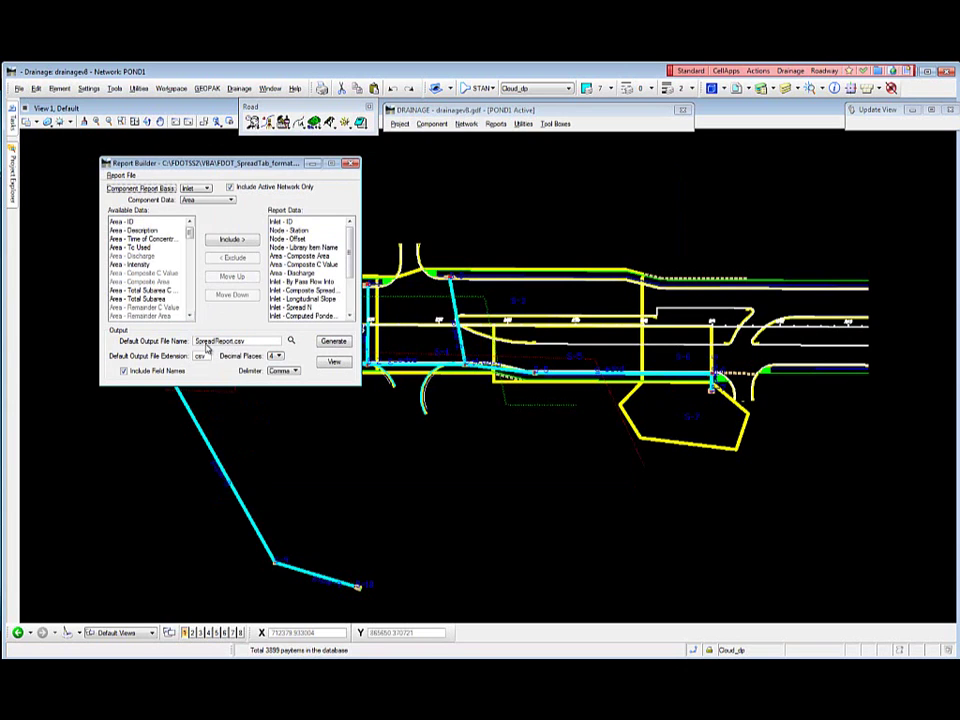
{"action": "mouse_move", "coordinate": [233, 347]}
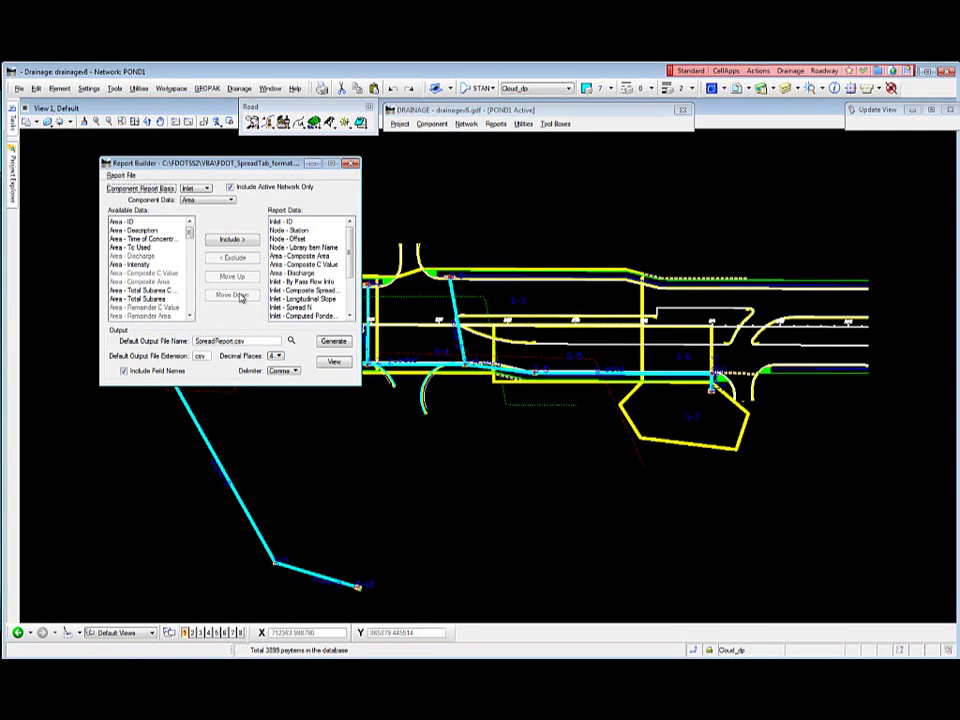
{"action": "mouse_move", "coordinate": [280, 180]}
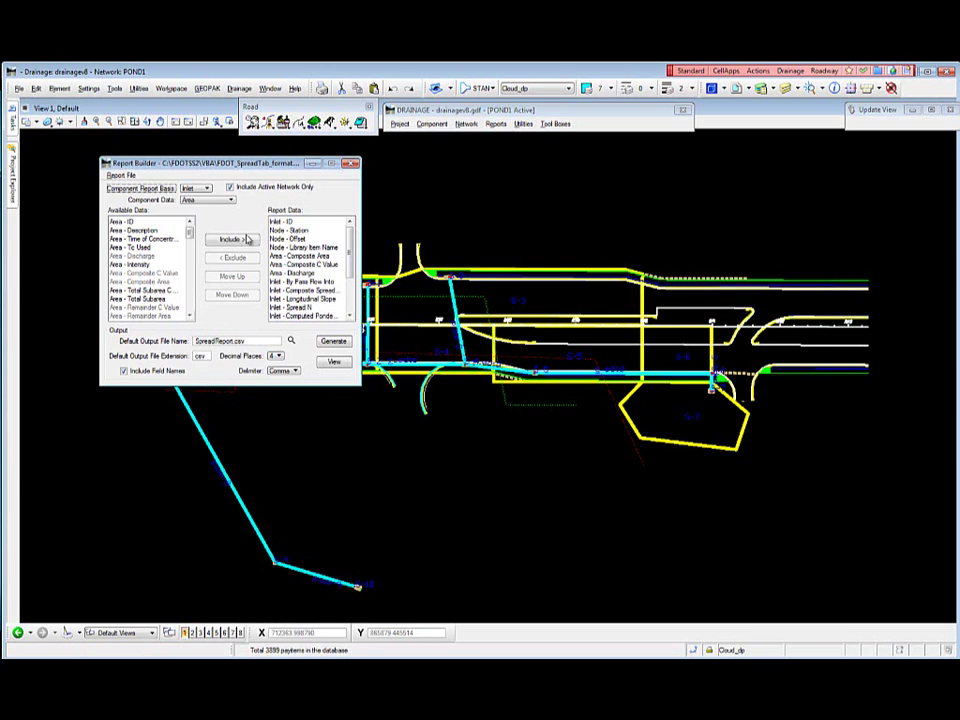
{"action": "mouse_move", "coordinate": [258, 347]}
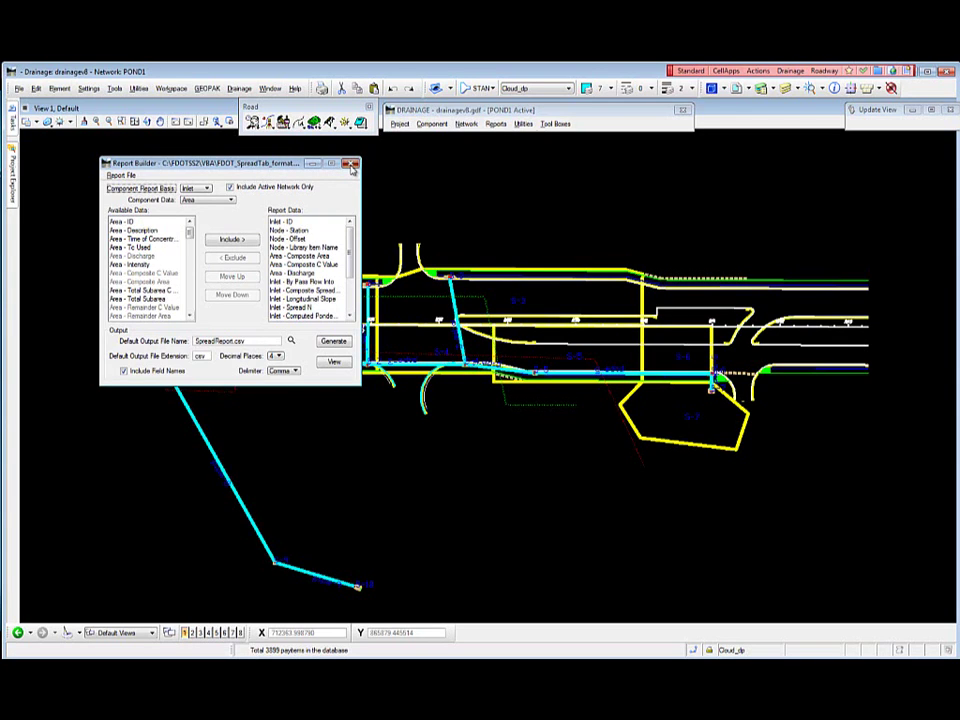
{"action": "mouse_move", "coordinate": [348, 170]}
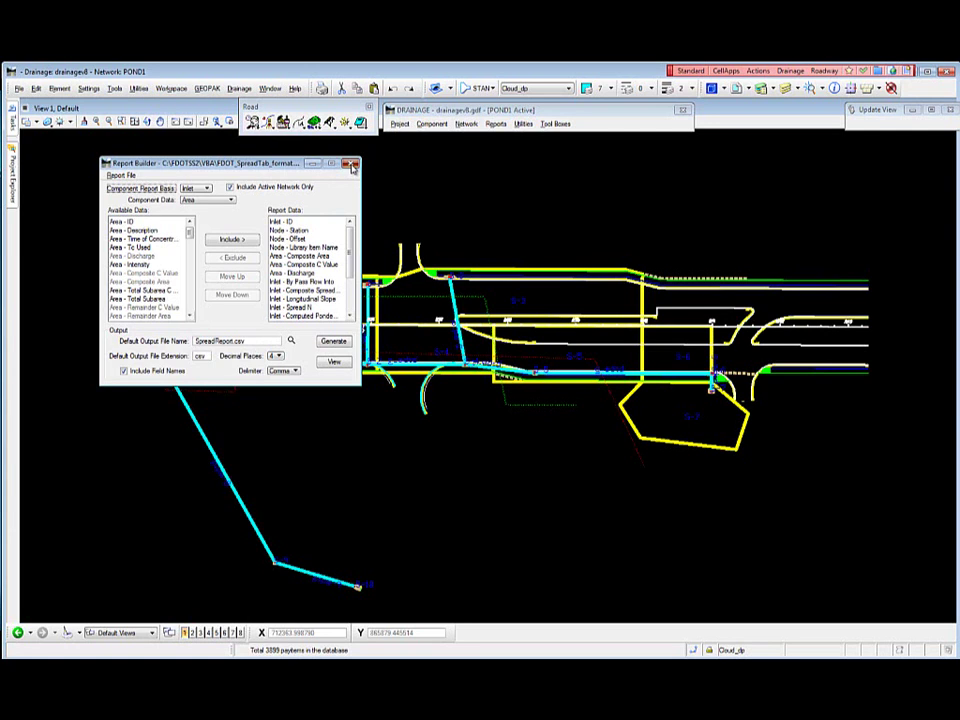
Step: Close the Report Builder window so only the drainage network plan shows
{"action": "left_click", "coordinate": [351, 163]}
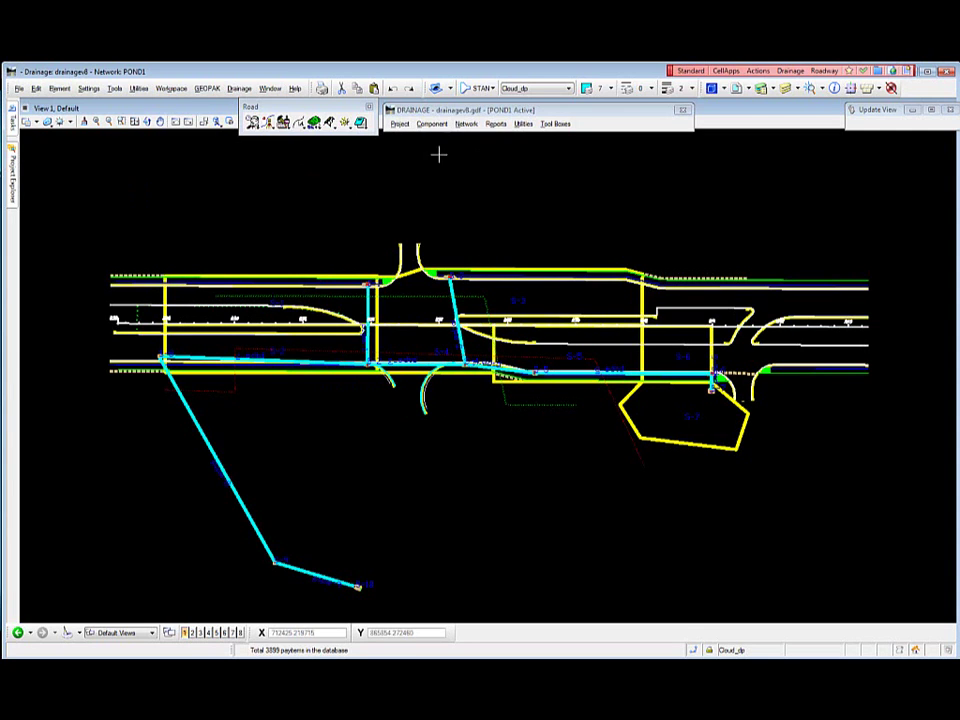
{"action": "mouse_move", "coordinate": [557, 190]}
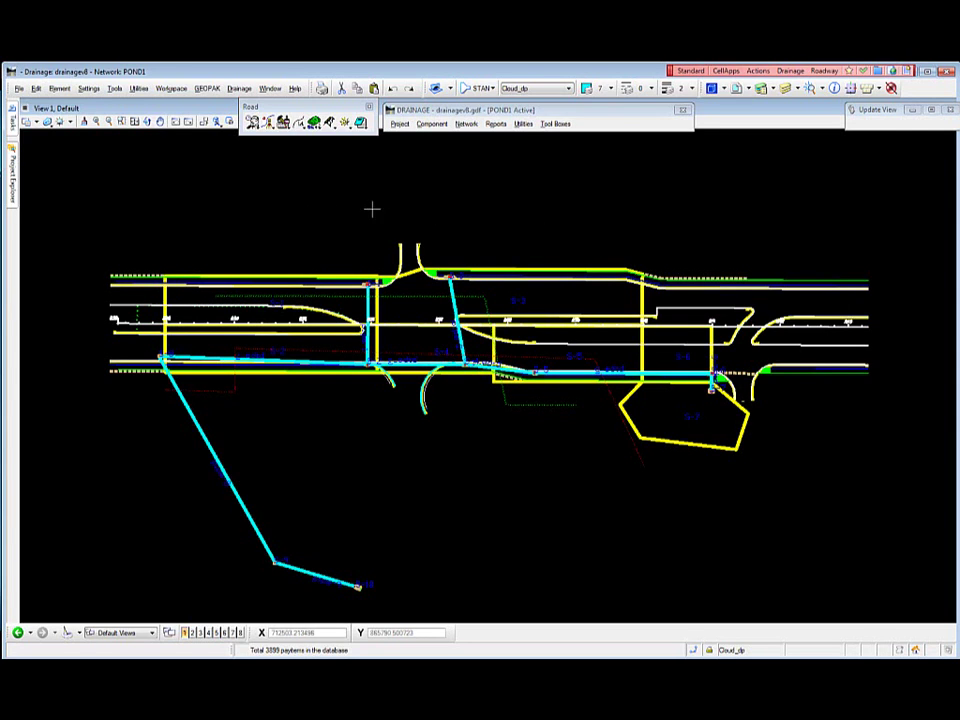
{"action": "mouse_move", "coordinate": [762, 199]}
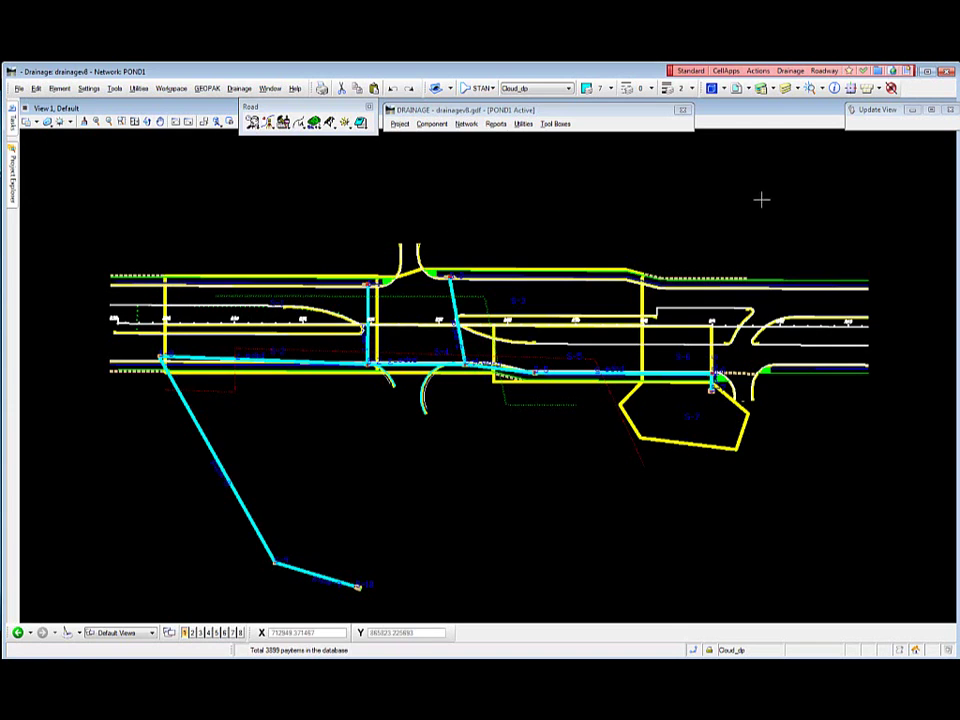
{"action": "mouse_move", "coordinate": [733, 222]}
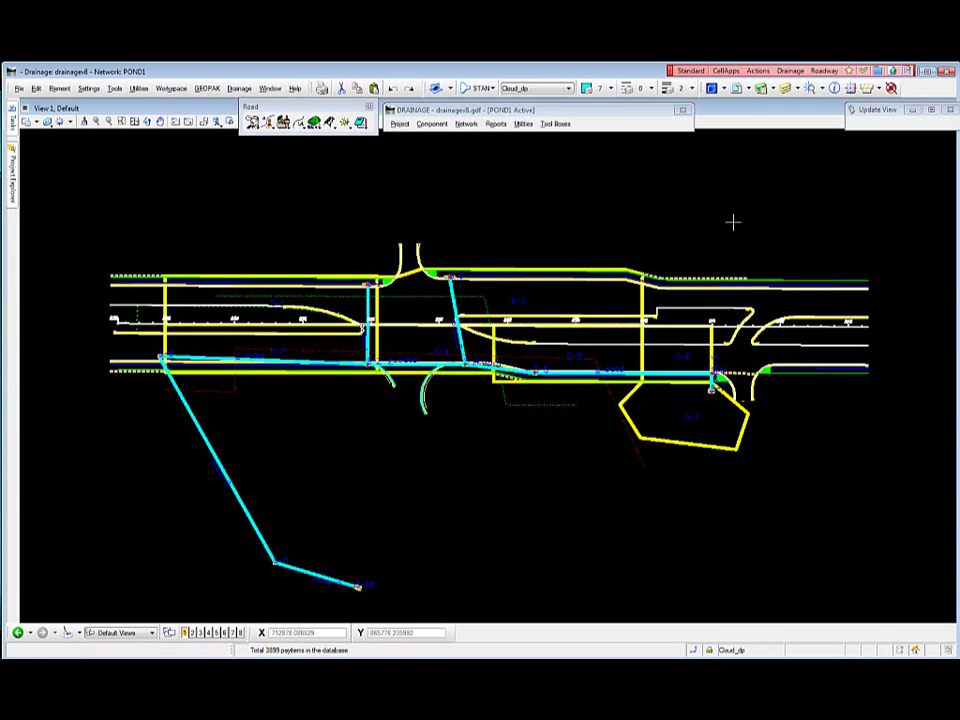
Step: Run FDOT Summary of Drainage Structures from the Drainage VBAs menu, then reopen Drainage
{"action": "left_click", "coordinate": [791, 70]}
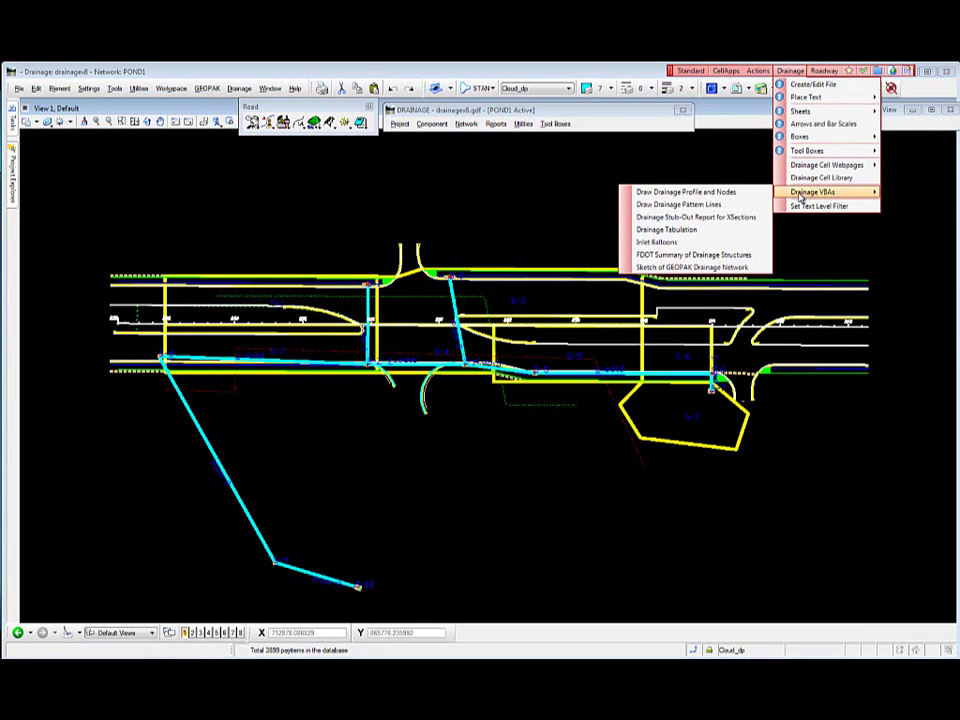
{"action": "left_click", "coordinate": [693, 254]}
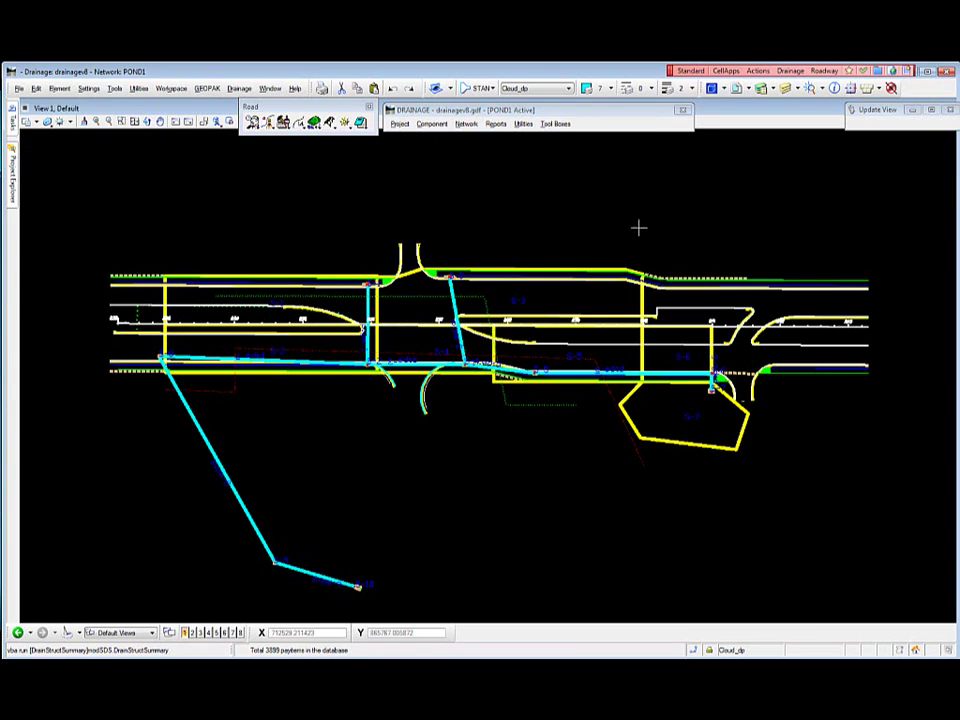
{"action": "mouse_move", "coordinate": [532, 219]}
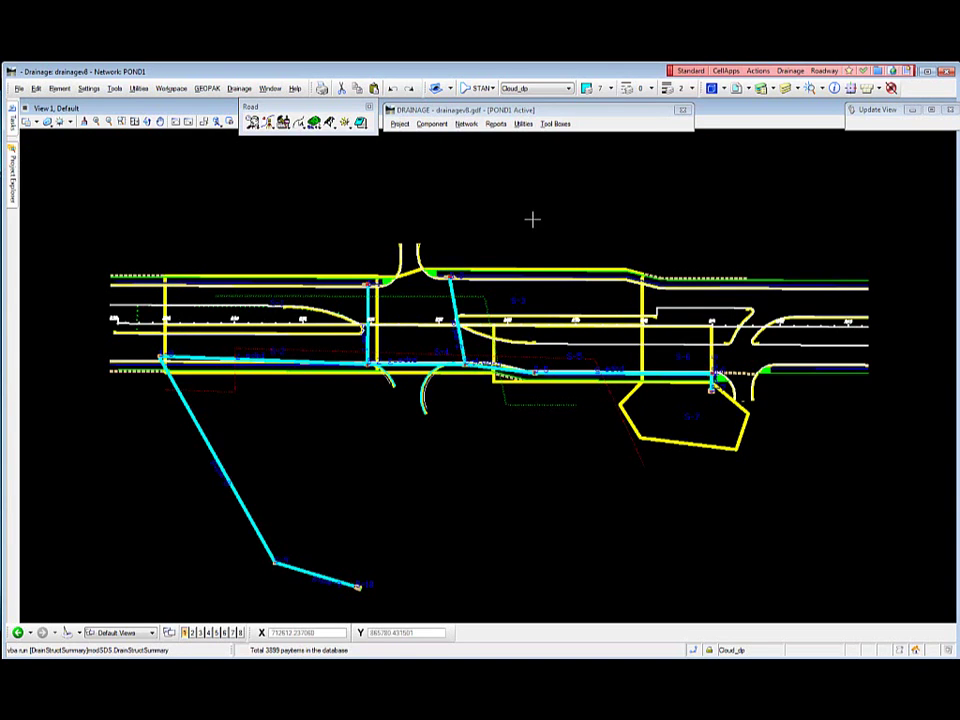
{"action": "mouse_move", "coordinate": [777, 149]}
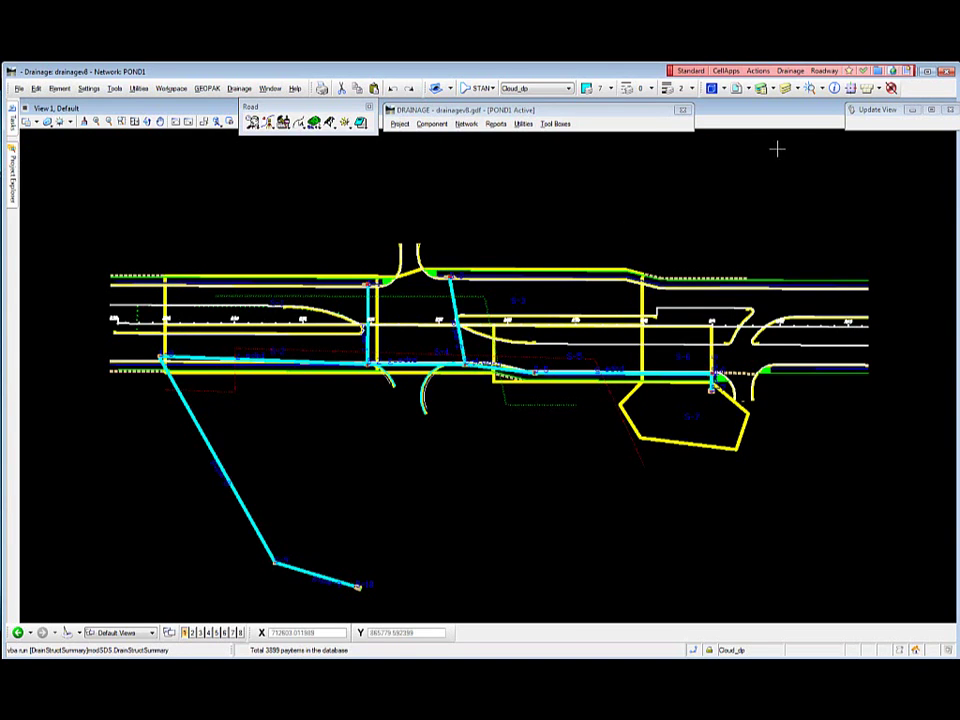
{"action": "left_click", "coordinate": [790, 70]}
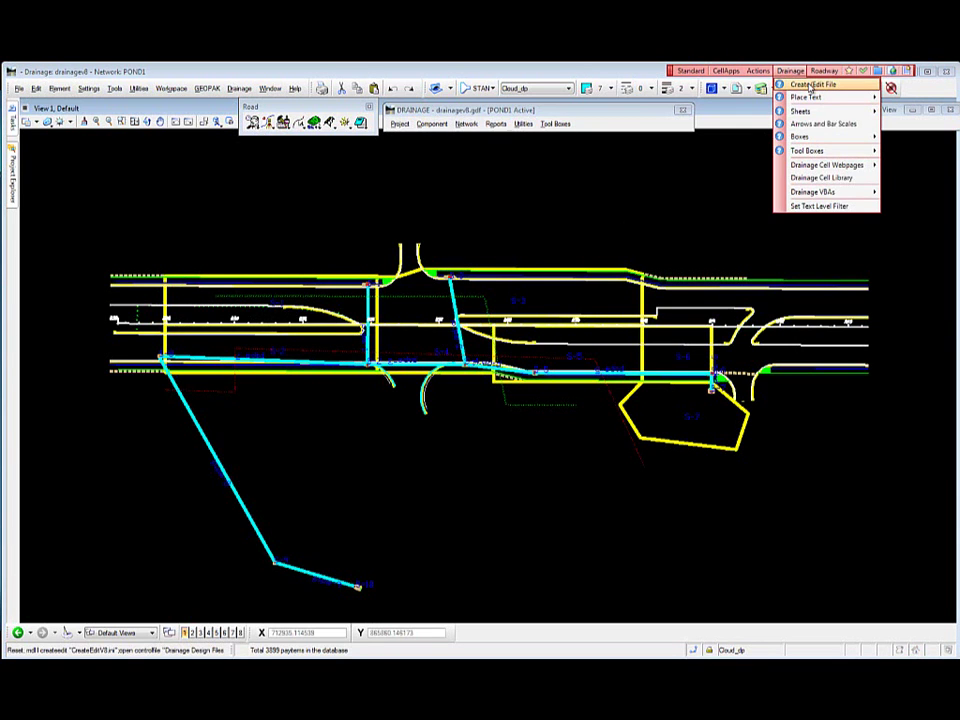
Step: Create SUMDRD02.DGN as a Summary of Drainage Structures file and open it
{"action": "left_click", "coordinate": [814, 84]}
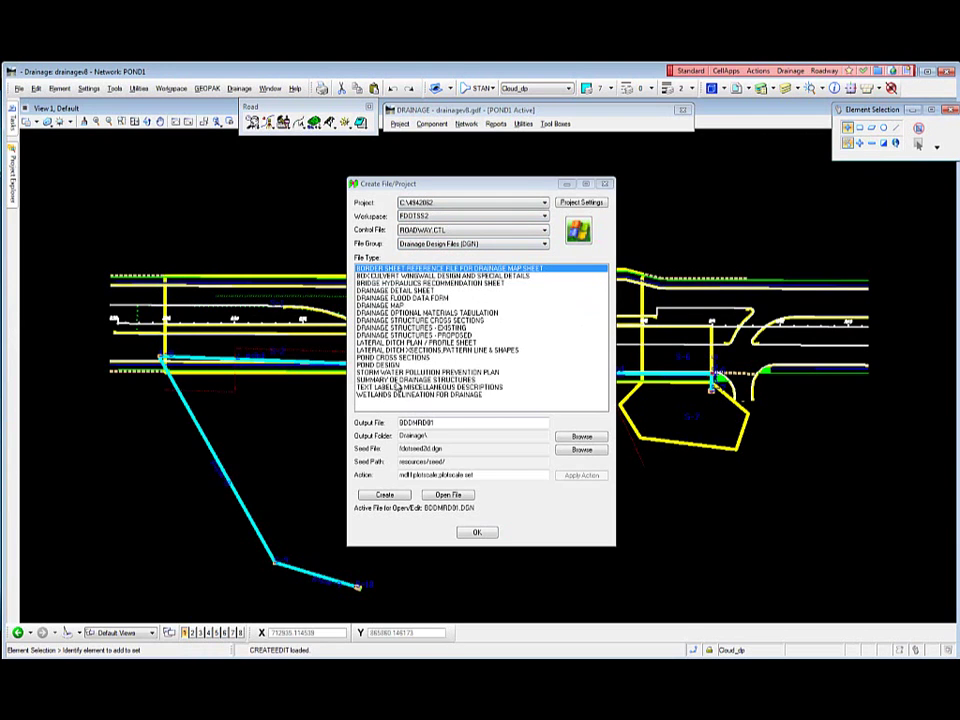
{"action": "left_click", "coordinate": [450, 381]}
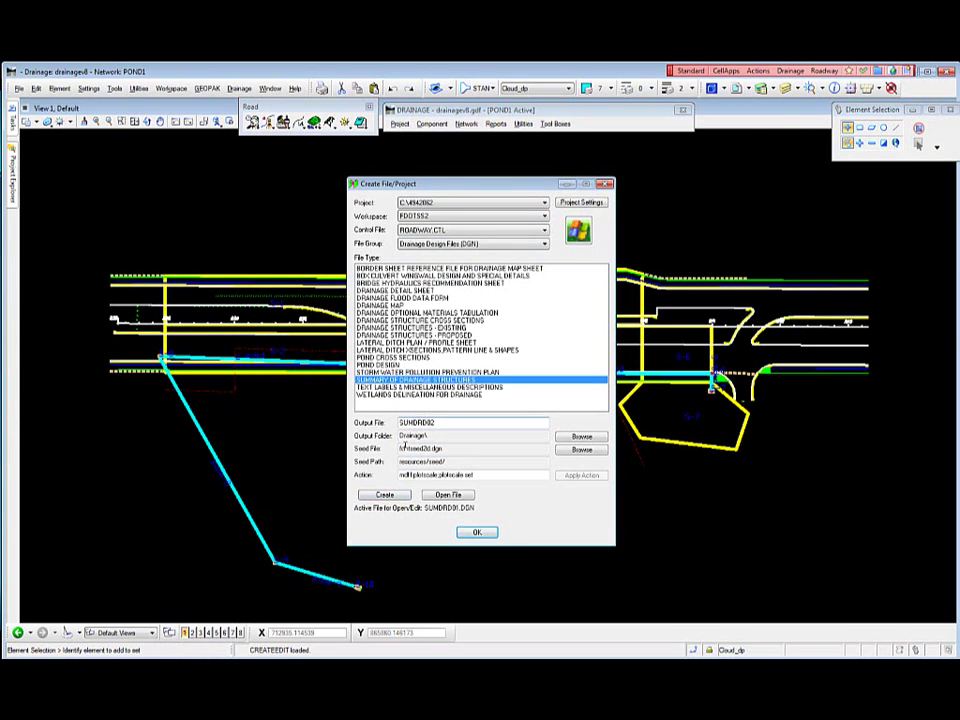
{"action": "left_click", "coordinate": [384, 495]}
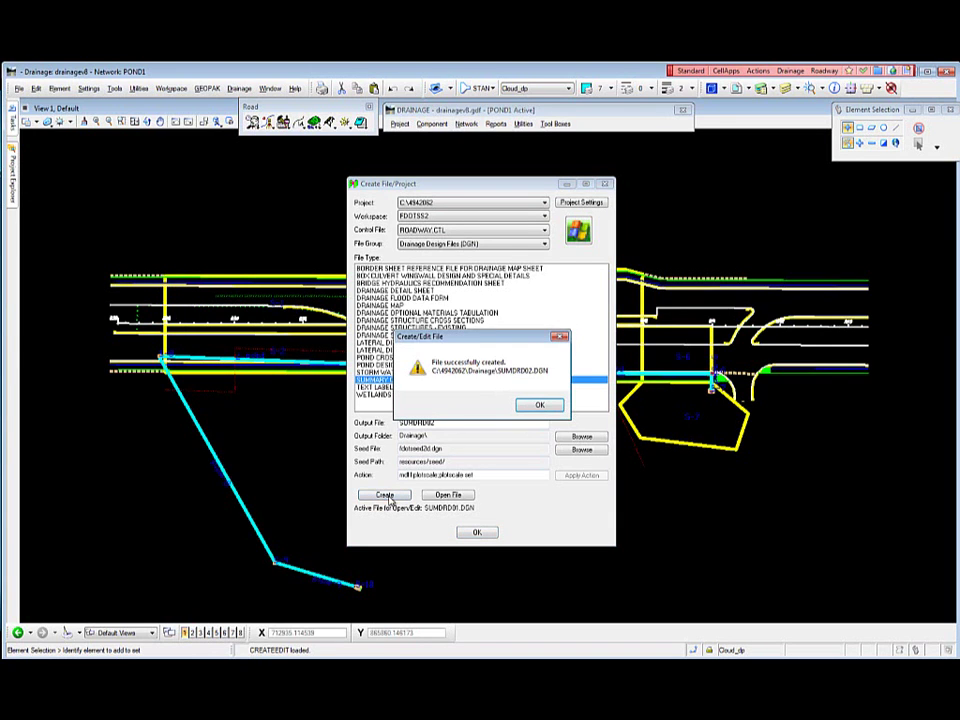
{"action": "left_click", "coordinate": [539, 404]}
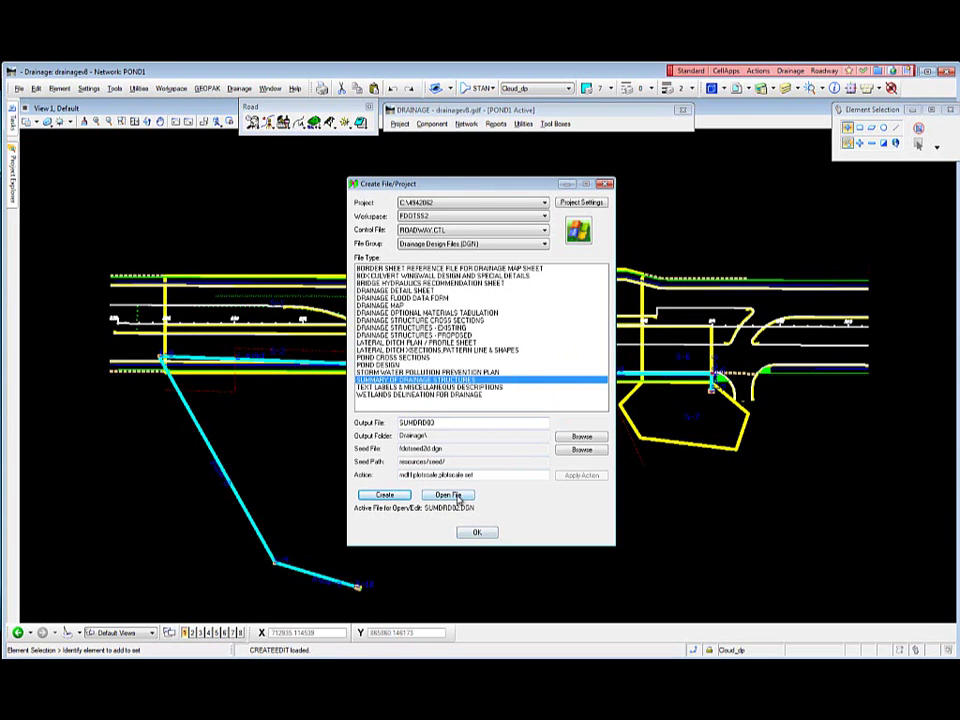
{"action": "left_click", "coordinate": [447, 495]}
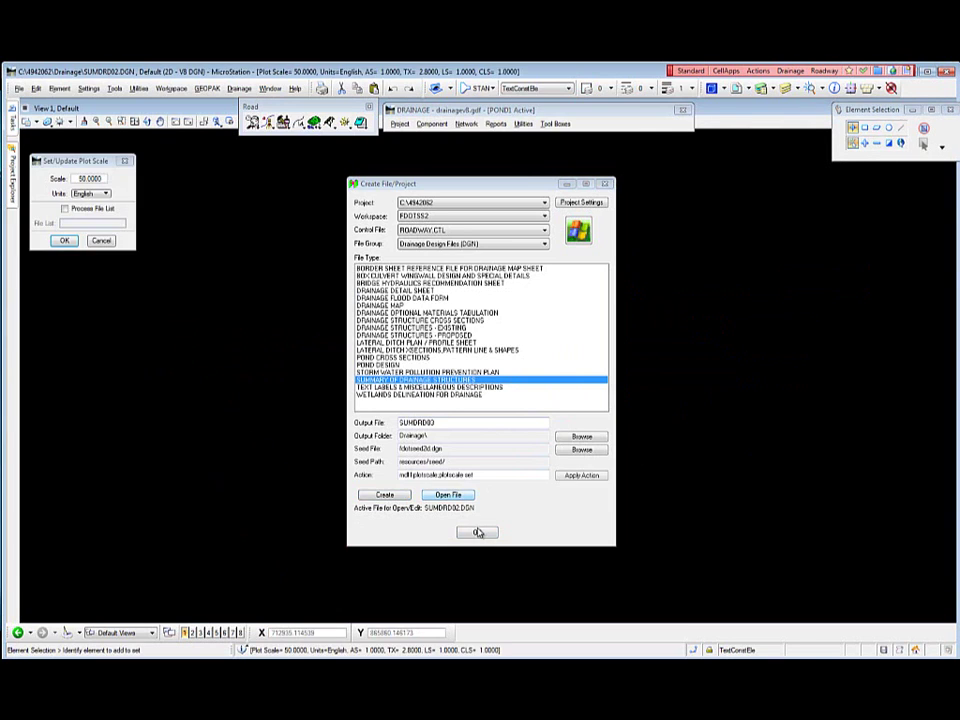
Step: Accept the 50 plot scale and start Summary of Drainage Structures 2.0.10
{"action": "left_click", "coordinate": [477, 531]}
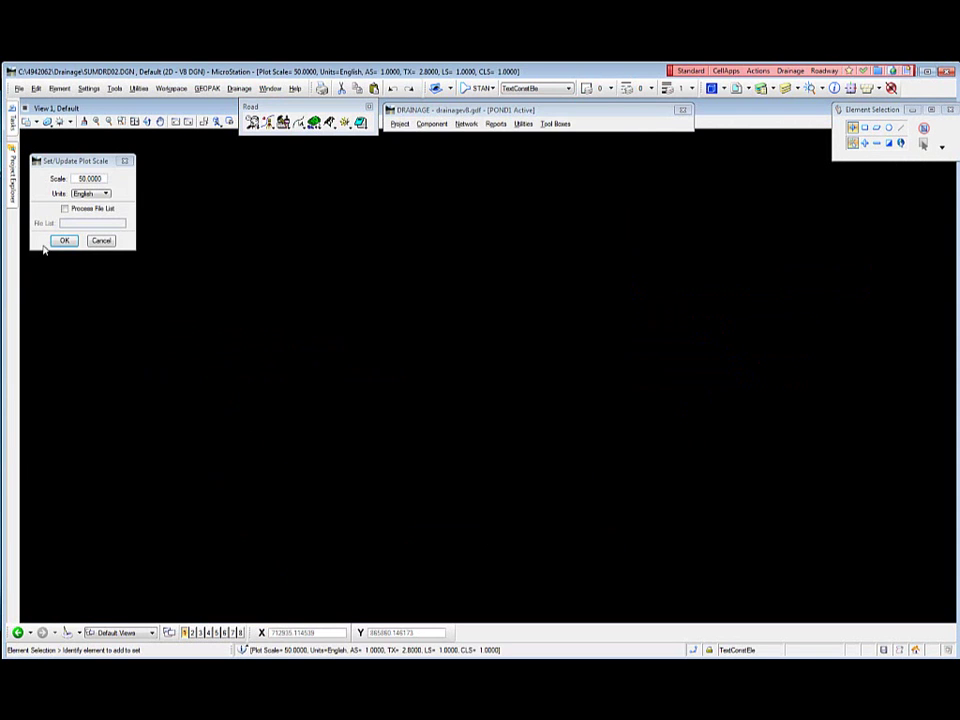
{"action": "left_click", "coordinate": [64, 240]}
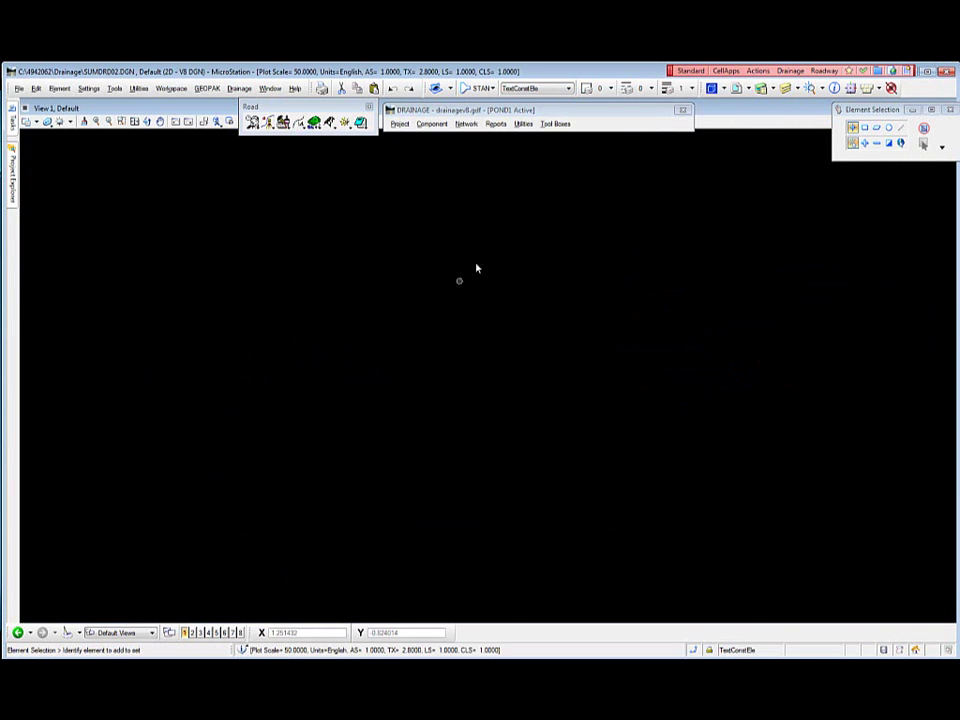
{"action": "mouse_move", "coordinate": [555, 247]}
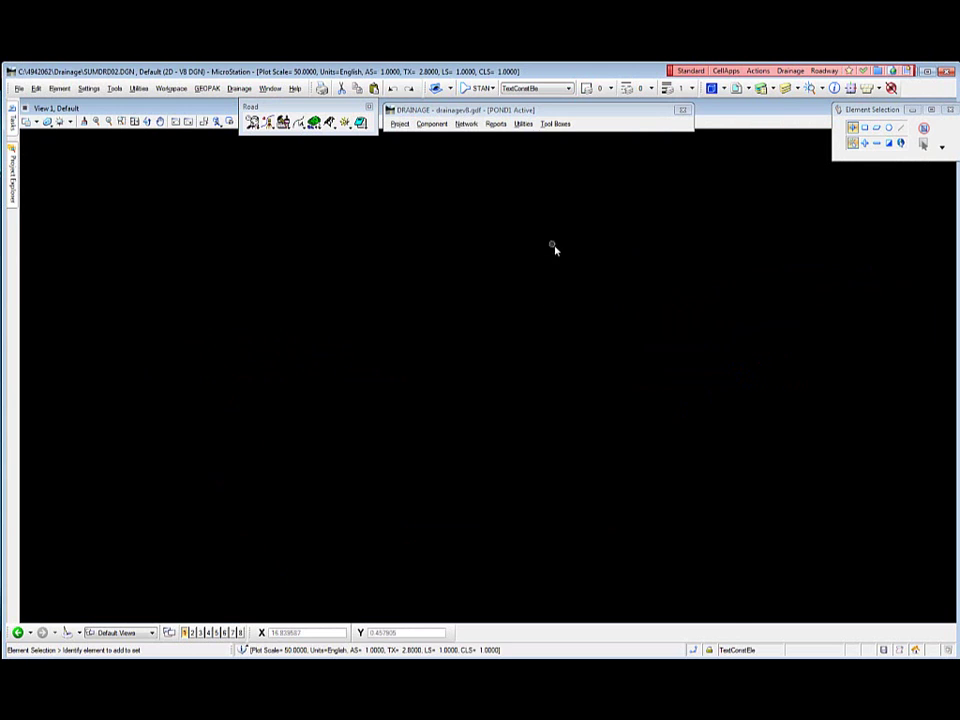
{"action": "mouse_move", "coordinate": [756, 190]}
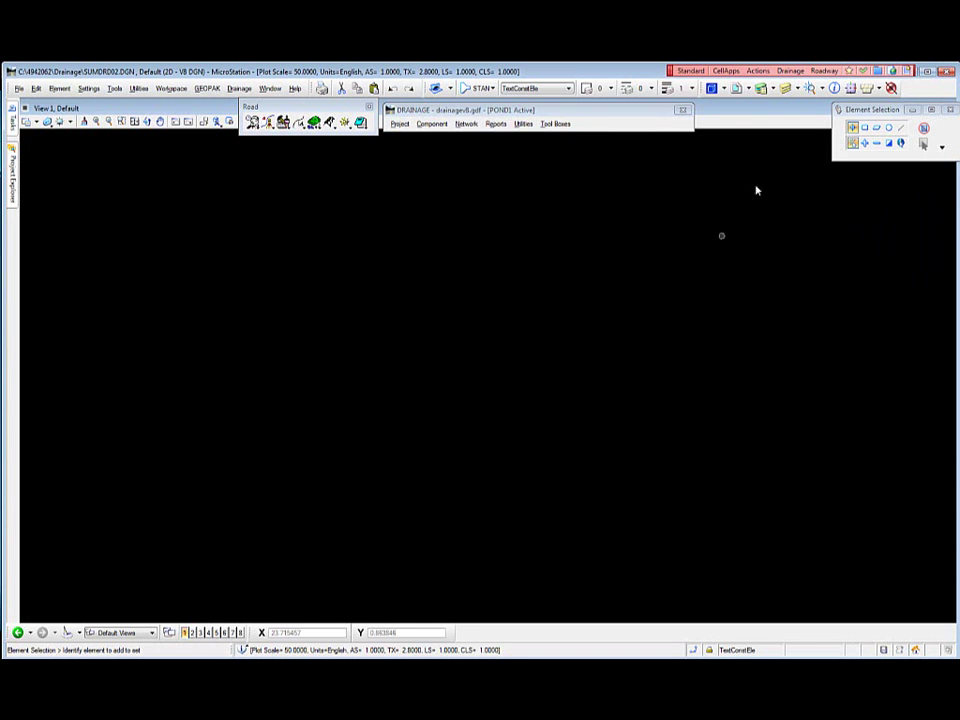
{"action": "left_click", "coordinate": [790, 70]}
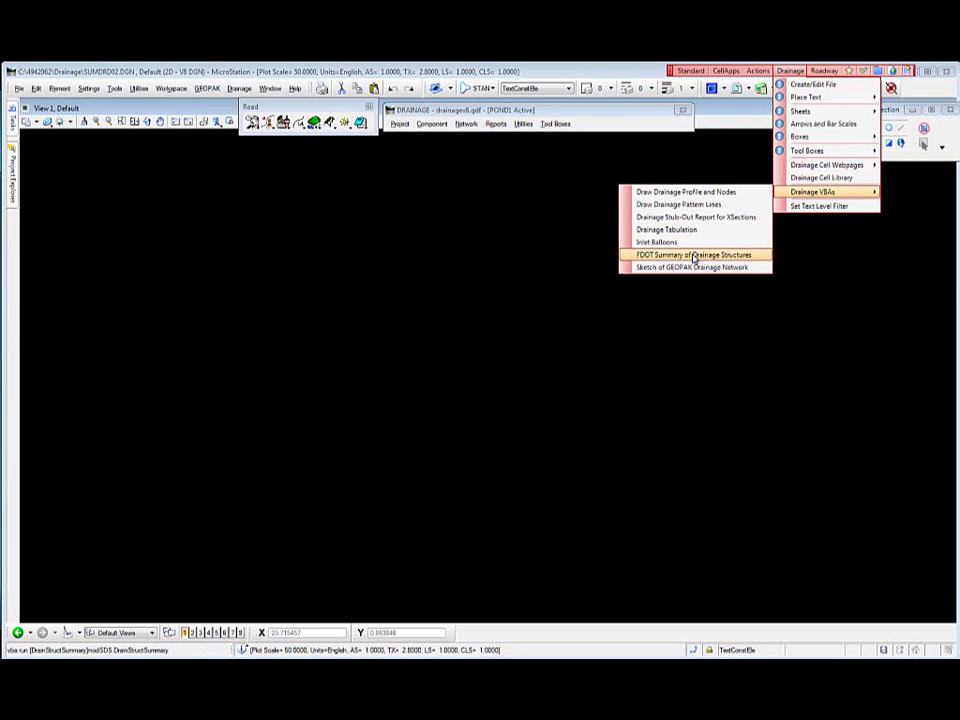
{"action": "left_click", "coordinate": [695, 254]}
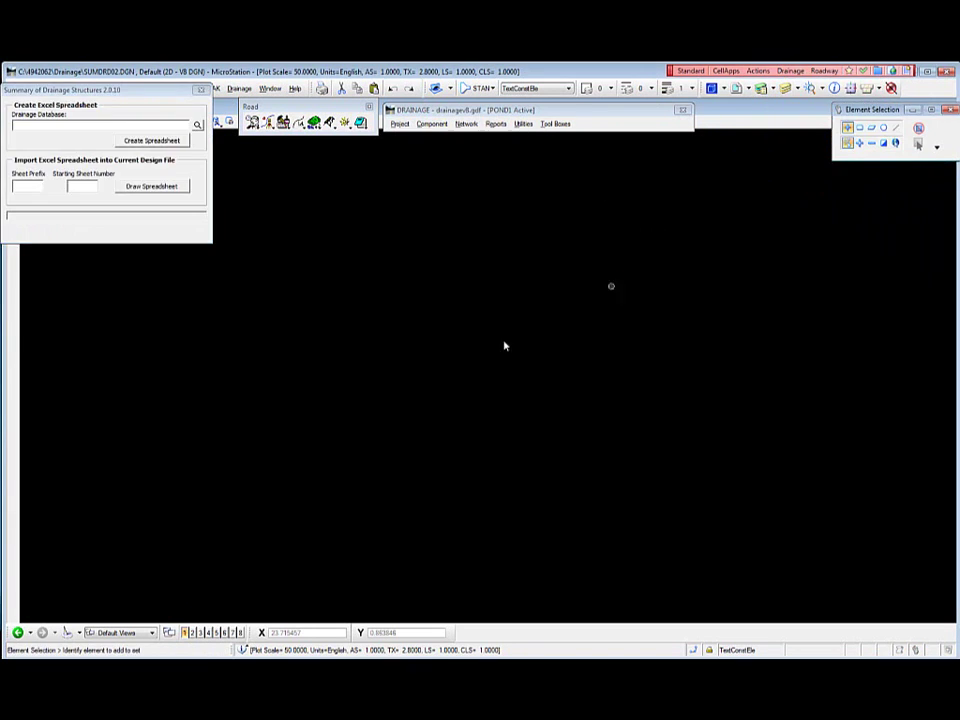
Step: Drag the Summary of Drainage Structures 2.0.10 window to the centre of the view
{"action": "left_click_drag", "start_coordinate": [105, 90], "coordinate": [157, 158]}
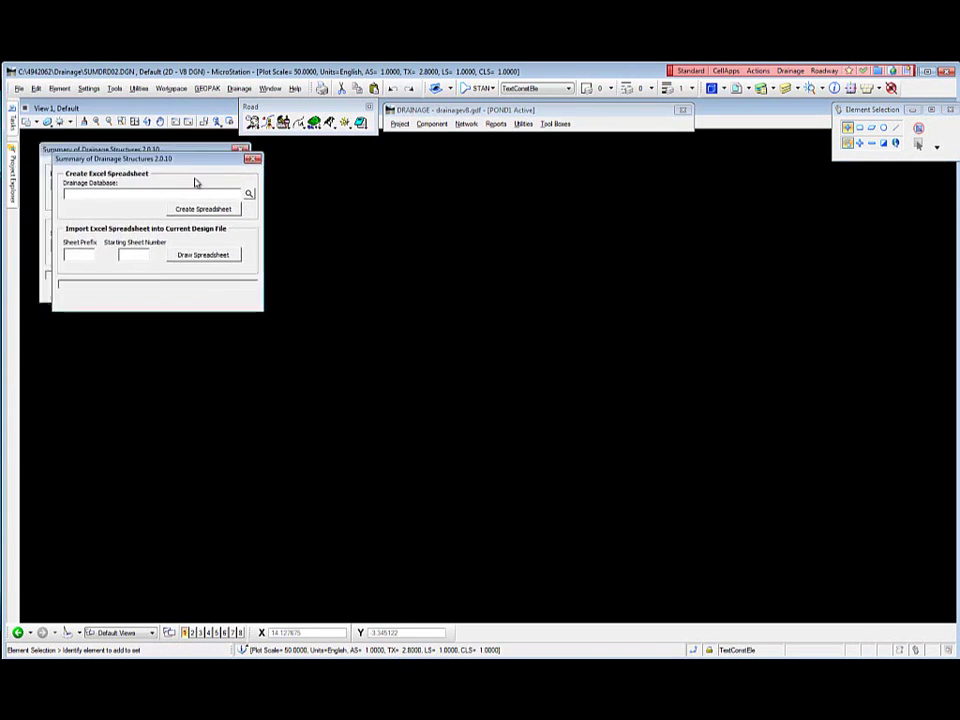
{"action": "left_click_drag", "start_coordinate": [157, 158], "coordinate": [333, 213]}
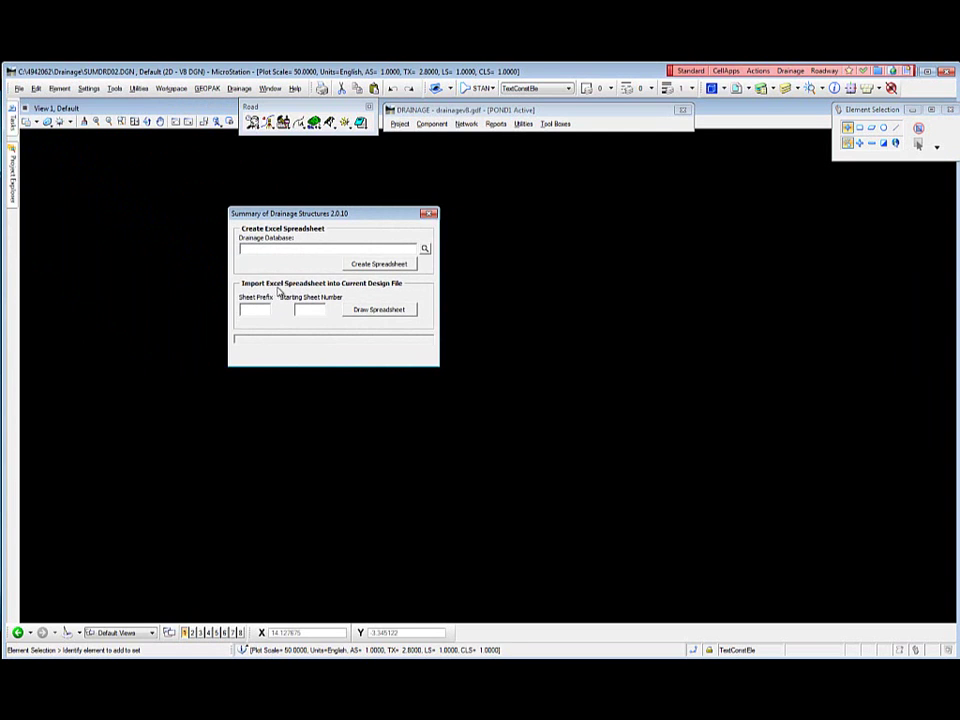
{"action": "mouse_move", "coordinate": [347, 292]}
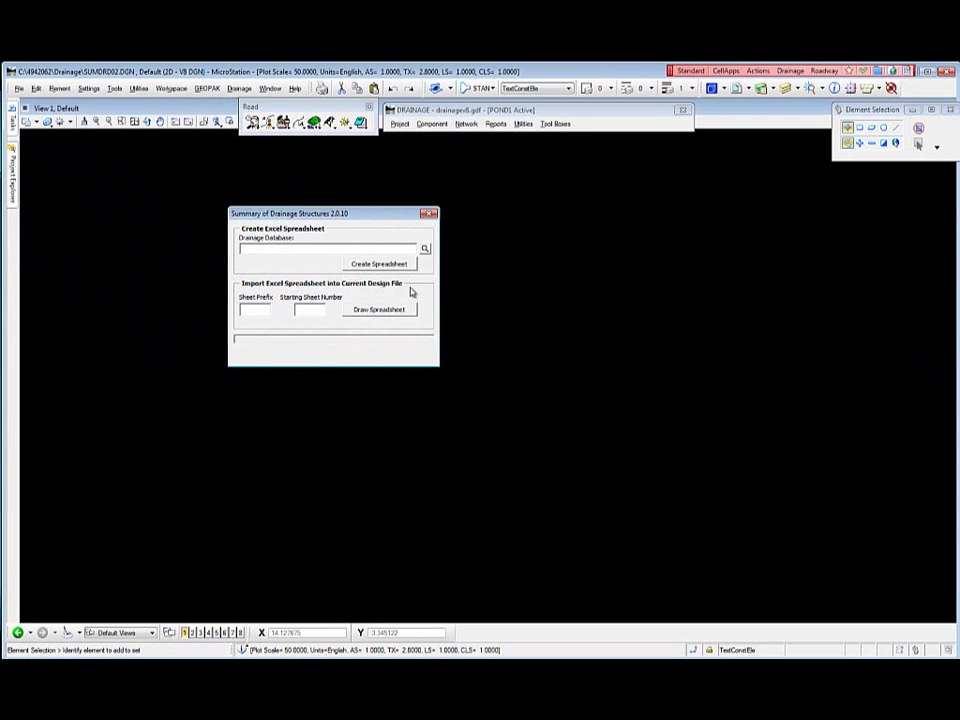
{"action": "mouse_move", "coordinate": [283, 295]}
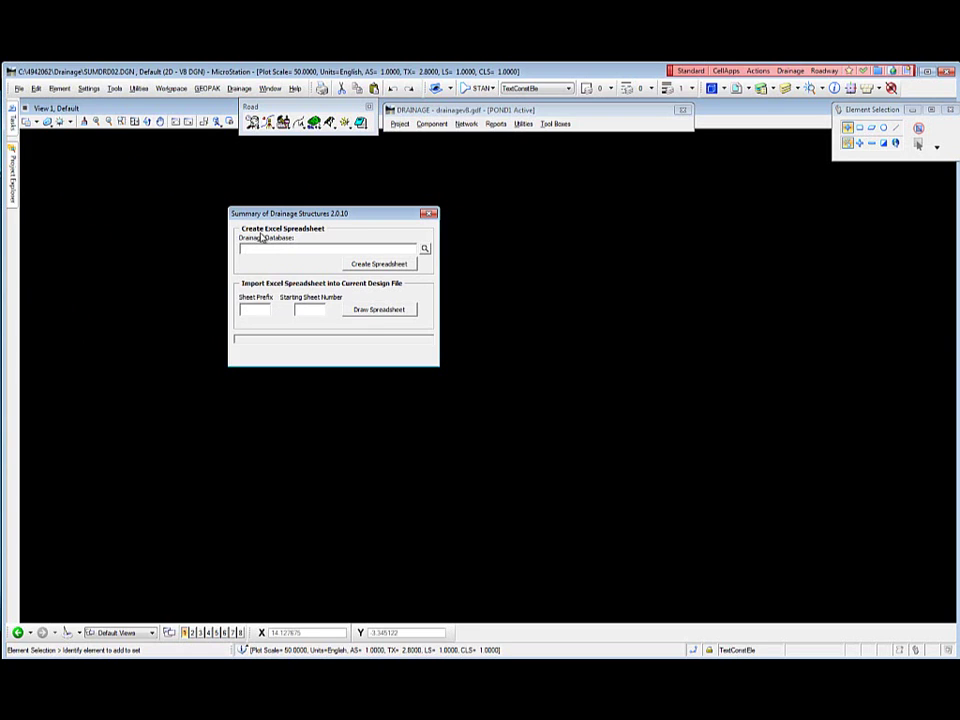
{"action": "mouse_move", "coordinate": [312, 237]}
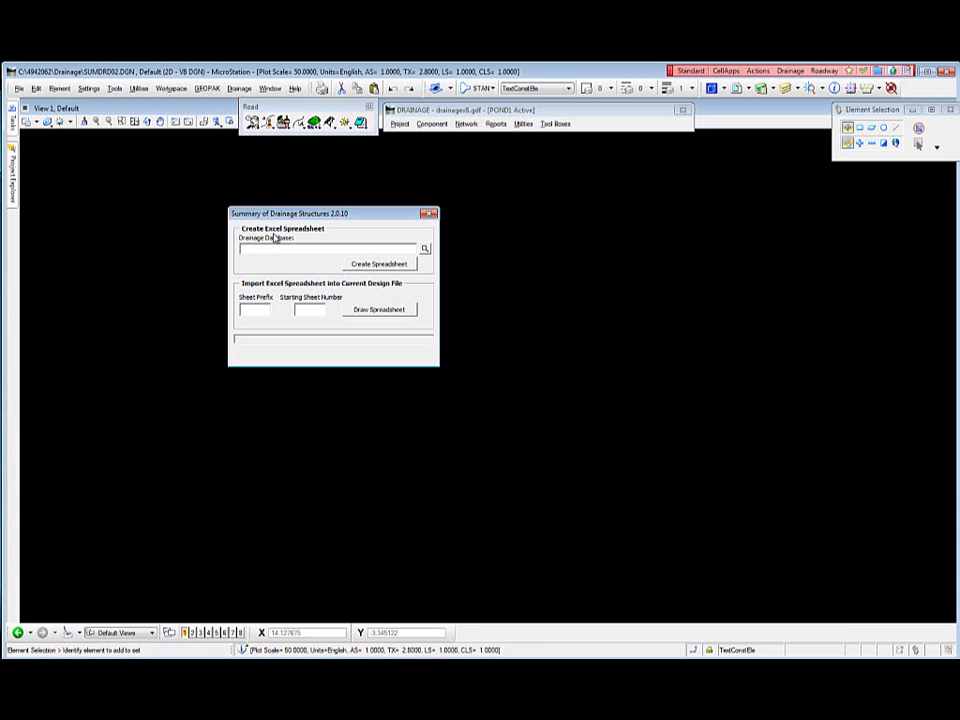
{"action": "mouse_move", "coordinate": [307, 238]}
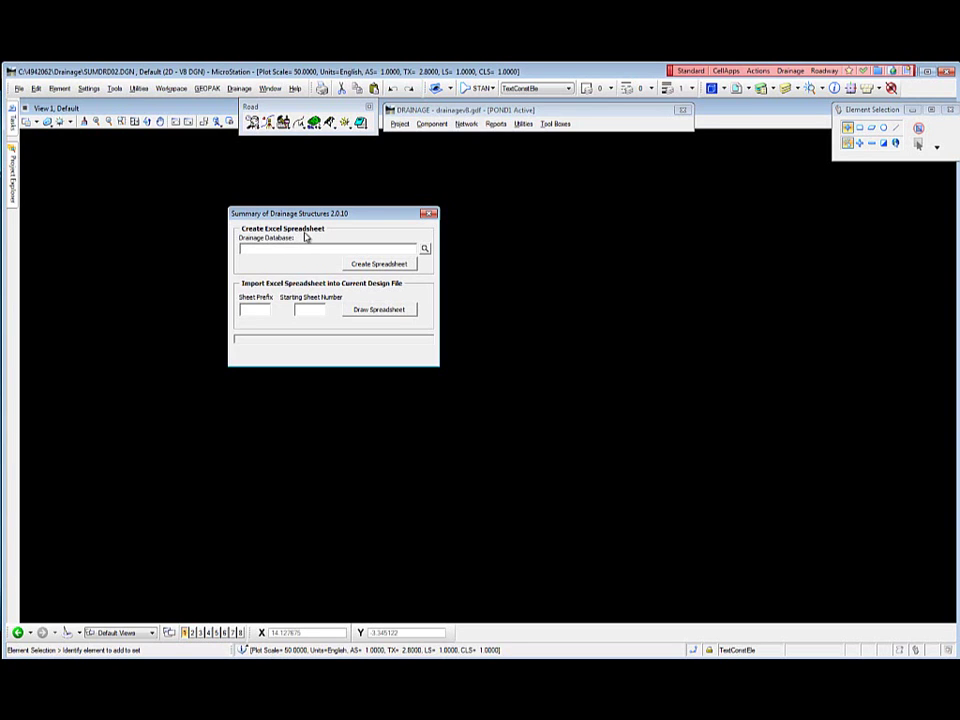
{"action": "mouse_move", "coordinate": [314, 236]}
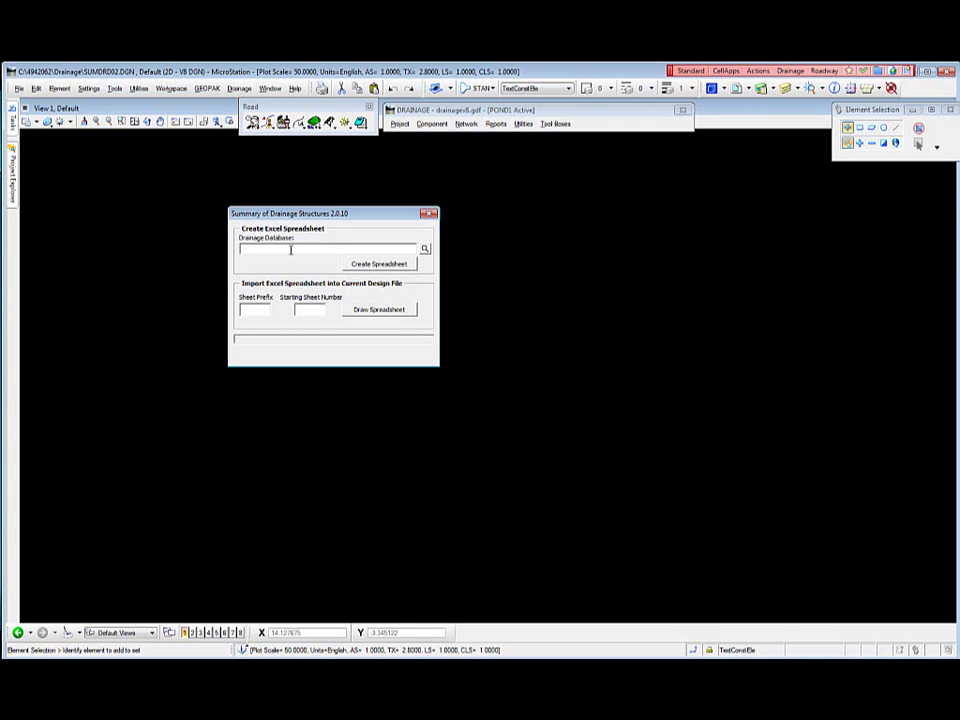
{"action": "mouse_move", "coordinate": [283, 272]}
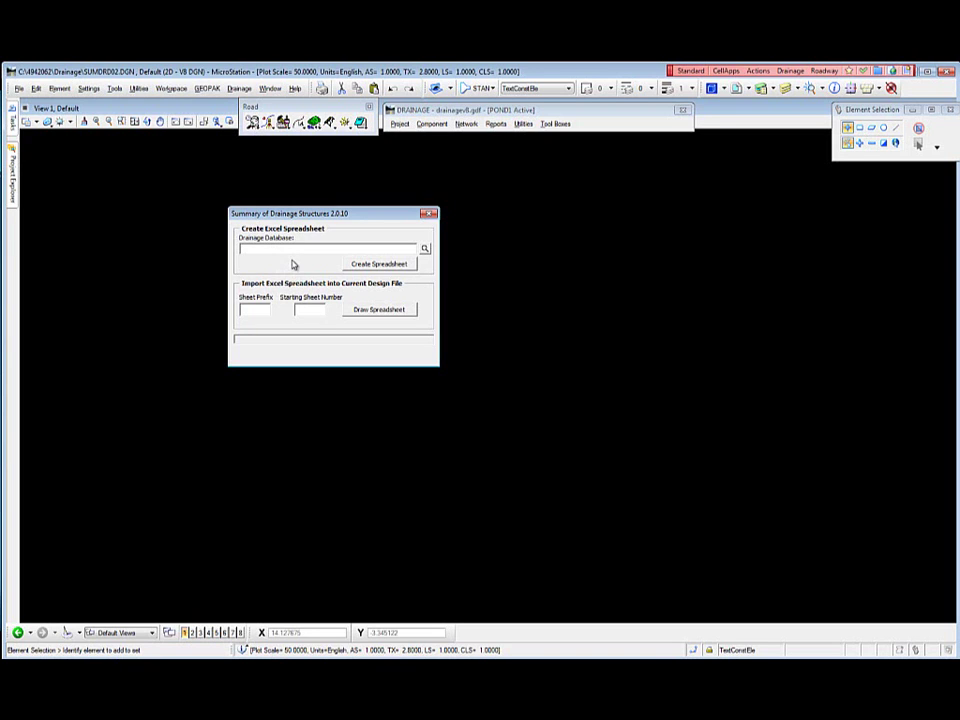
{"action": "mouse_move", "coordinate": [293, 272]}
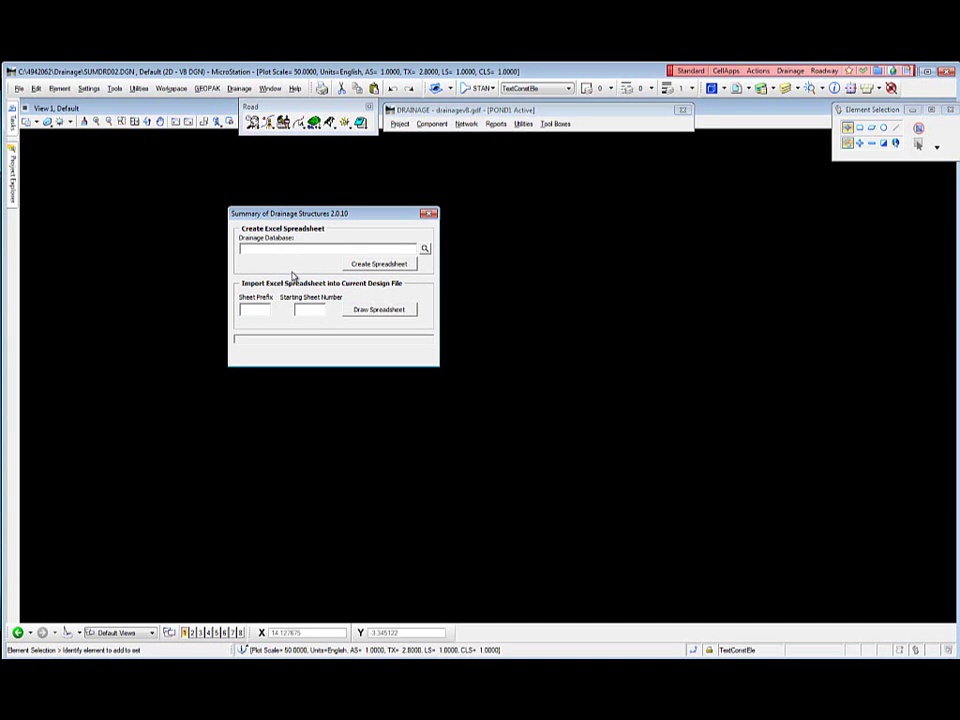
{"action": "mouse_move", "coordinate": [308, 271]}
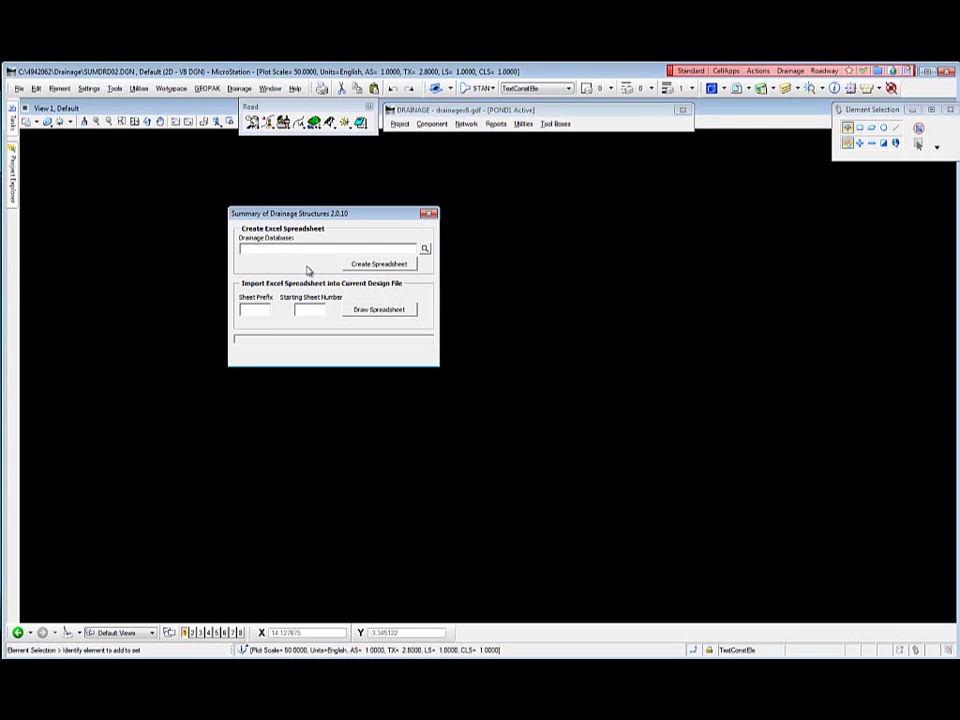
{"action": "mouse_move", "coordinate": [298, 271]}
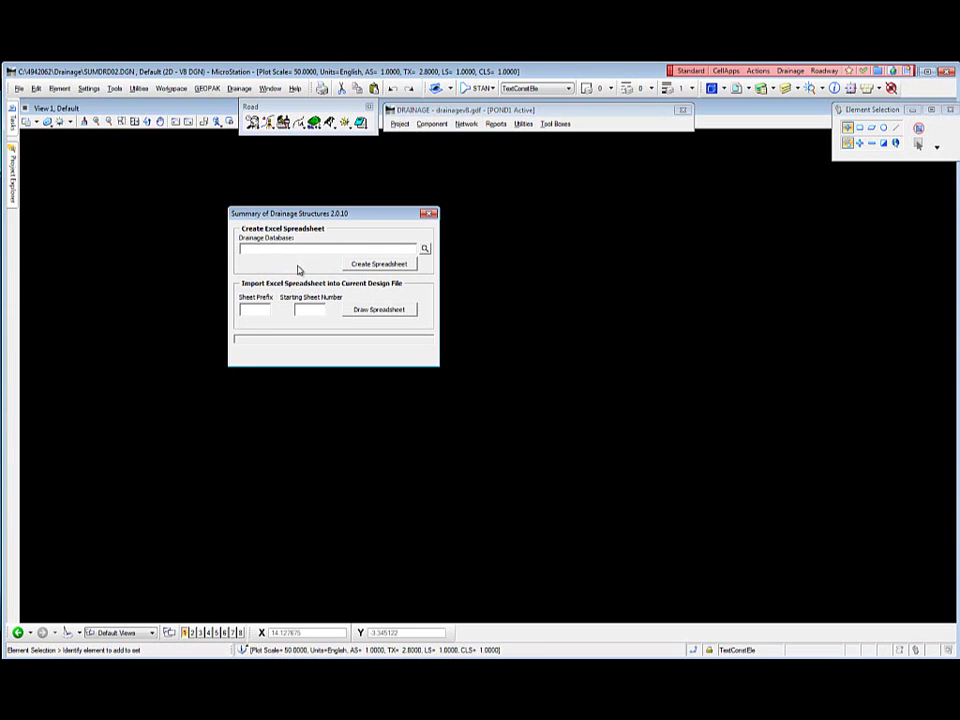
{"action": "mouse_move", "coordinate": [296, 271]}
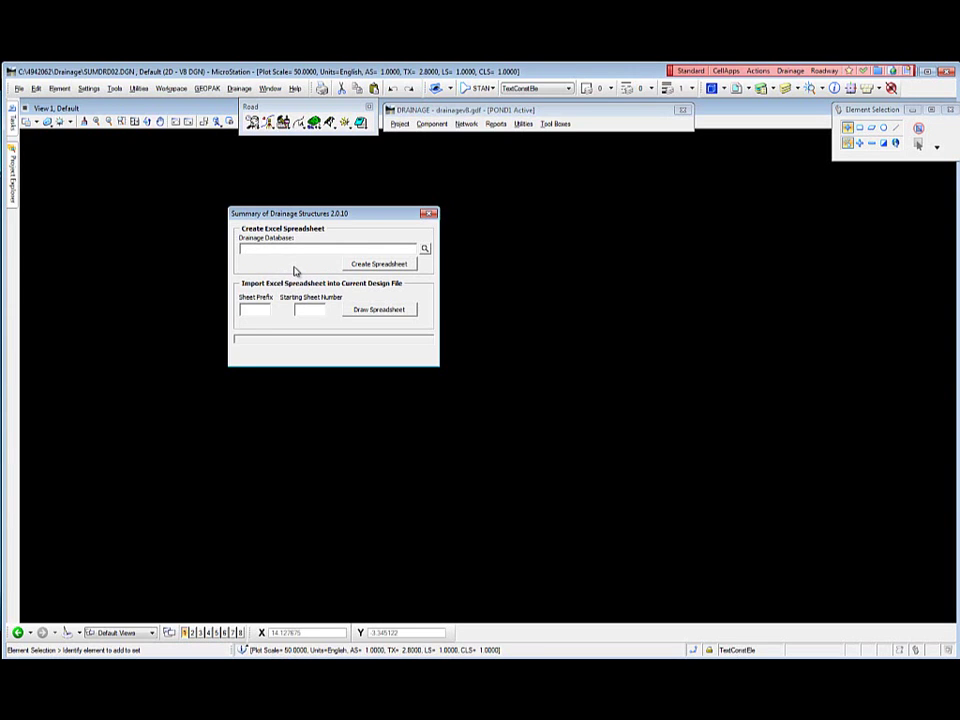
{"action": "mouse_move", "coordinate": [298, 270]}
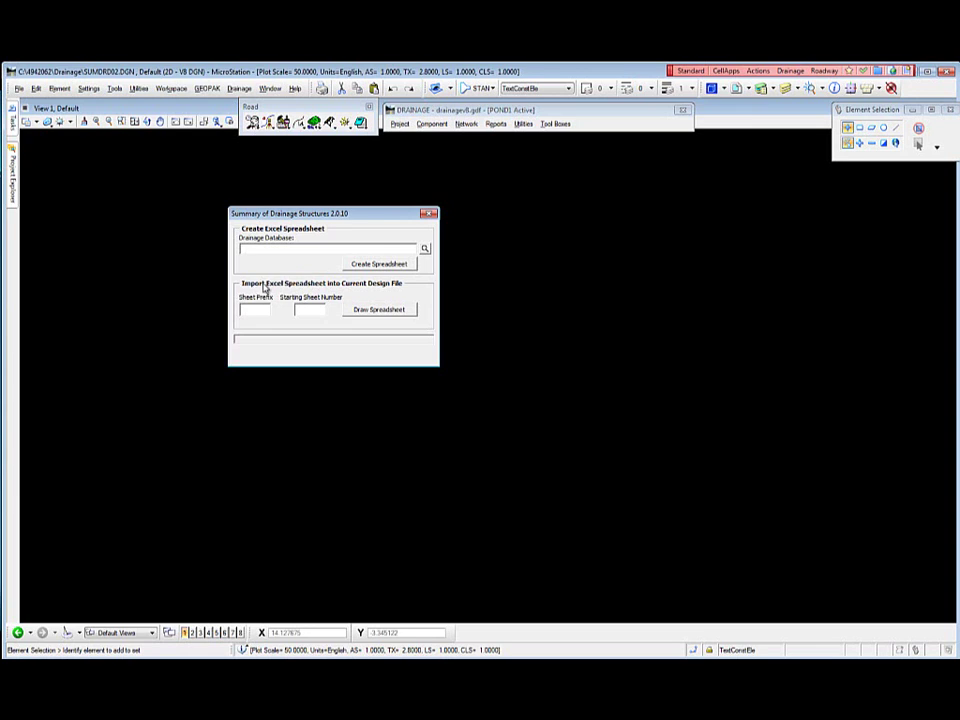
{"action": "mouse_move", "coordinate": [310, 293]}
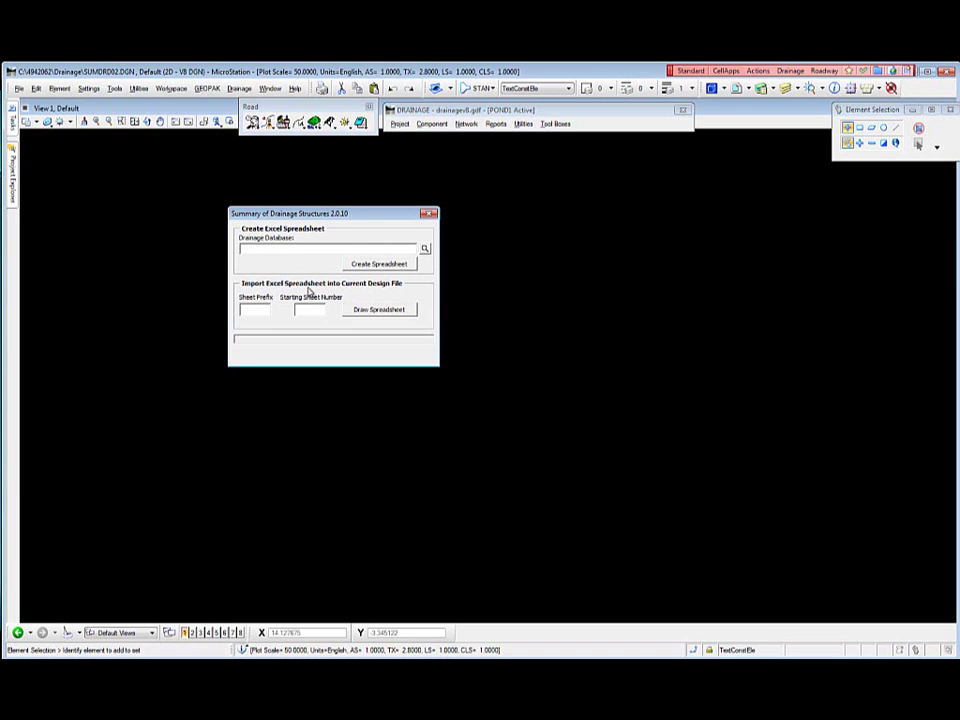
{"action": "mouse_move", "coordinate": [470, 299]}
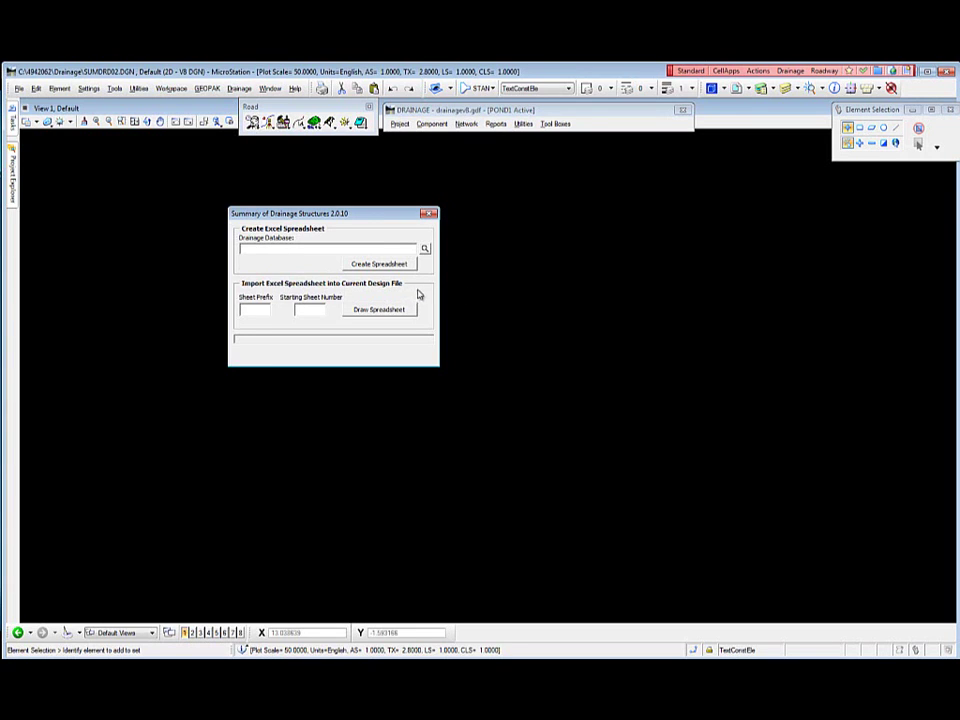
{"action": "mouse_move", "coordinate": [276, 293]}
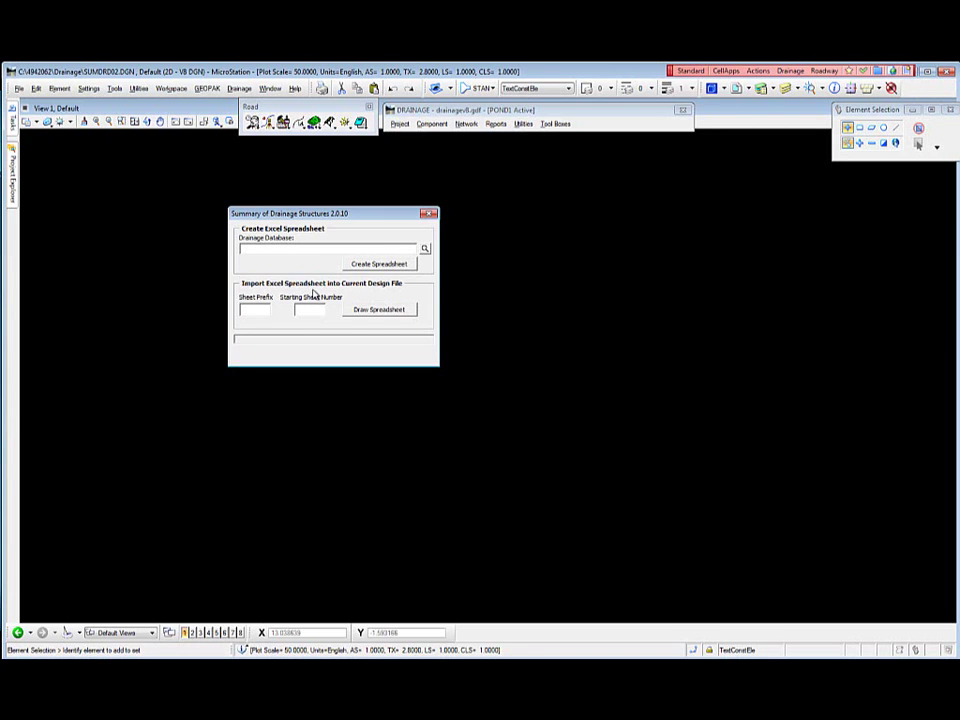
{"action": "mouse_move", "coordinate": [313, 293]}
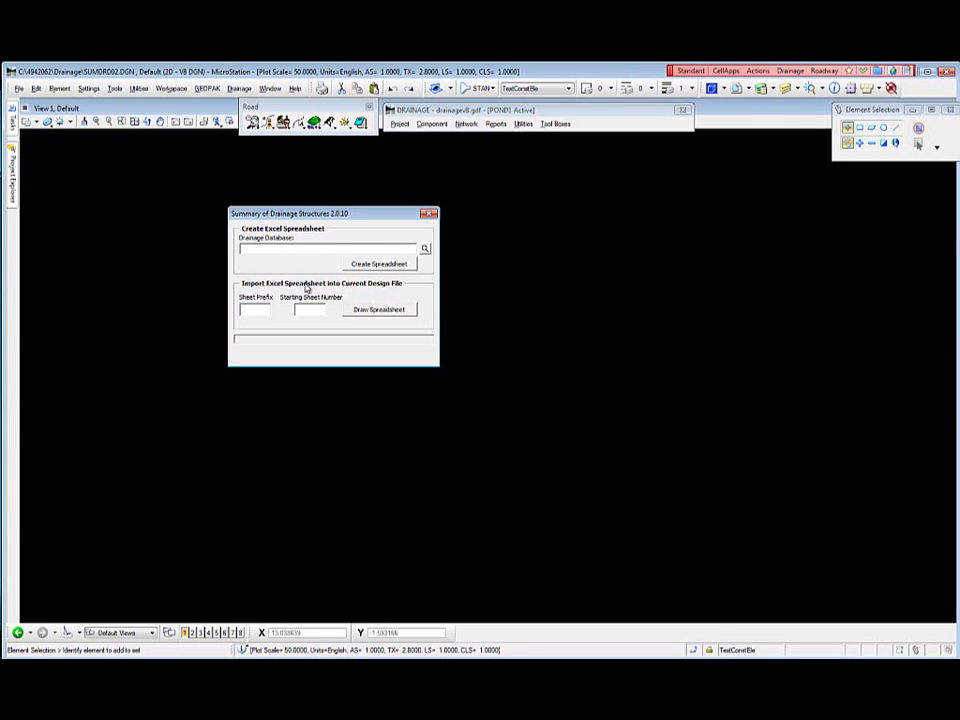
{"action": "mouse_move", "coordinate": [422, 246]}
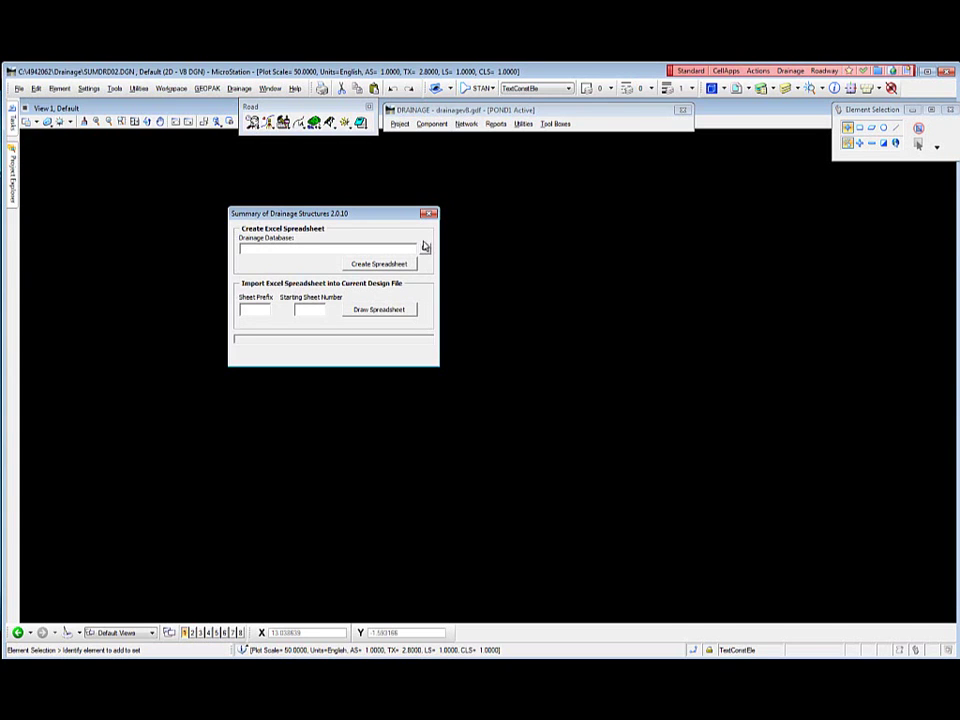
Step: Set the Drainage Database field to eng_data\drainagev8.gdf
{"action": "left_click", "coordinate": [424, 248]}
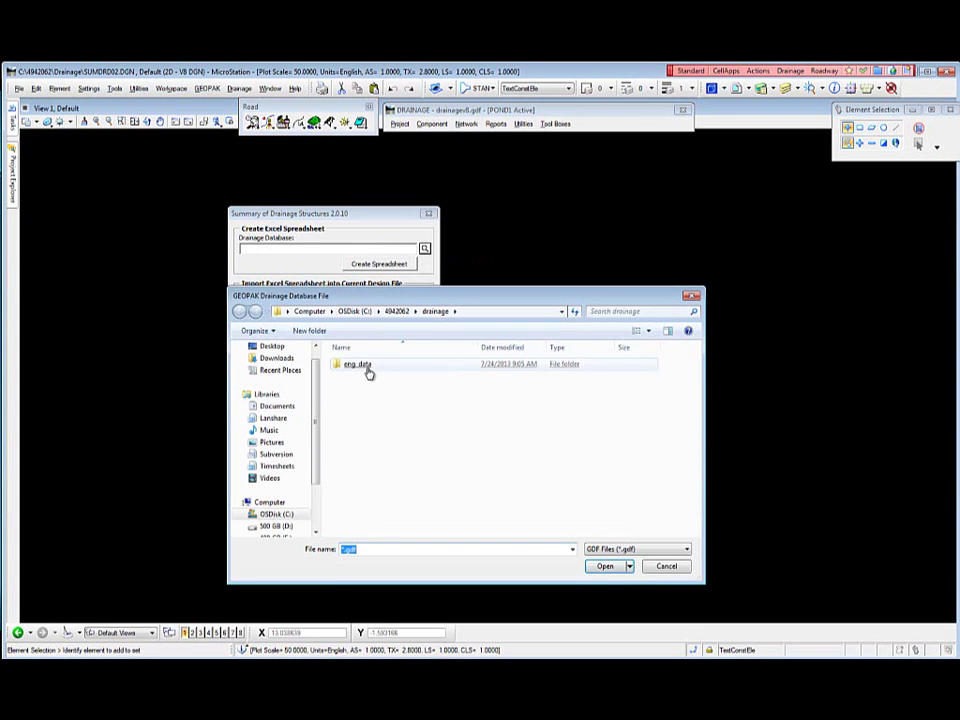
{"action": "double_click", "coordinate": [357, 364]}
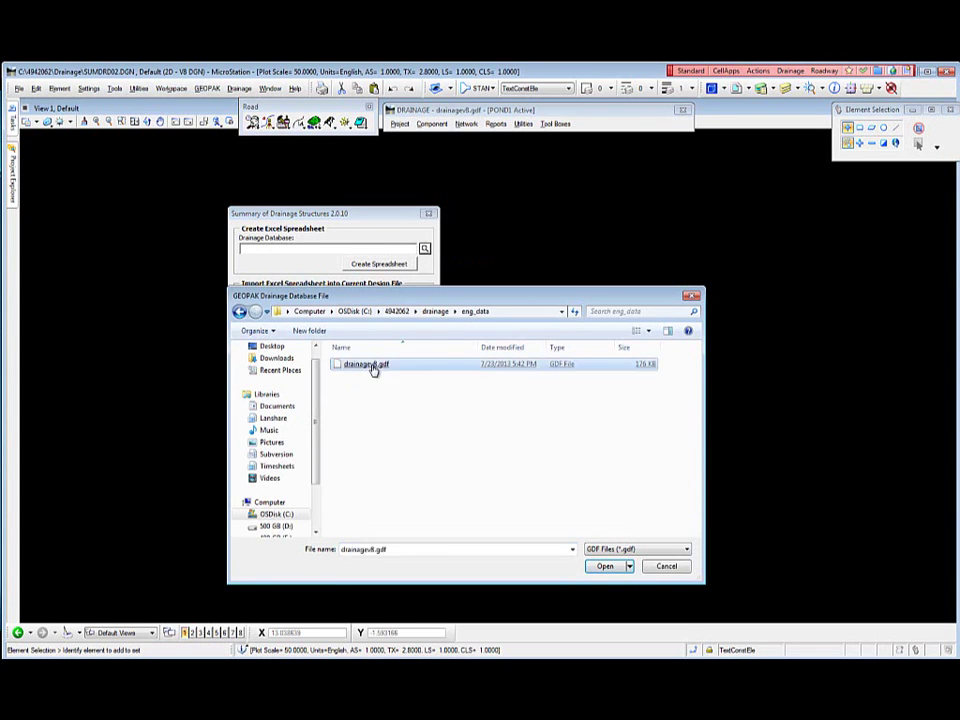
{"action": "left_click", "coordinate": [604, 566]}
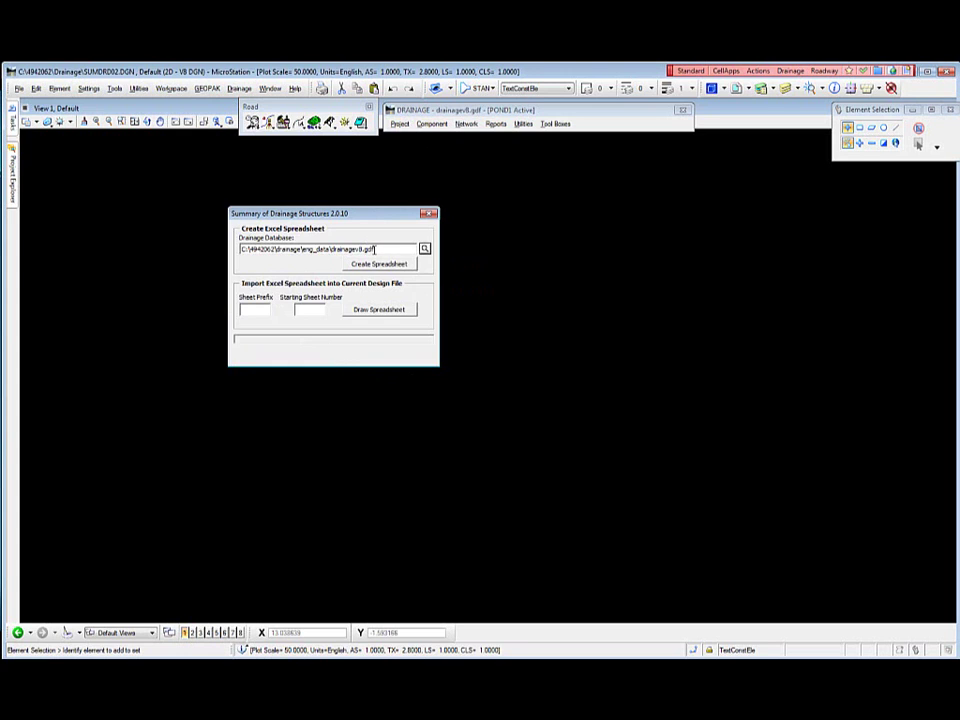
{"action": "mouse_move", "coordinate": [389, 270]}
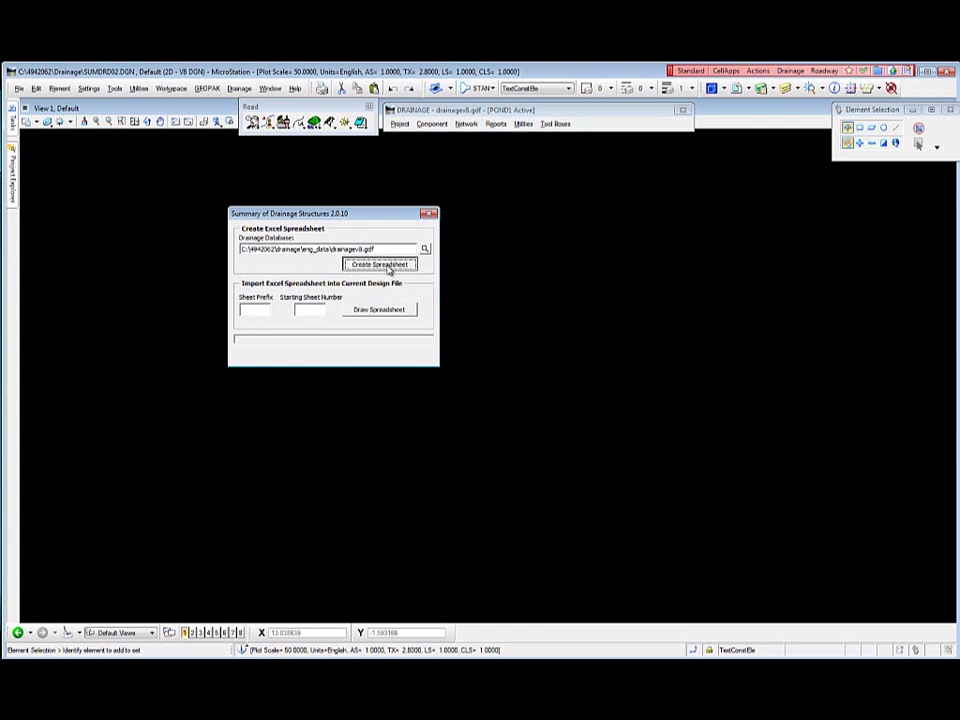
Step: Create the spreadsheet Summary.xls in the drainage folder from the summary tool
{"action": "left_click", "coordinate": [378, 263]}
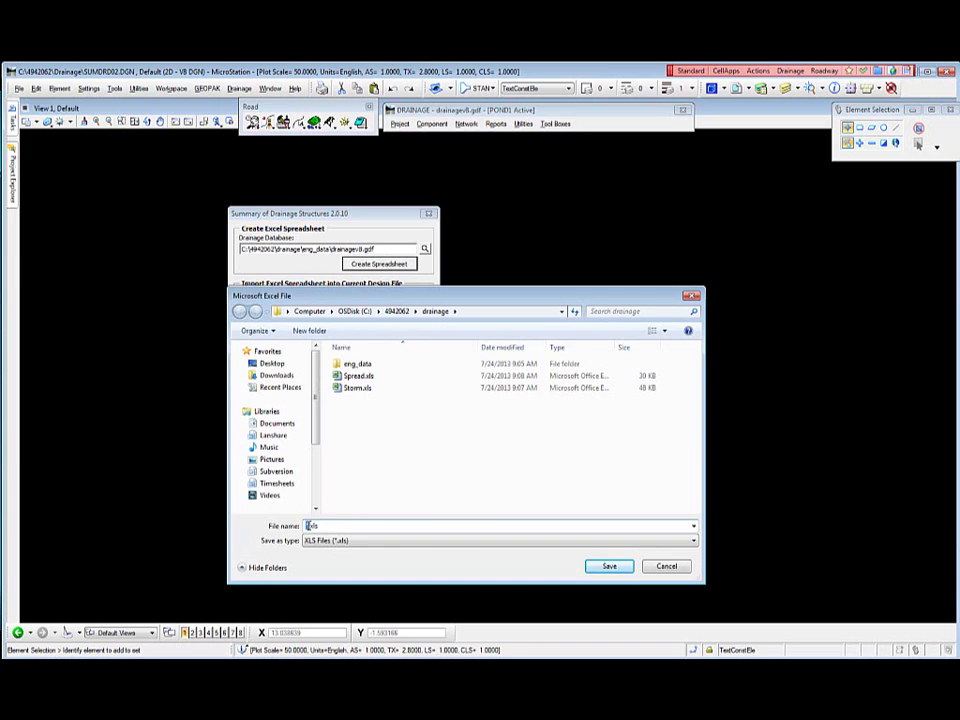
{"action": "mouse_move", "coordinate": [312, 606]}
{"action": "type", "text": "Summary"}
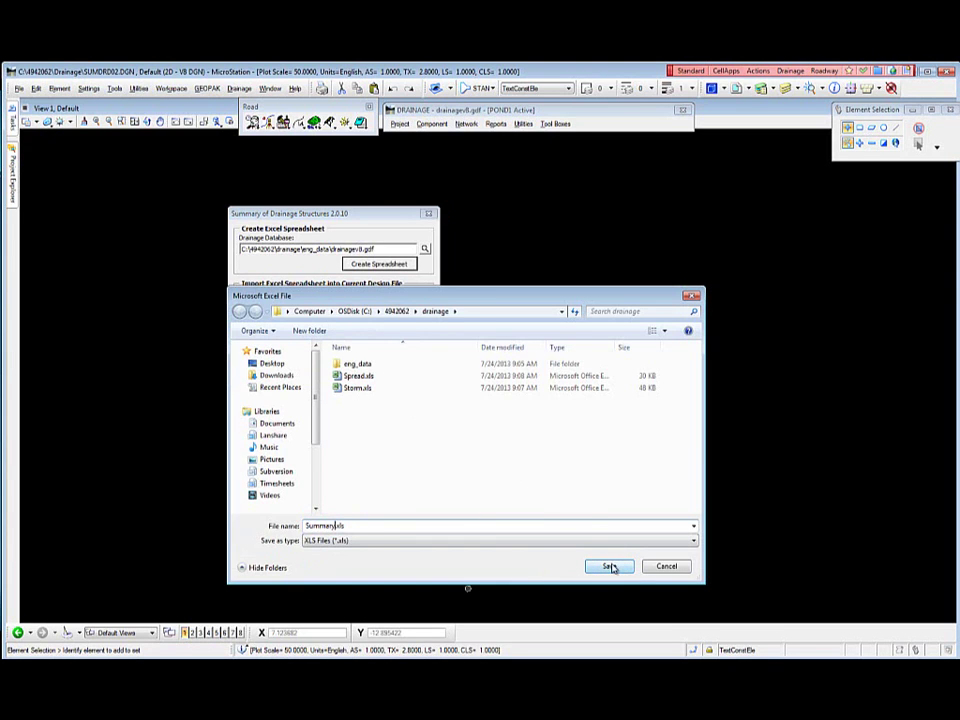
{"action": "left_click", "coordinate": [609, 566]}
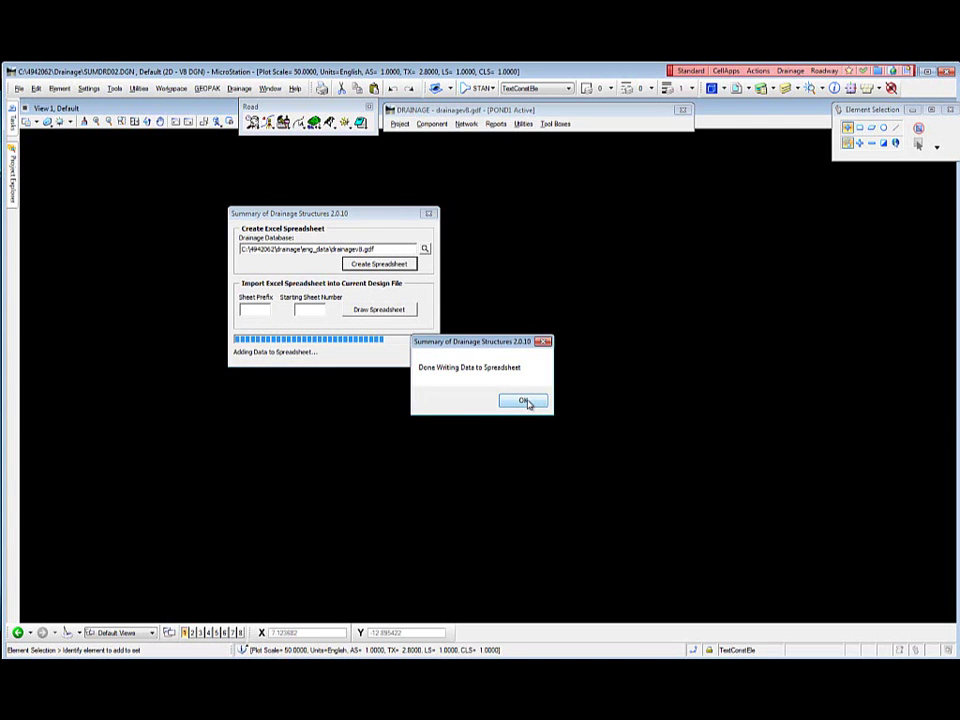
{"action": "left_click", "coordinate": [523, 401]}
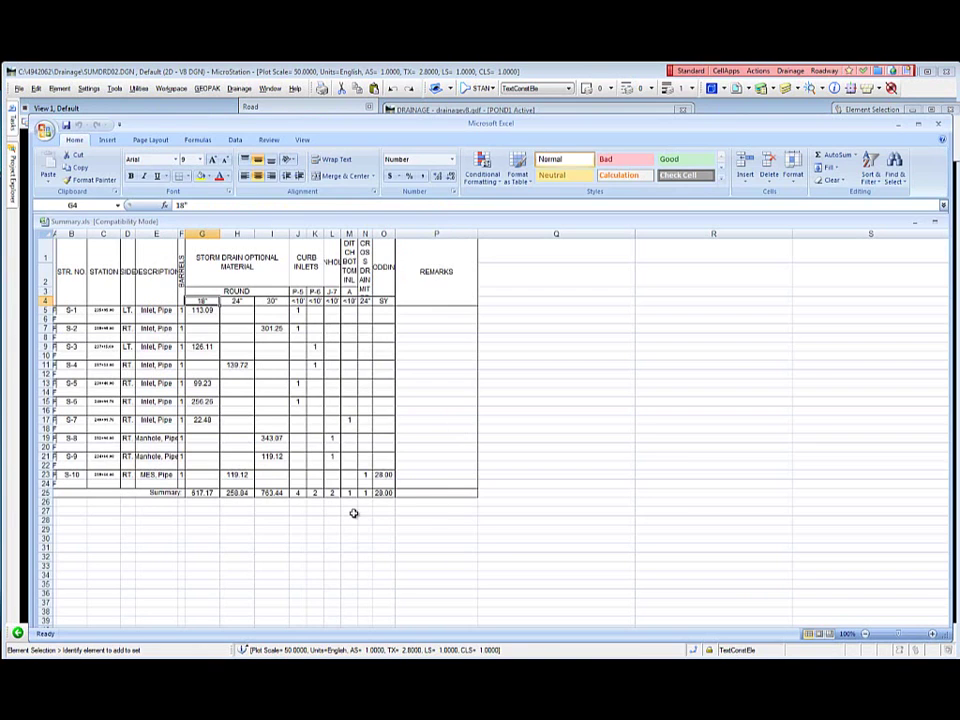
{"action": "mouse_move", "coordinate": [300, 530]}
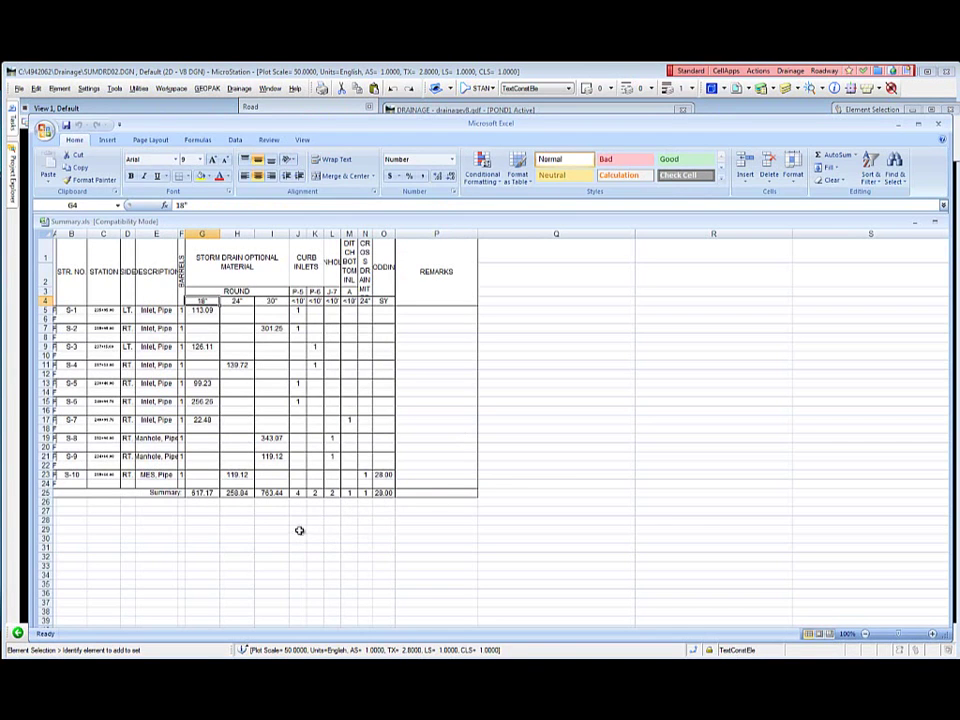
{"action": "mouse_move", "coordinate": [193, 568]}
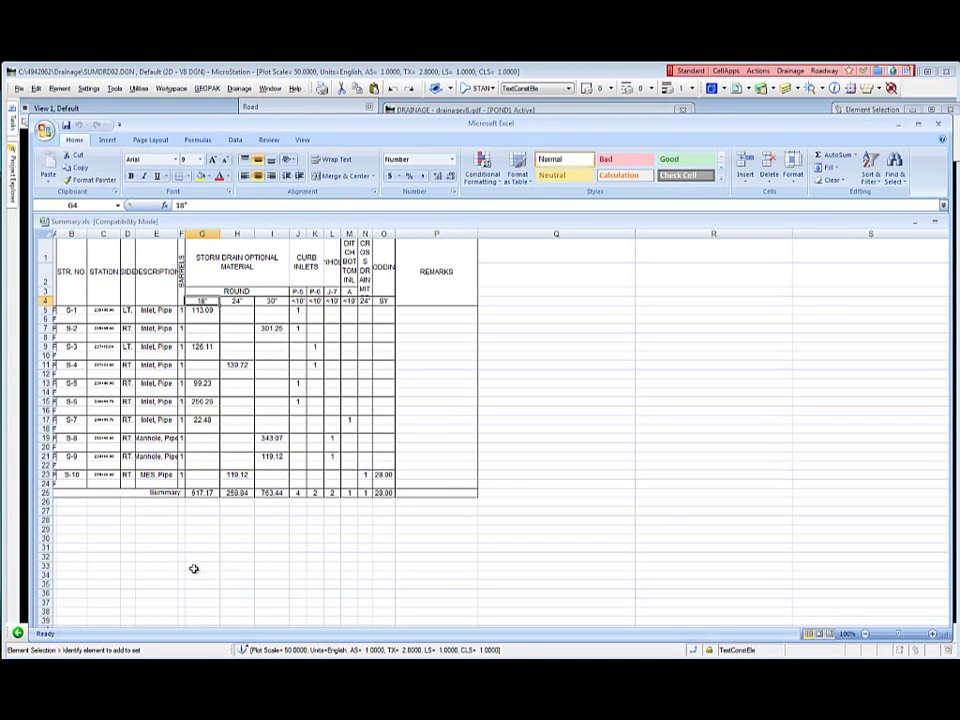
{"action": "mouse_move", "coordinate": [108, 328]}
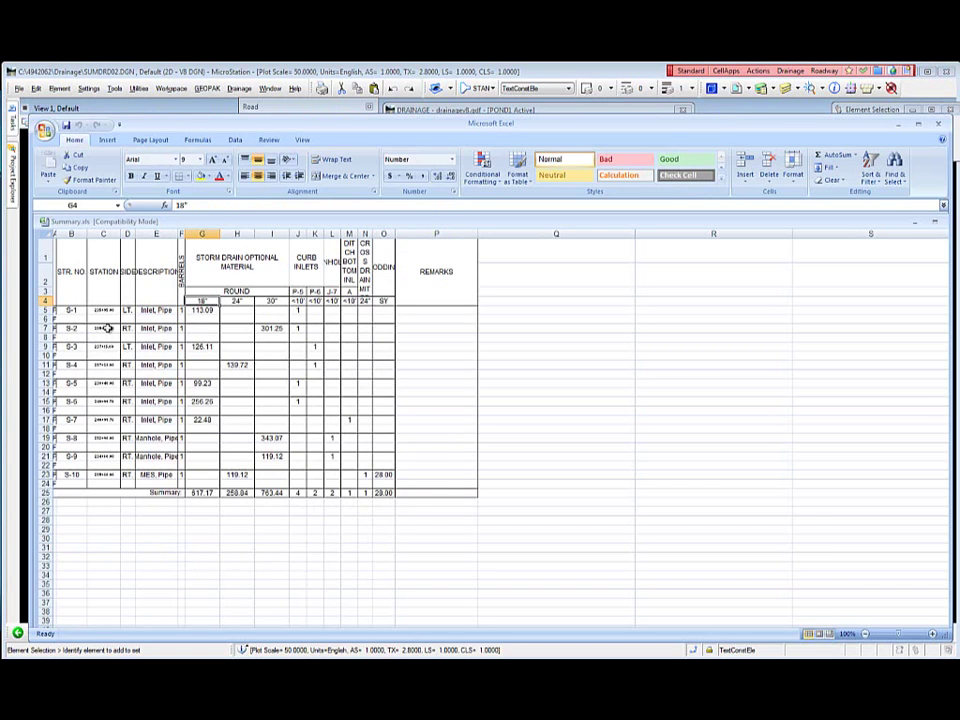
{"action": "mouse_move", "coordinate": [105, 381]}
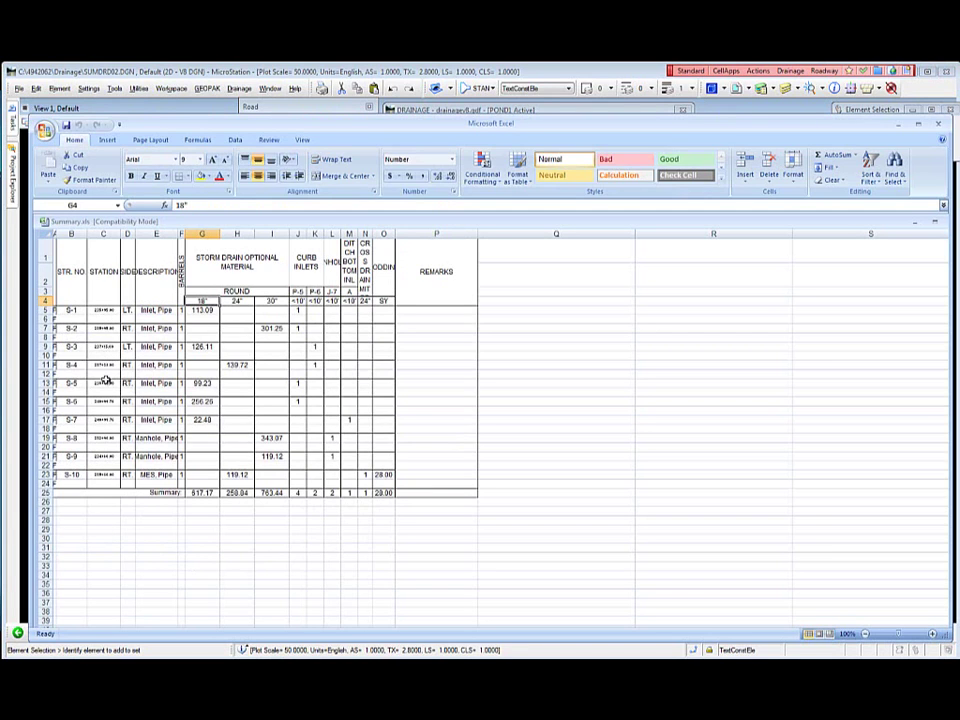
{"action": "mouse_move", "coordinate": [103, 478]}
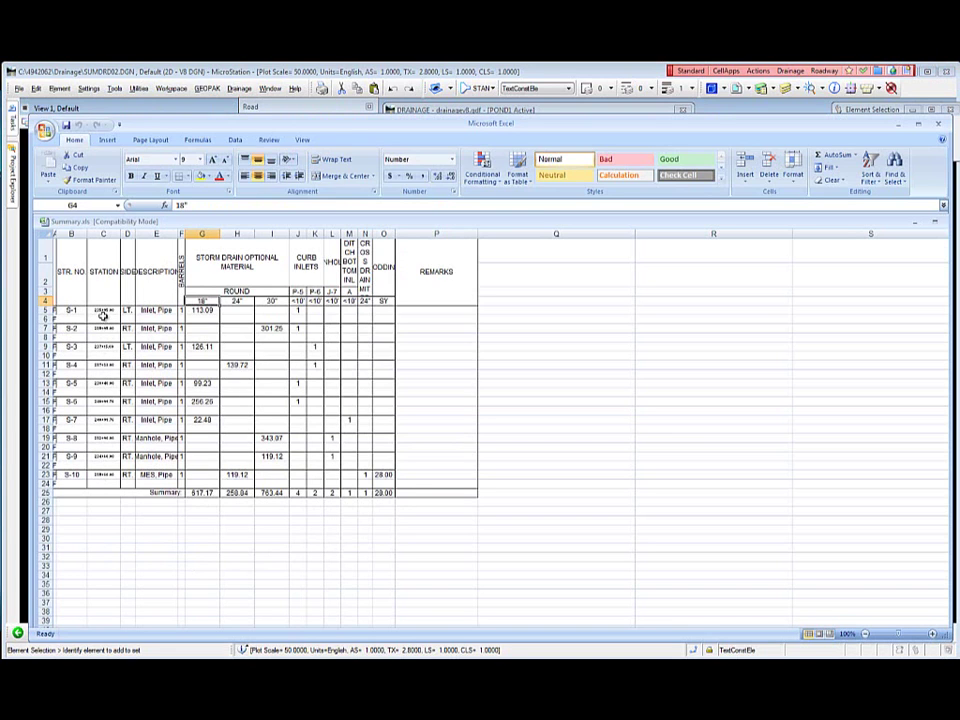
{"action": "mouse_move", "coordinate": [103, 476]}
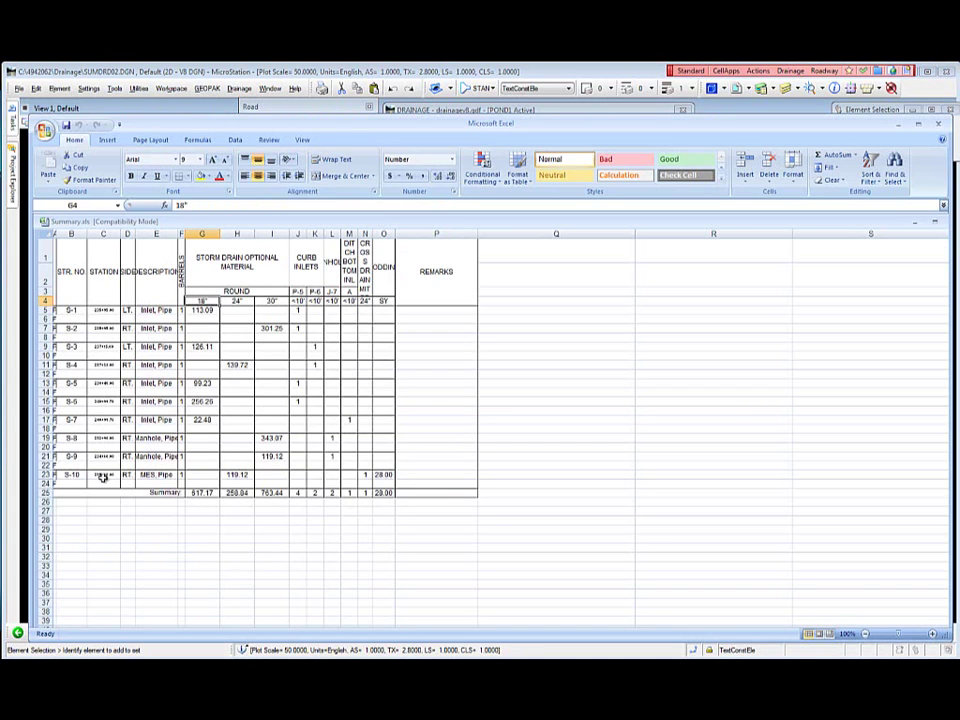
{"action": "mouse_move", "coordinate": [103, 483]}
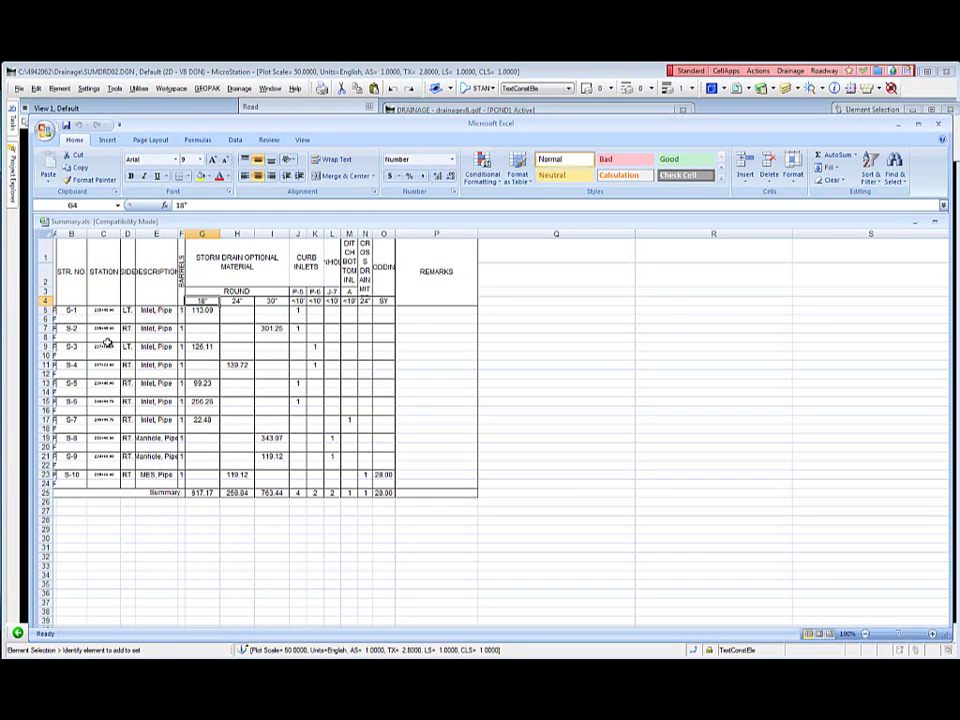
{"action": "mouse_move", "coordinate": [95, 320]}
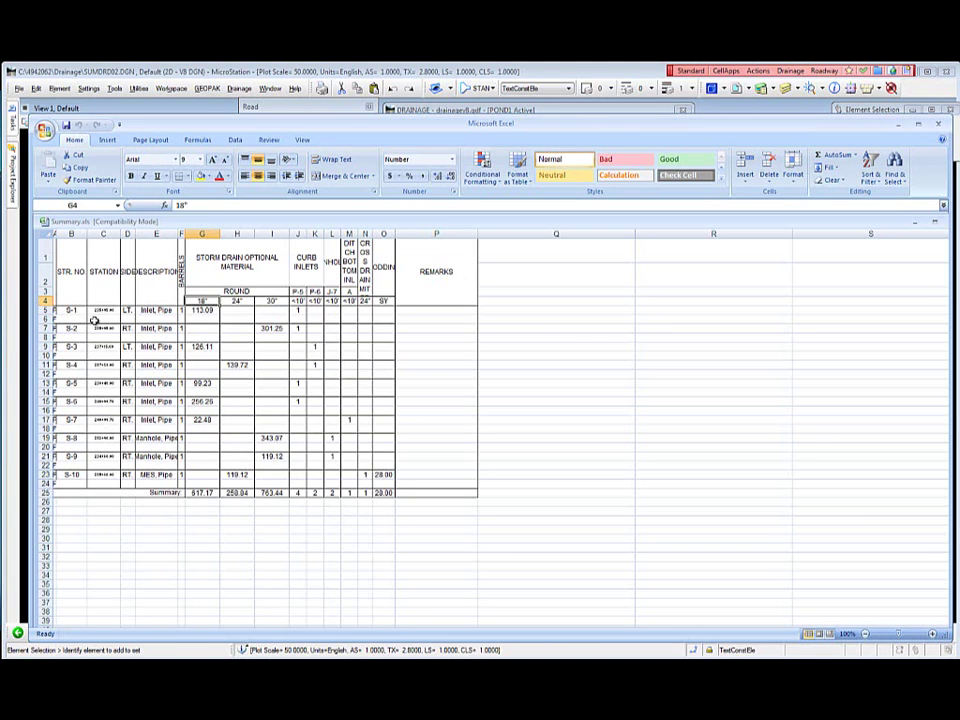
{"action": "mouse_move", "coordinate": [98, 427]}
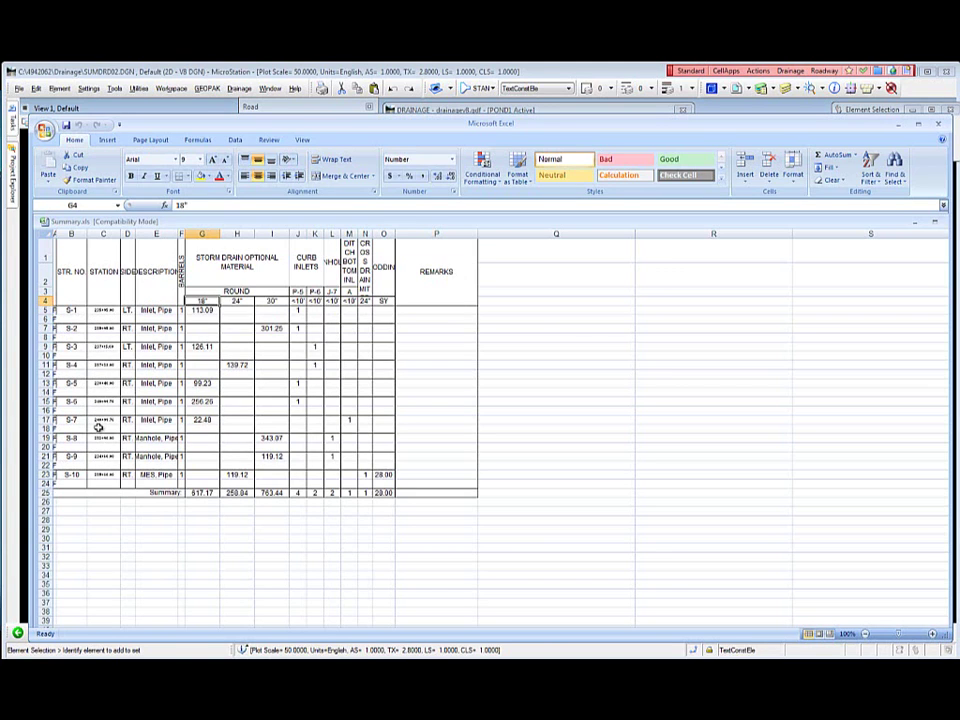
{"action": "mouse_move", "coordinate": [340, 441]}
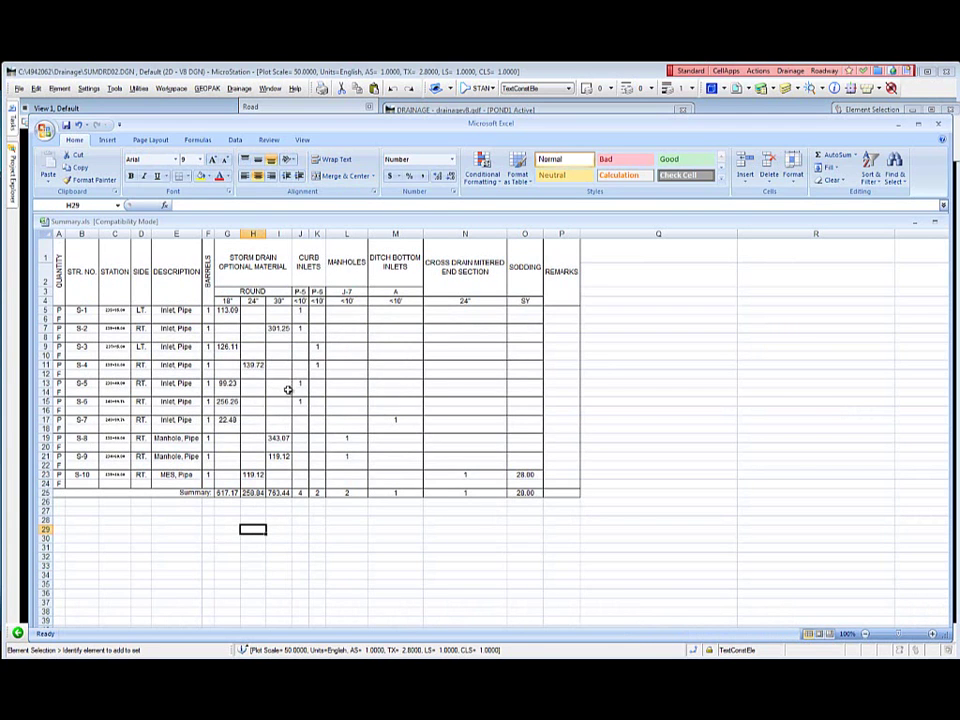
{"action": "mouse_move", "coordinate": [294, 409]}
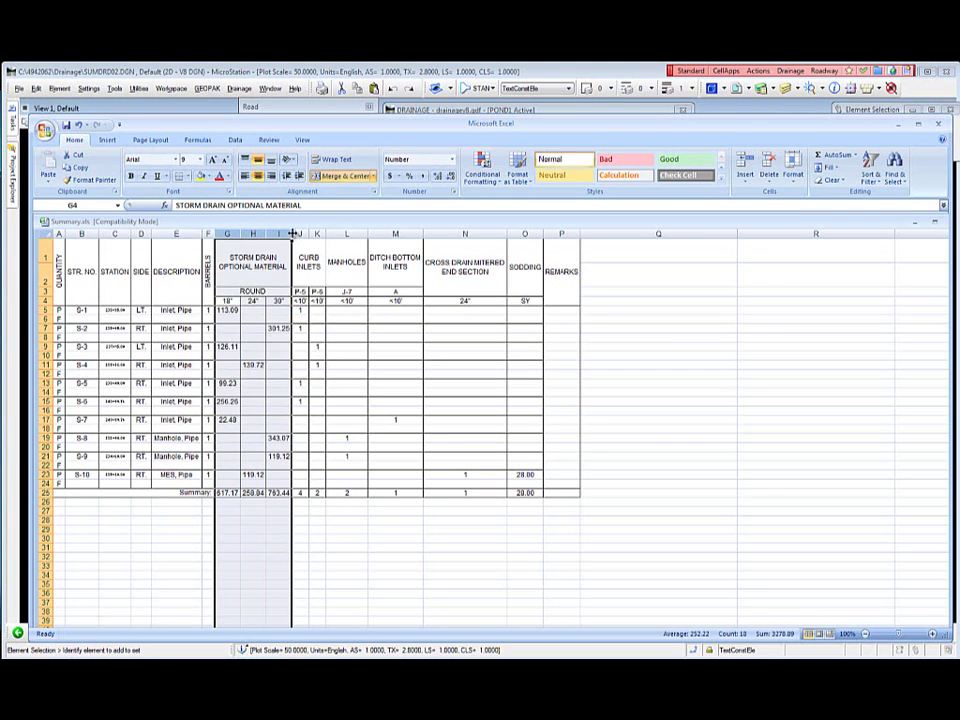
Step: Widen columns G–I, J–K and L (Storm Drain Optional Material, Curb Inlets, Manholes)
{"action": "left_click_drag", "start_coordinate": [296, 233], "coordinate": [312, 233]}
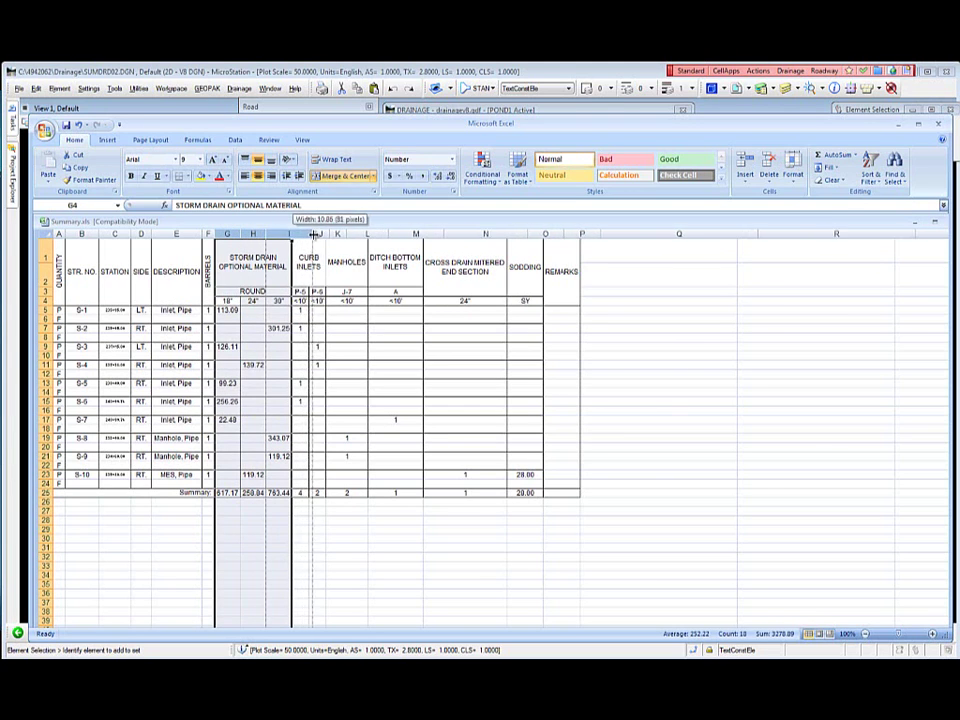
{"action": "left_click_drag", "start_coordinate": [312, 233], "coordinate": [320, 233]}
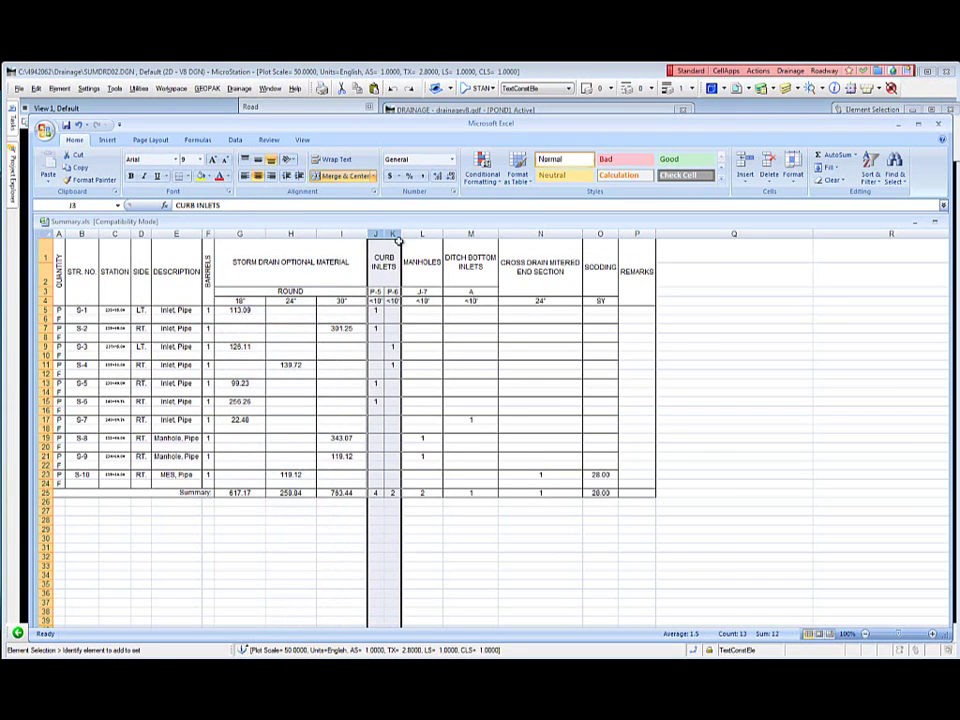
{"action": "left_click_drag", "start_coordinate": [403, 234], "coordinate": [423, 234]}
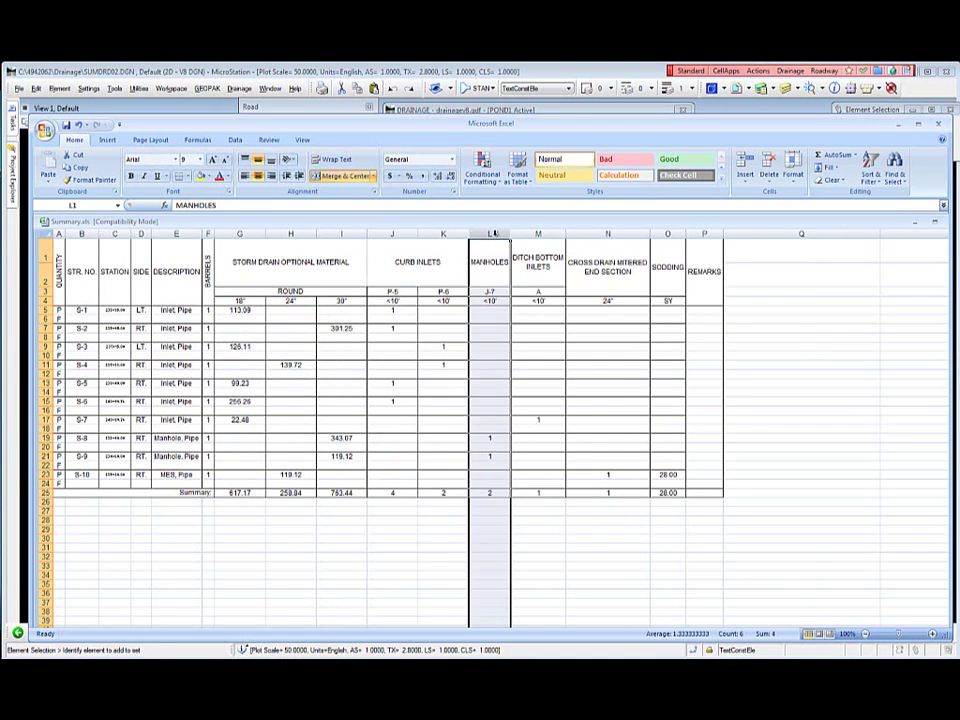
{"action": "left_click_drag", "start_coordinate": [507, 233], "coordinate": [518, 233]}
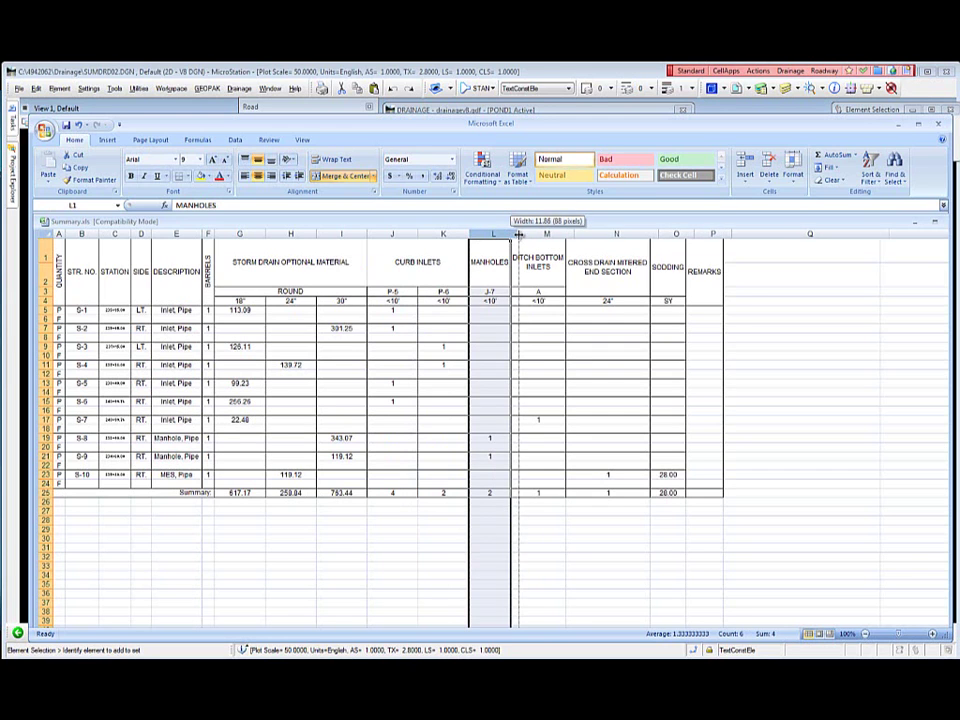
{"action": "left_click_drag", "start_coordinate": [518, 234], "coordinate": [524, 234]}
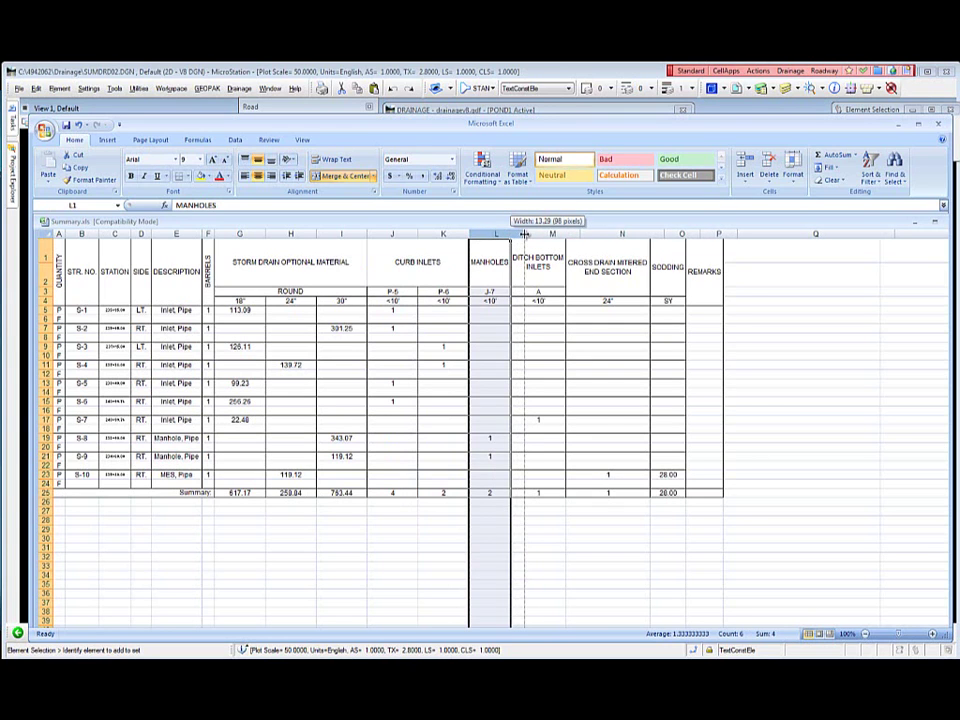
Step: Widen columns M, N and O (Ditch Bottom Inlets, Mitered End Section, Sodding) to fit headings
{"action": "left_click_drag", "start_coordinate": [525, 234], "coordinate": [527, 234]}
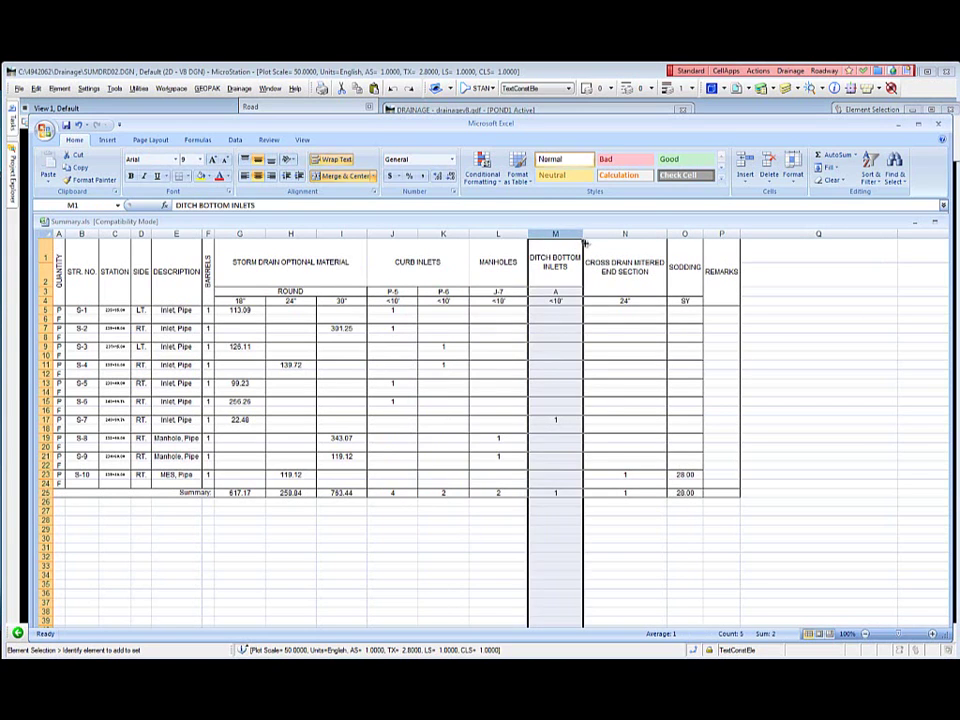
{"action": "left_click_drag", "start_coordinate": [585, 234], "coordinate": [605, 234]}
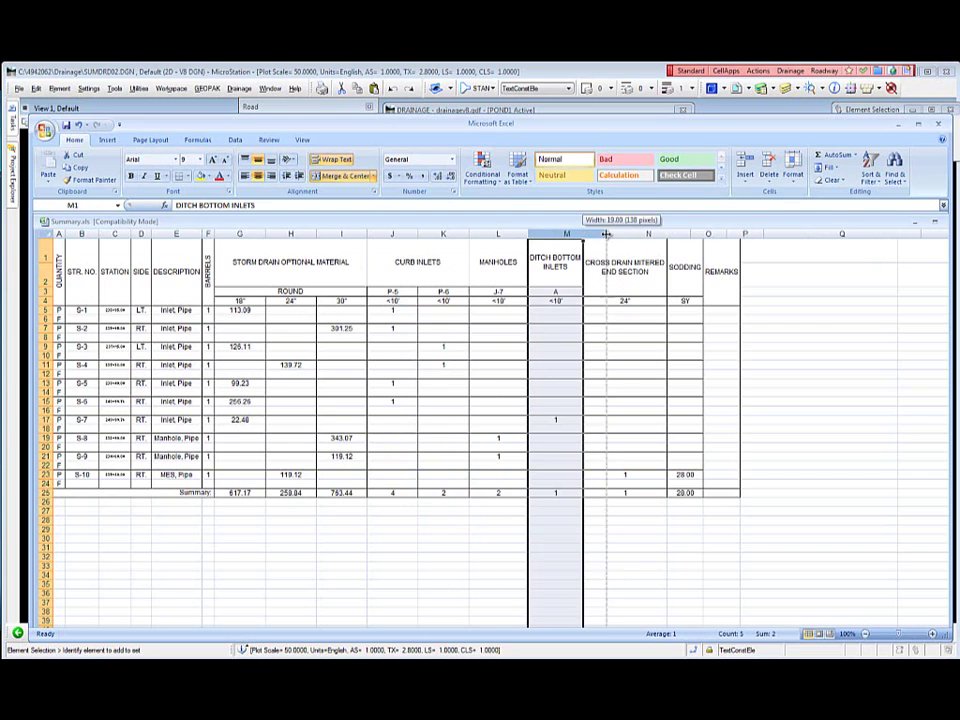
{"action": "left_click_drag", "start_coordinate": [605, 234], "coordinate": [610, 234]}
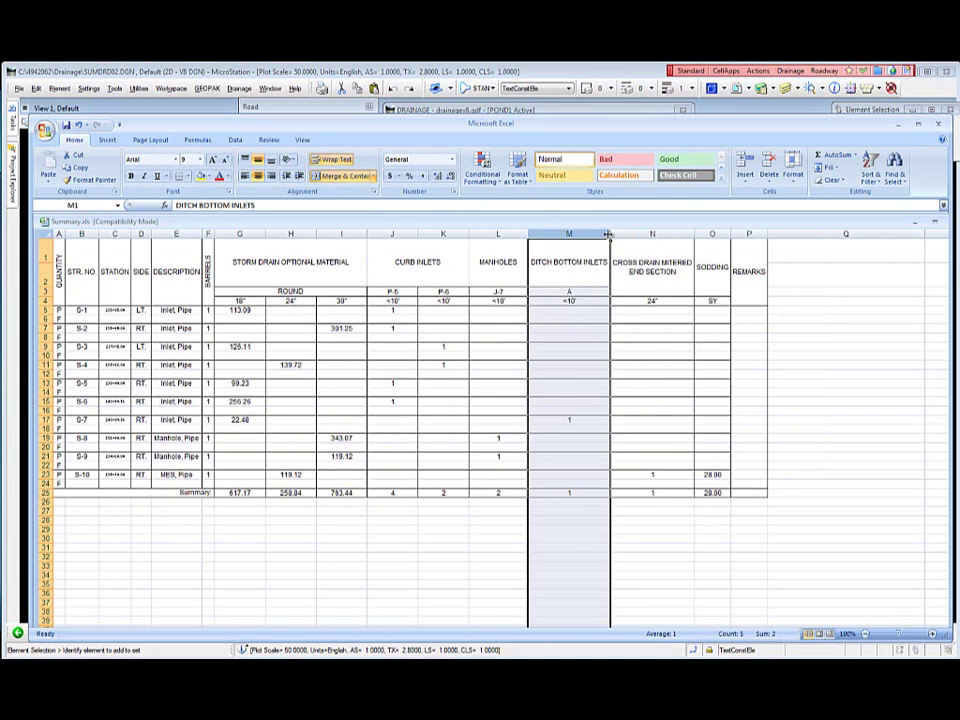
{"action": "left_click_drag", "start_coordinate": [608, 233], "coordinate": [618, 233]}
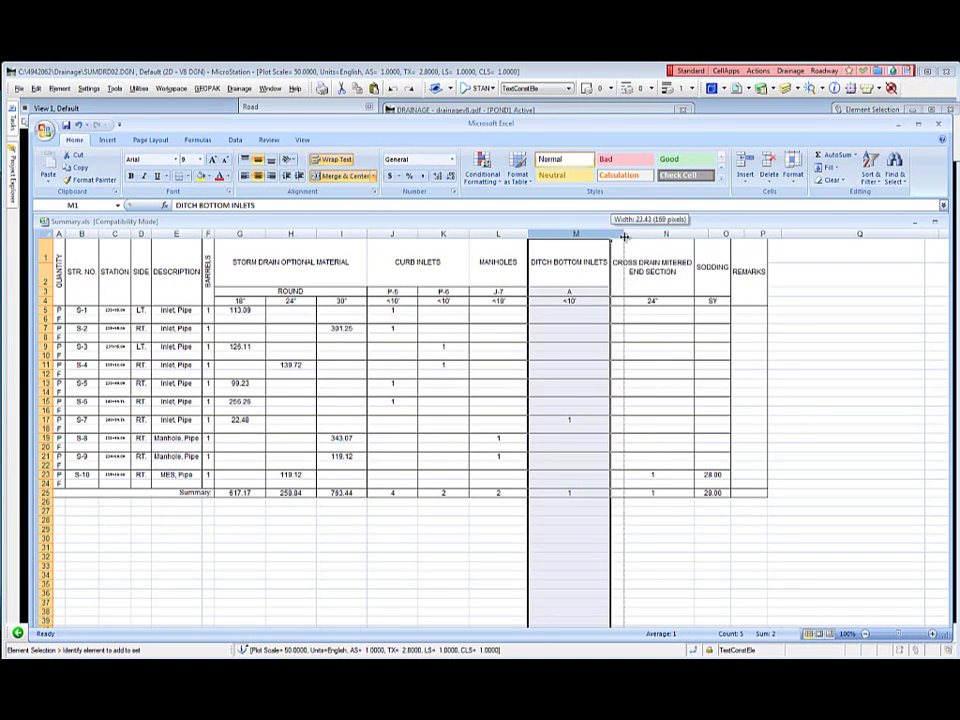
{"action": "left_click_drag", "start_coordinate": [611, 237], "coordinate": [630, 237]}
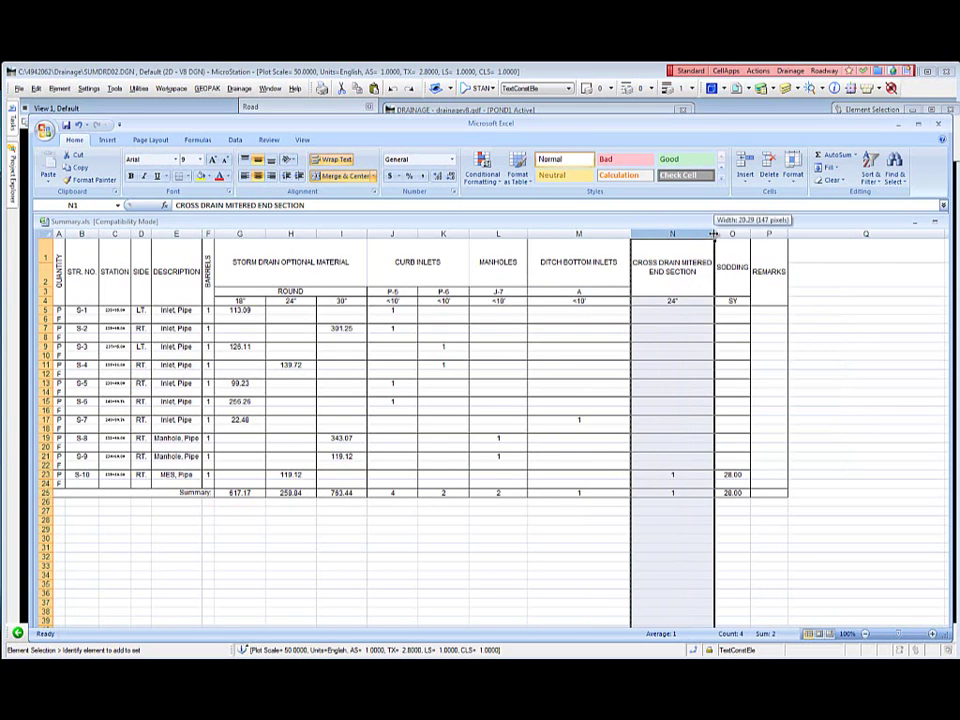
{"action": "left_click_drag", "start_coordinate": [714, 233], "coordinate": [748, 233]}
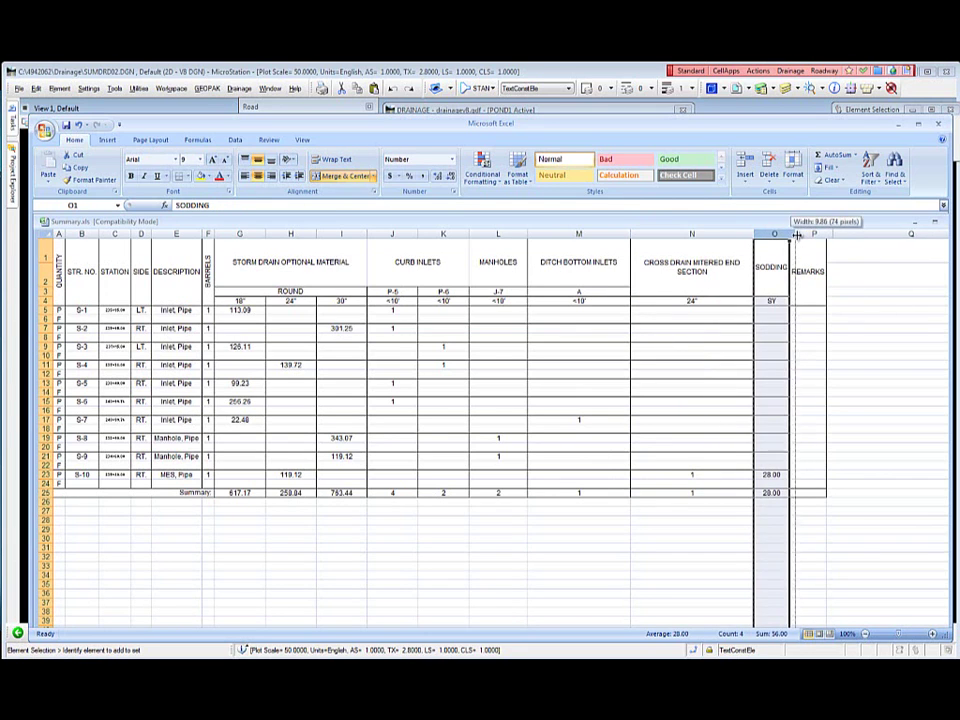
{"action": "left_click_drag", "start_coordinate": [798, 235], "coordinate": [805, 235]}
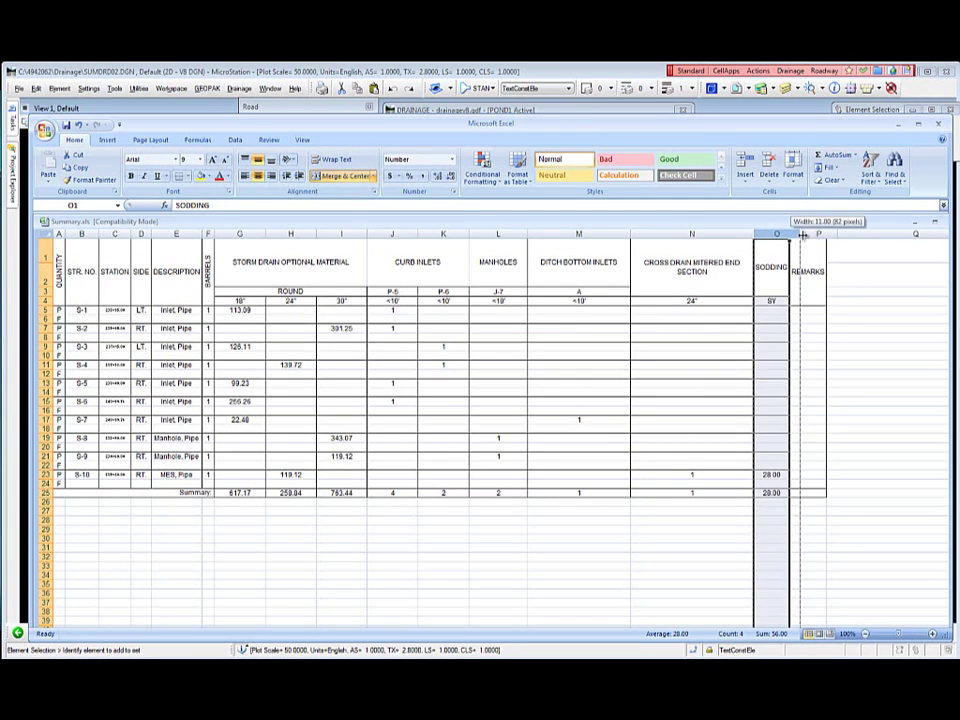
{"action": "left_click_drag", "start_coordinate": [802, 234], "coordinate": [810, 234]}
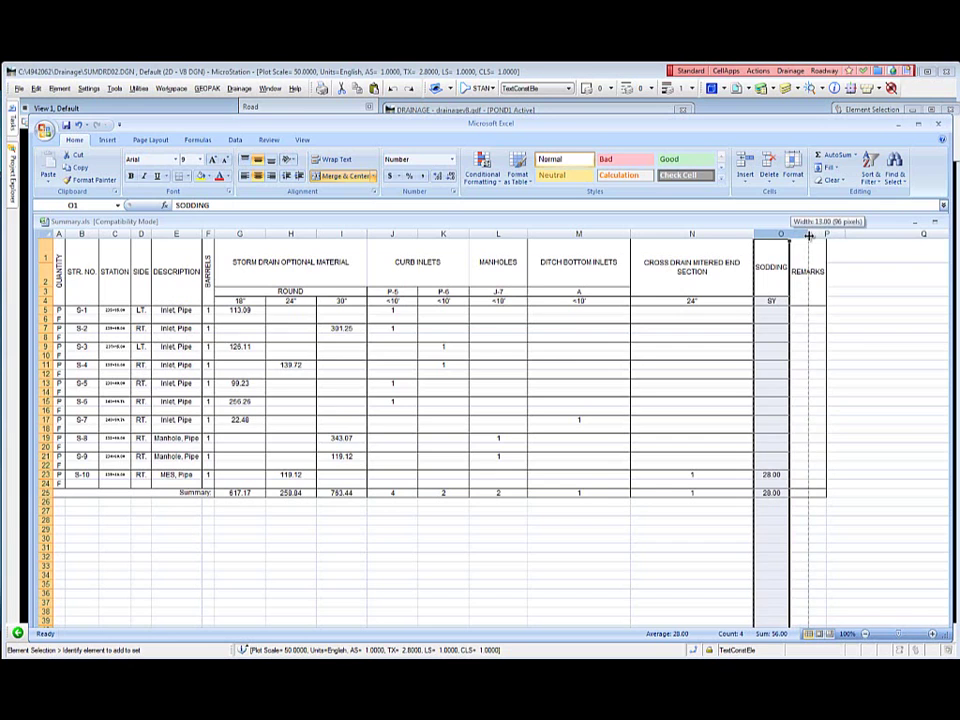
{"action": "left_click_drag", "start_coordinate": [799, 235], "coordinate": [814, 235]}
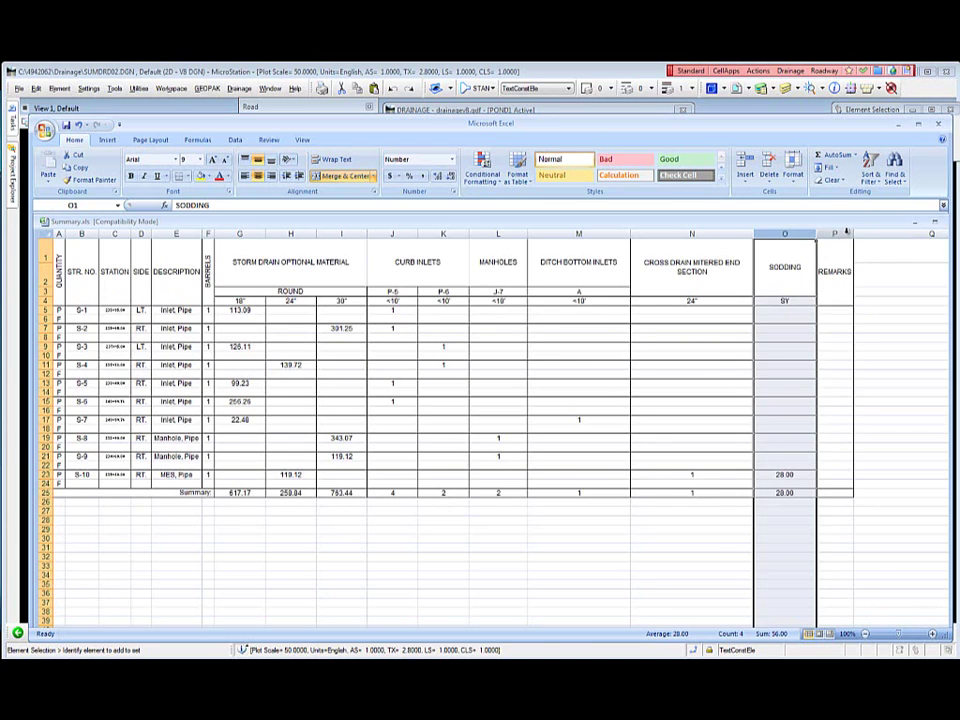
{"action": "left_click_drag", "start_coordinate": [848, 232], "coordinate": [858, 232]}
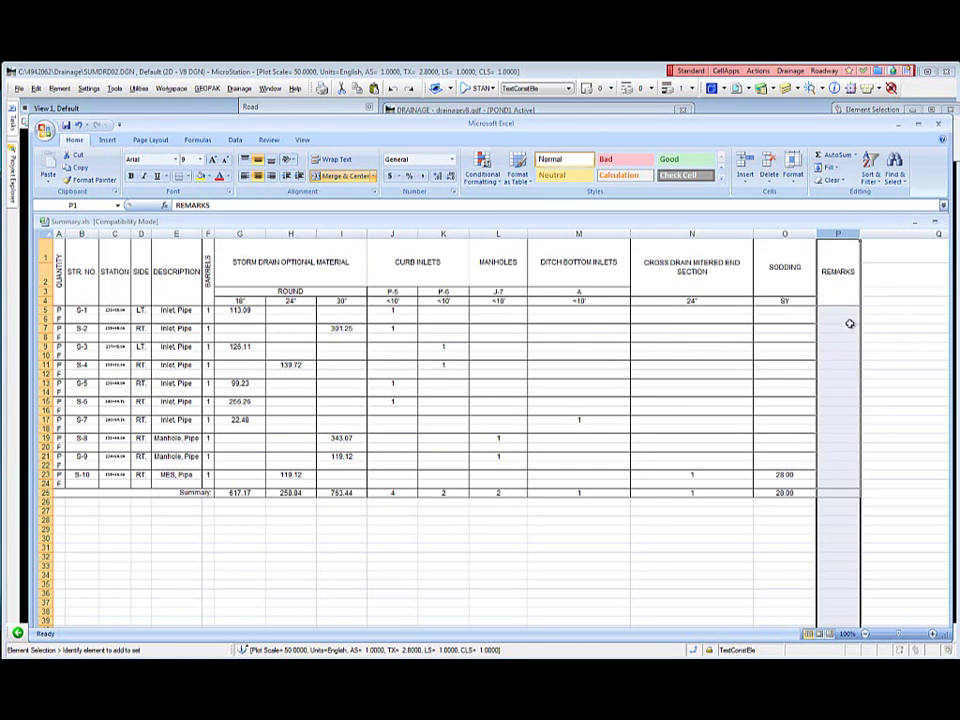
{"action": "left_click", "coordinate": [837, 310]}
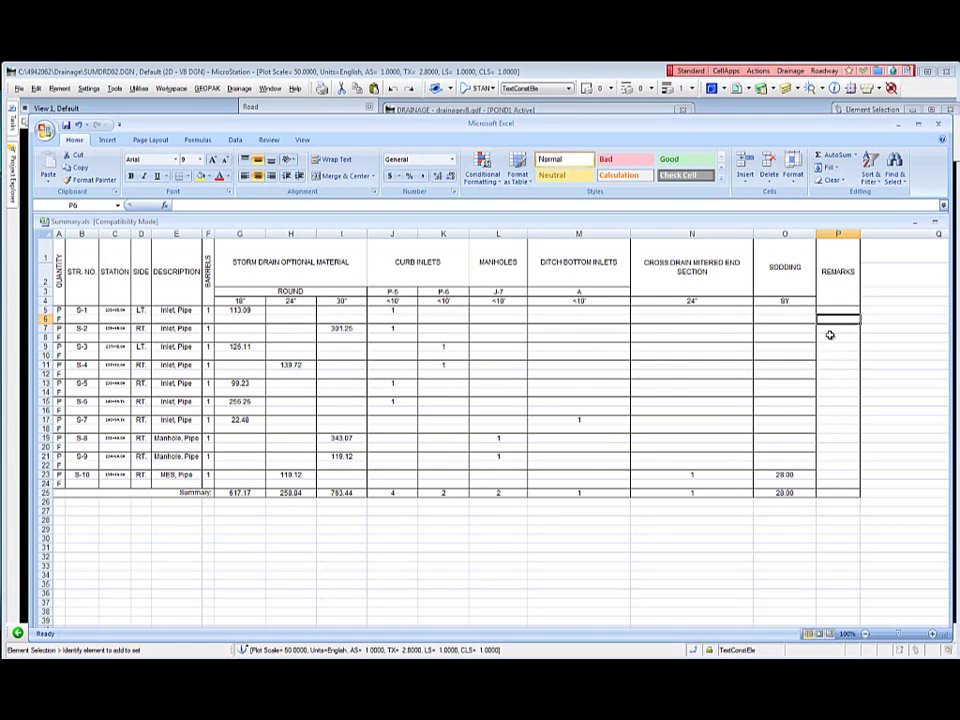
{"action": "mouse_move", "coordinate": [105, 285]}
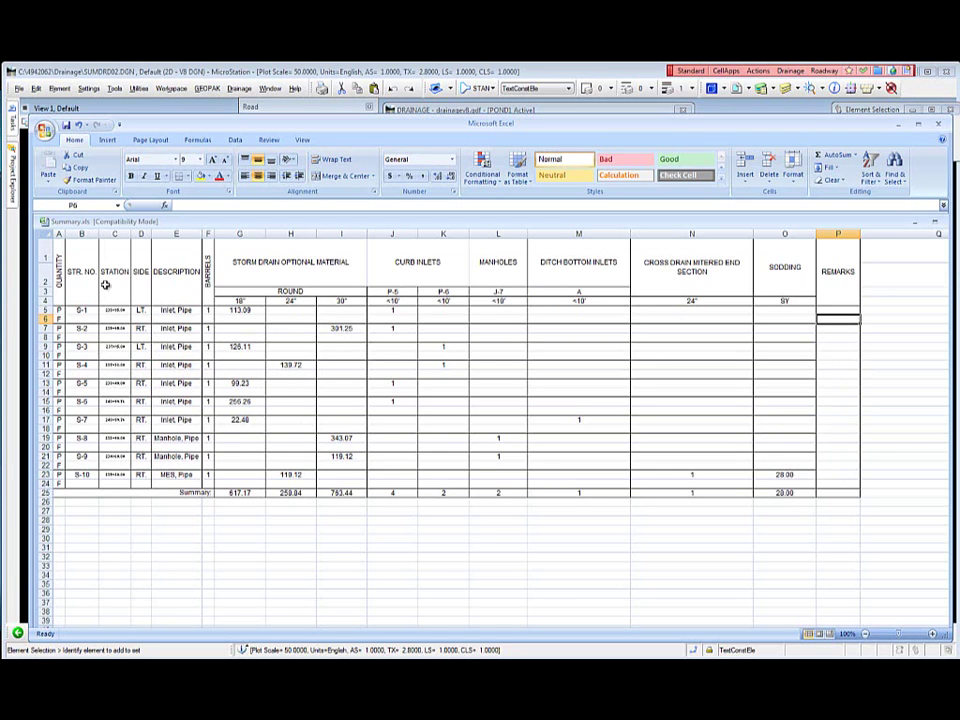
{"action": "mouse_move", "coordinate": [68, 130]}
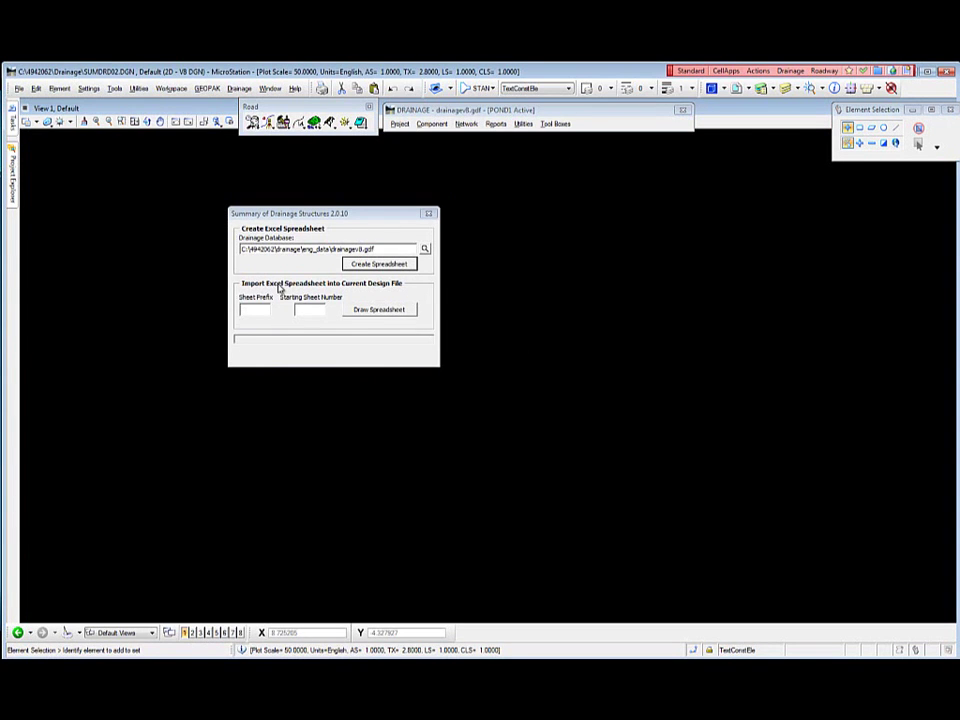
{"action": "mouse_move", "coordinate": [335, 296]}
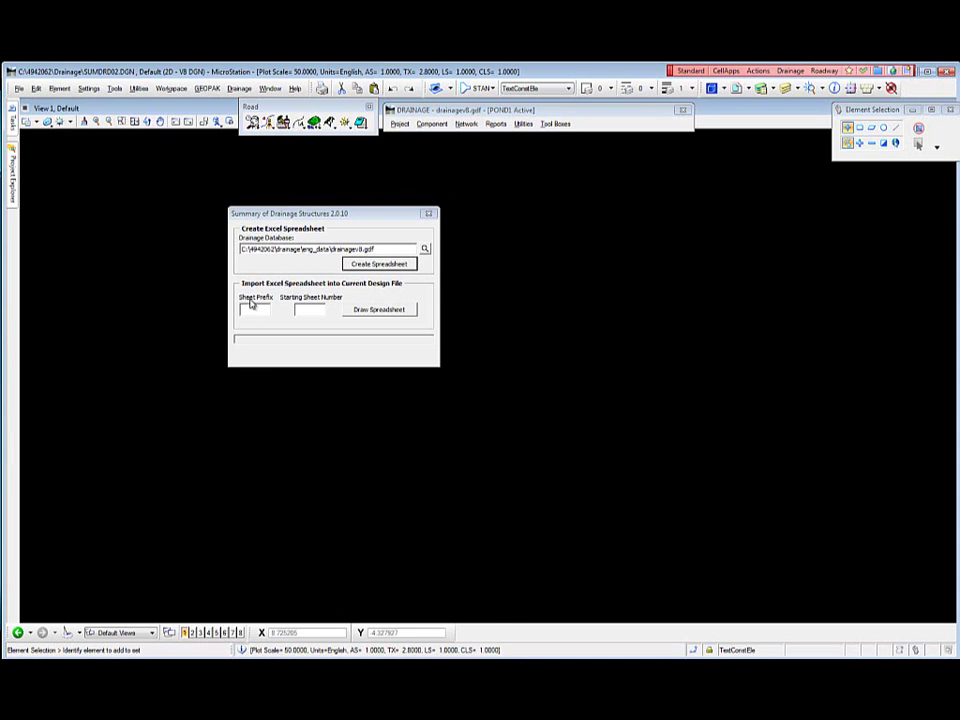
{"action": "mouse_move", "coordinate": [264, 305]}
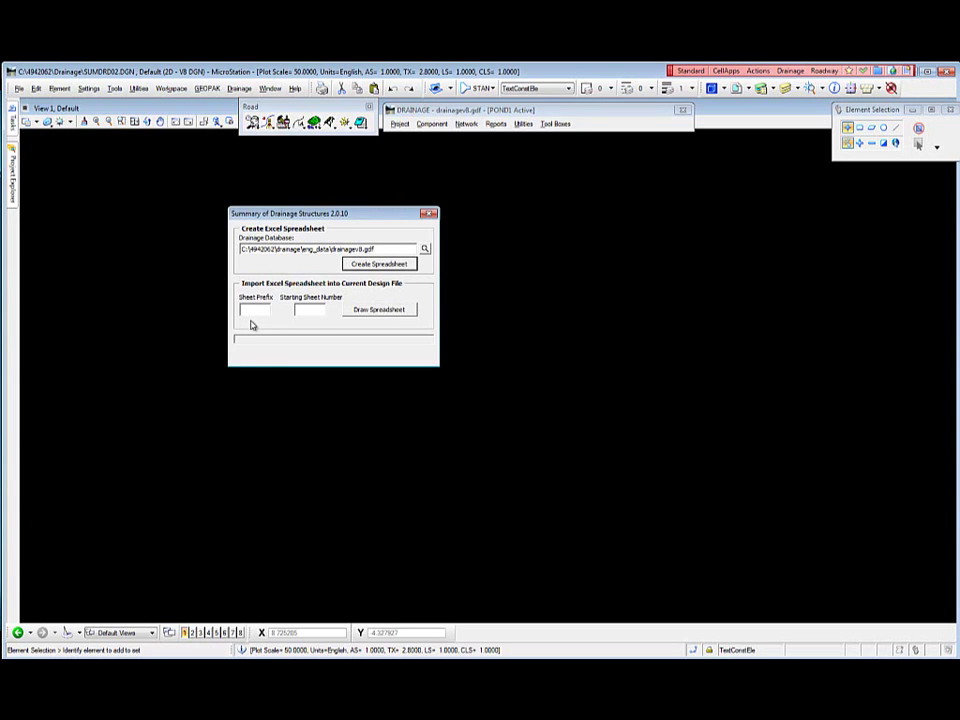
Step: Fill in Sheet Prefix DR and Starting Sheet Number 100 on the summary form
{"action": "type", "text": "DR"}
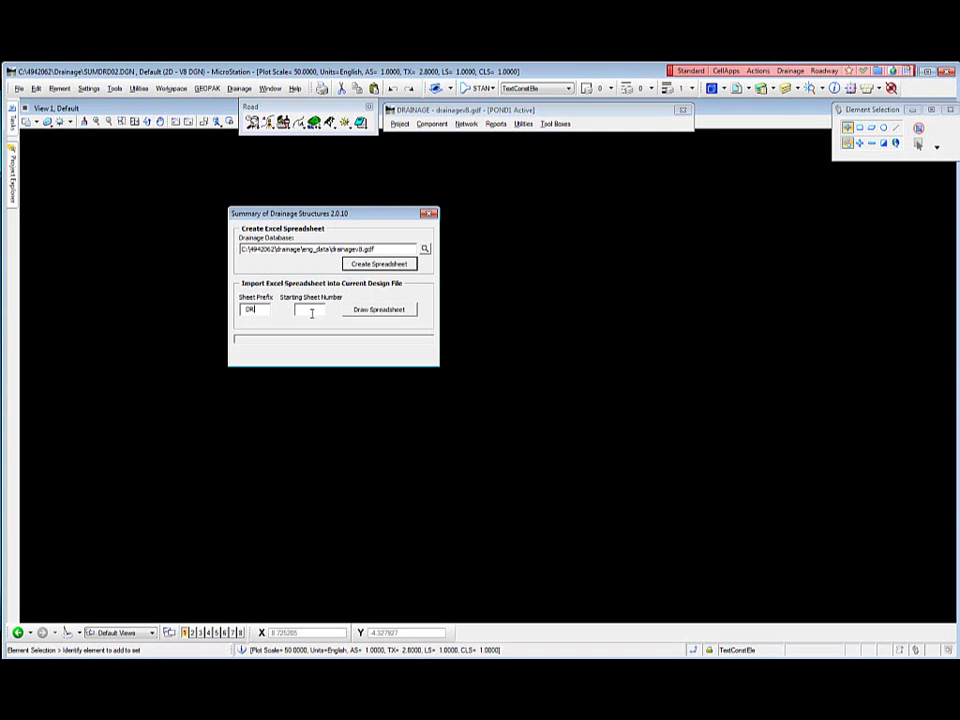
{"action": "type", "text": "1"}
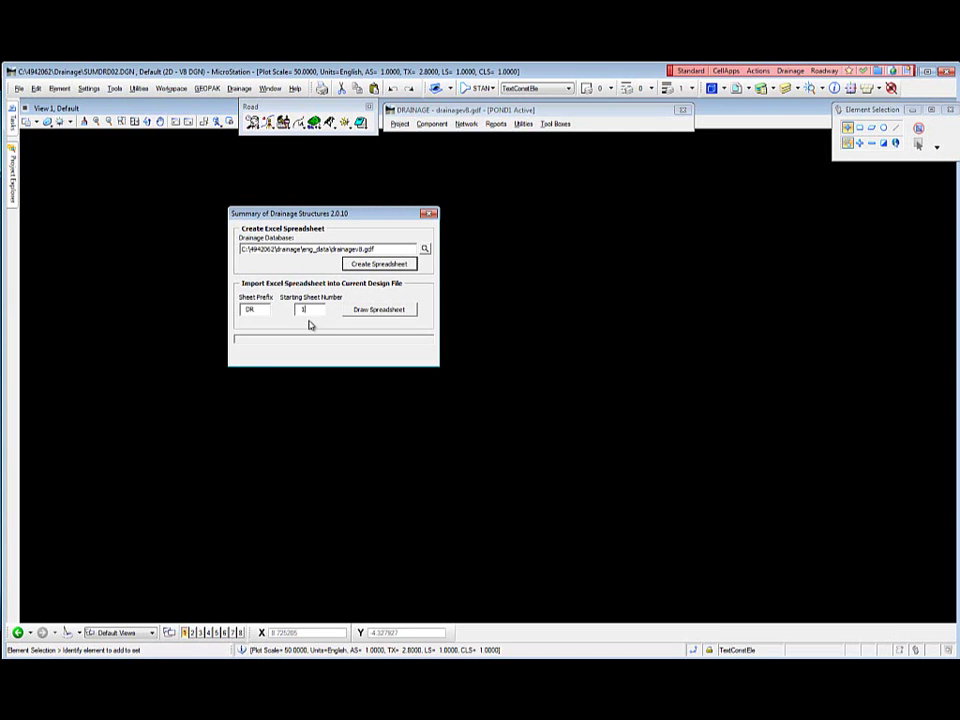
{"action": "type", "text": "100"}
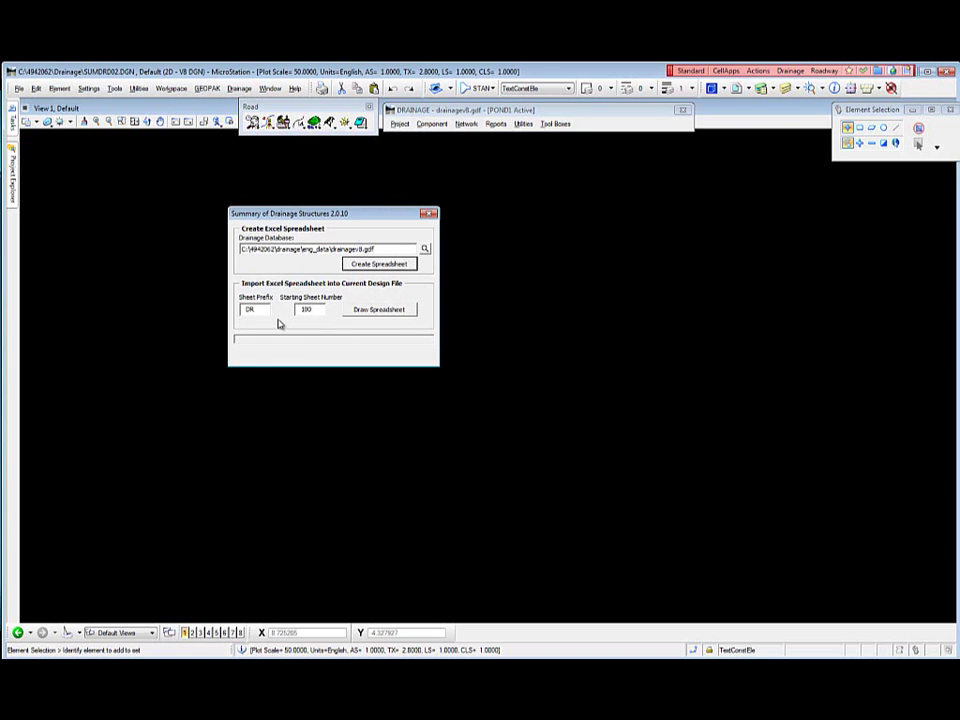
{"action": "mouse_move", "coordinate": [330, 332]}
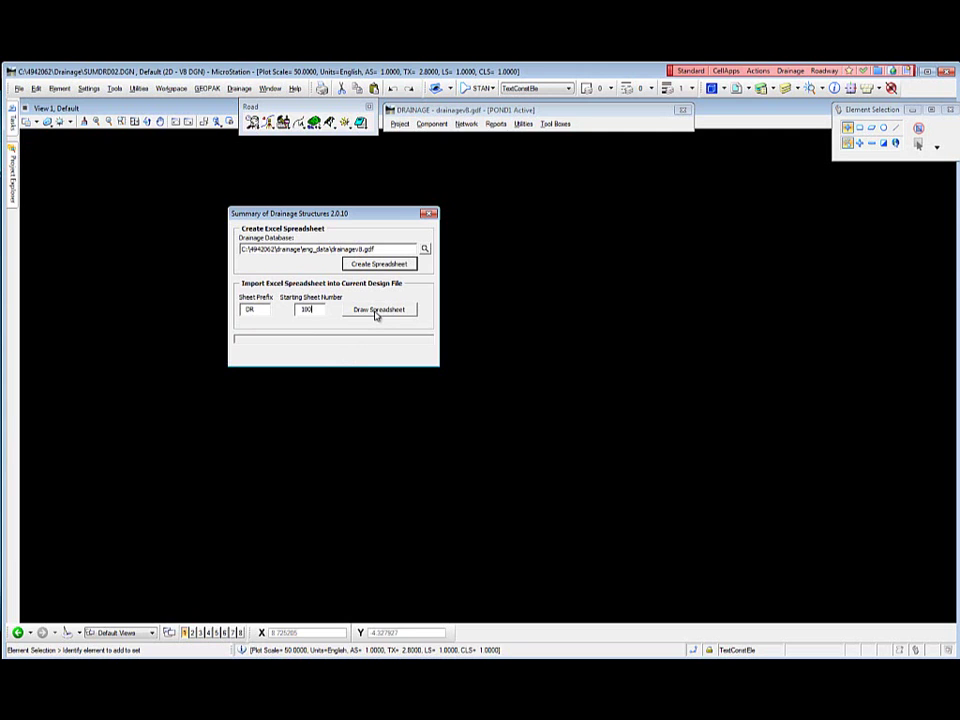
Step: Draw the chosen Excel drainage summary spreadsheet into SUMDRD02 and acknowledge the Finished message
{"action": "left_click", "coordinate": [378, 309]}
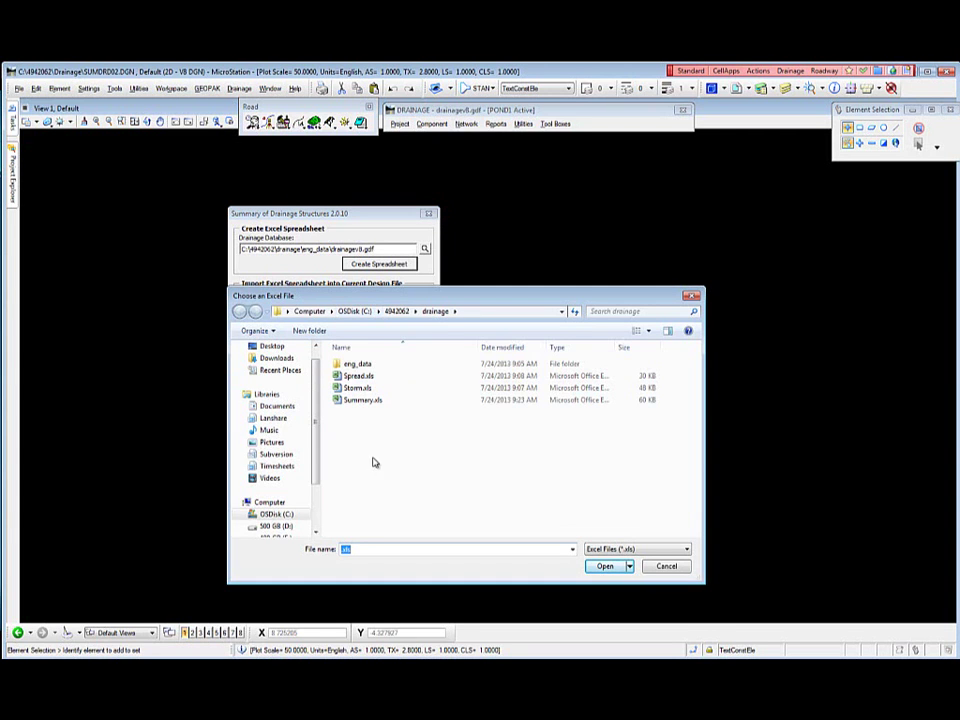
{"action": "left_click", "coordinate": [604, 566]}
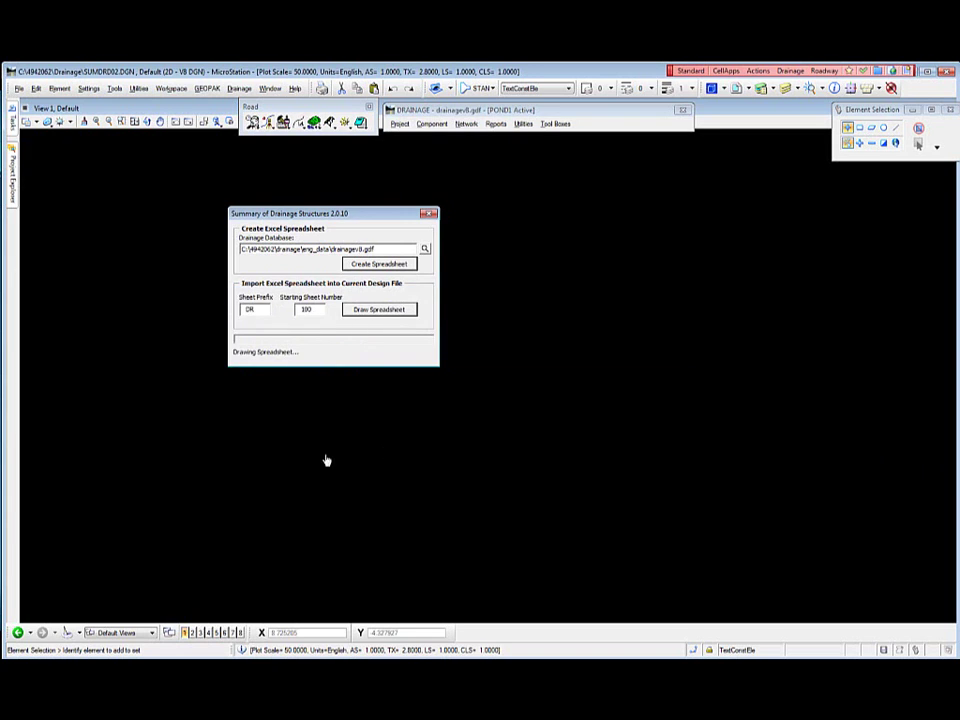
{"action": "left_click", "coordinate": [379, 309]}
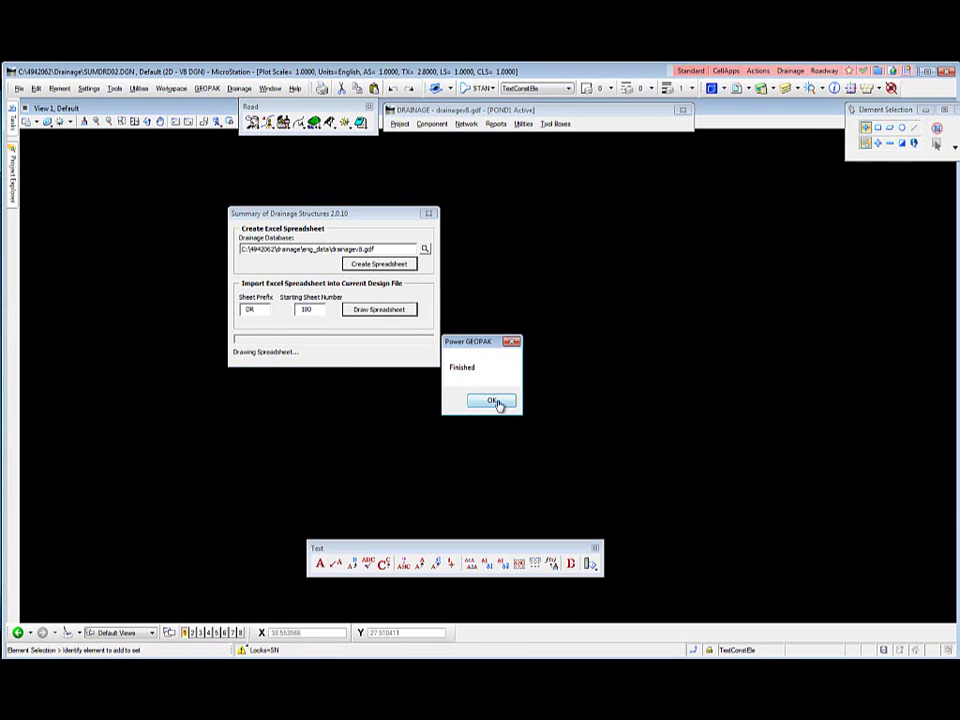
{"action": "left_click", "coordinate": [491, 401]}
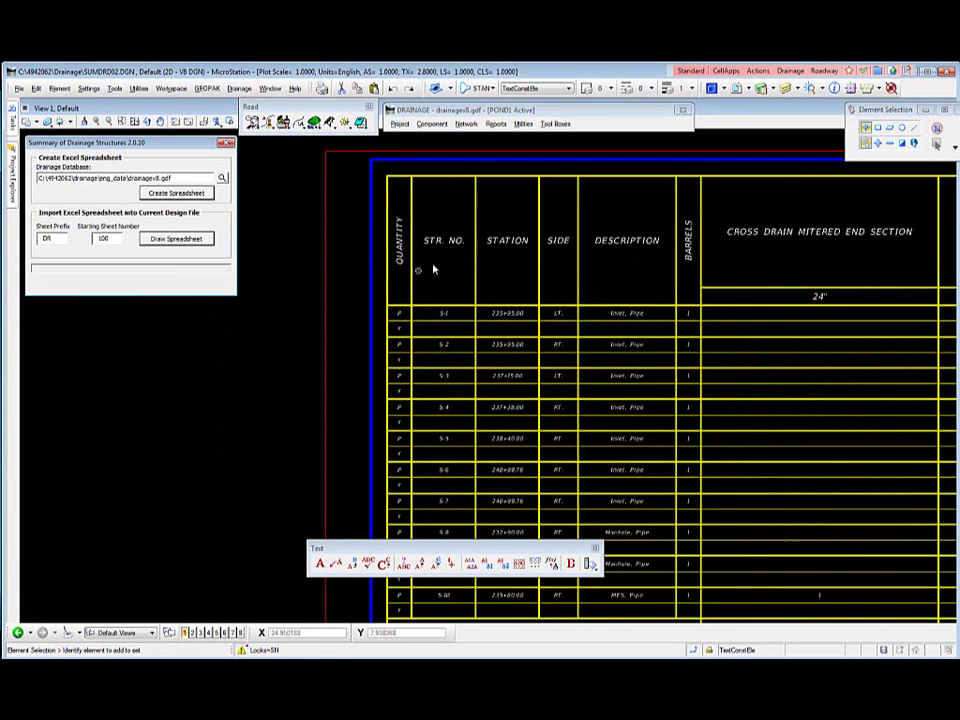
{"action": "mouse_move", "coordinate": [447, 253]}
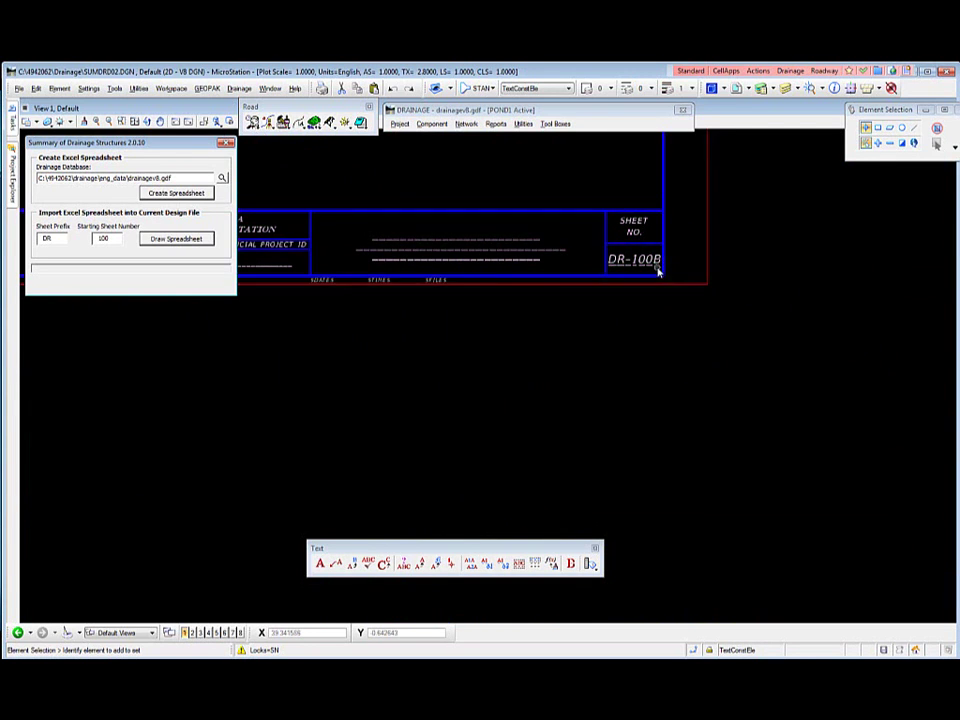
Step: Fit the view to inspect both drawn summary sheets, DR-100A and DR-100B
{"action": "left_click", "coordinate": [176, 238]}
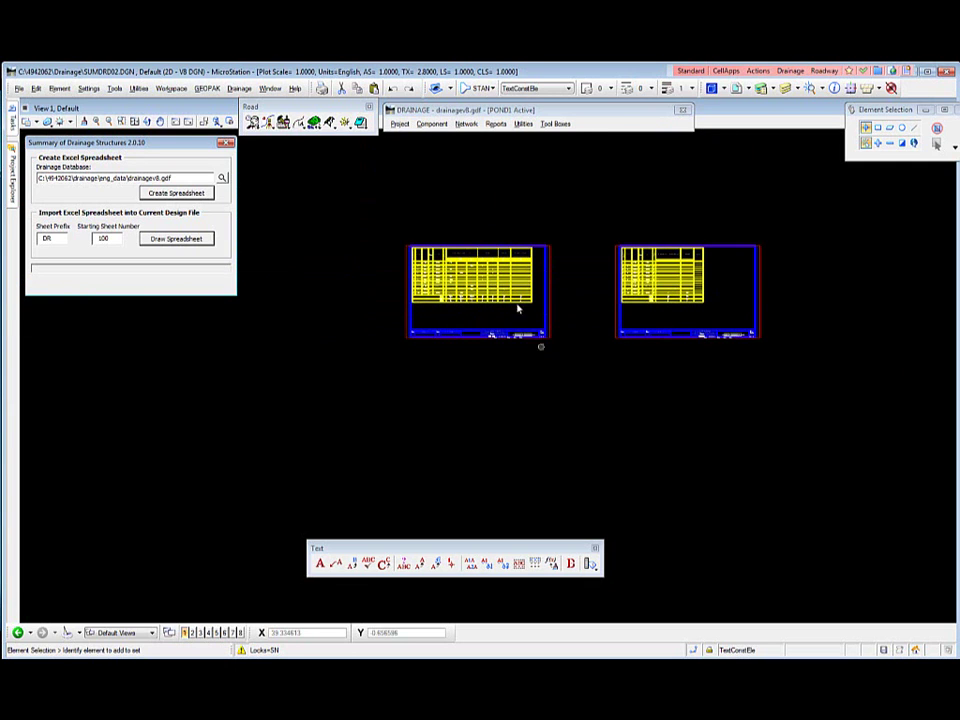
{"action": "mouse_move", "coordinate": [648, 318]}
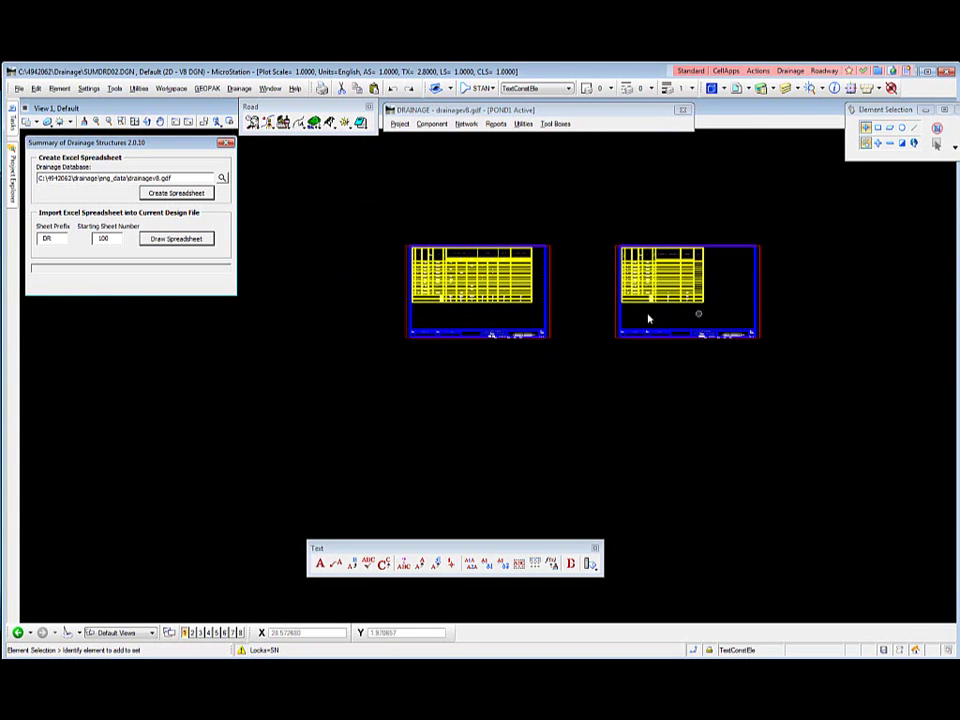
{"action": "mouse_move", "coordinate": [535, 320]}
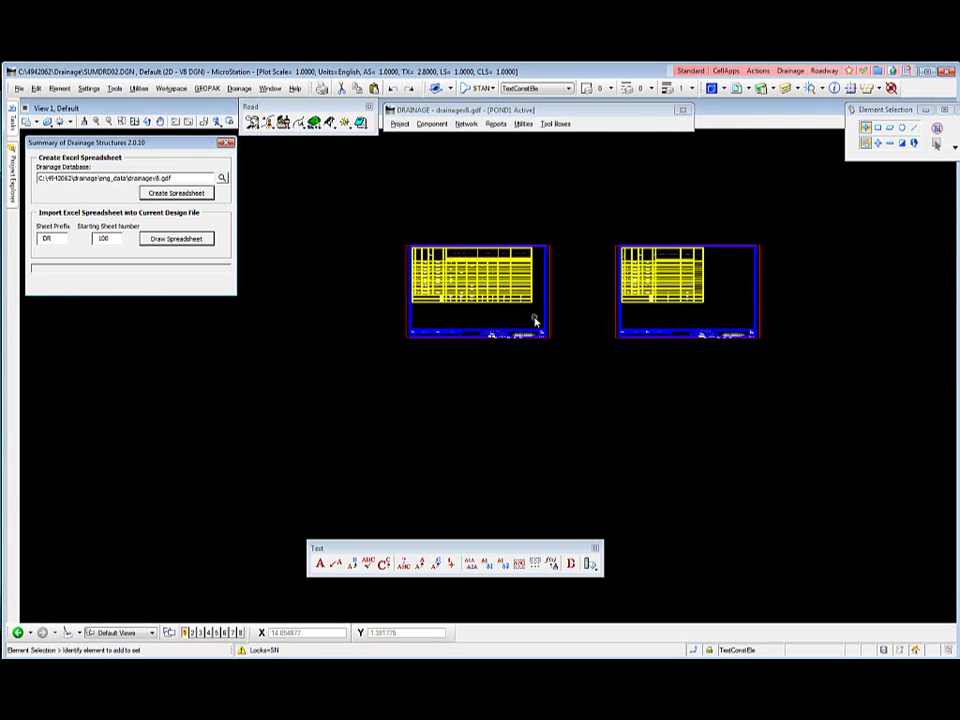
{"action": "mouse_move", "coordinate": [460, 320]}
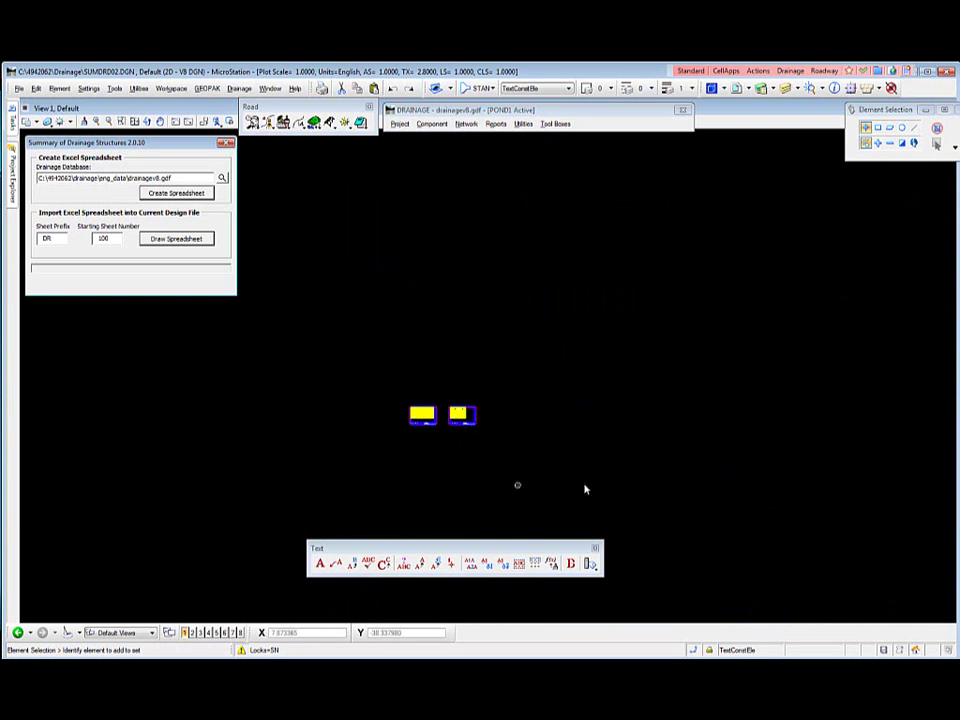
{"action": "mouse_move", "coordinate": [455, 463]}
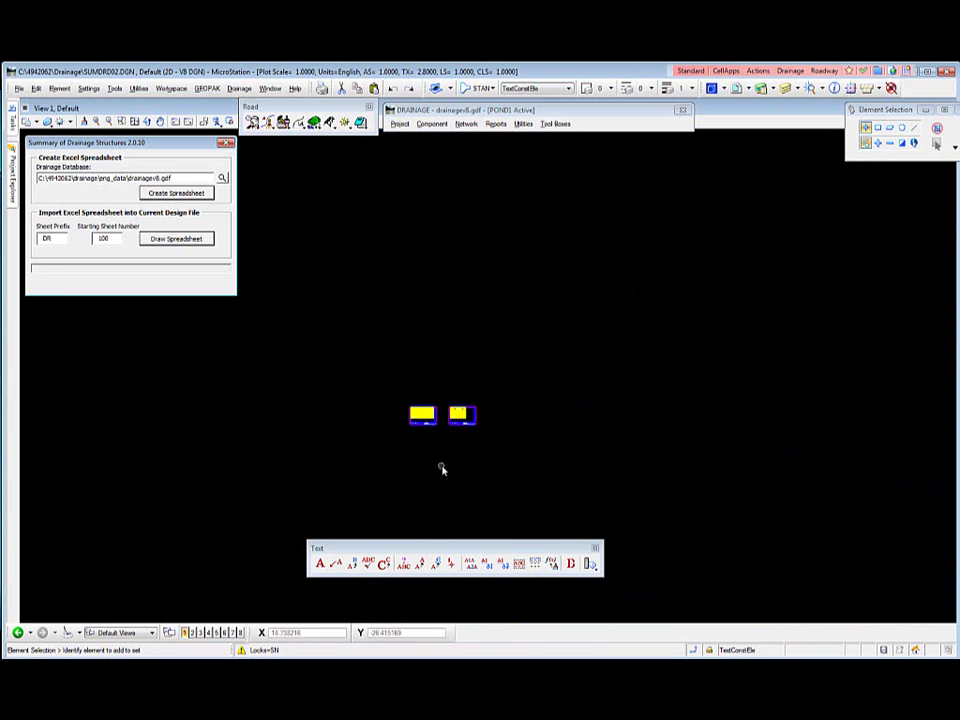
{"action": "mouse_move", "coordinate": [452, 469]}
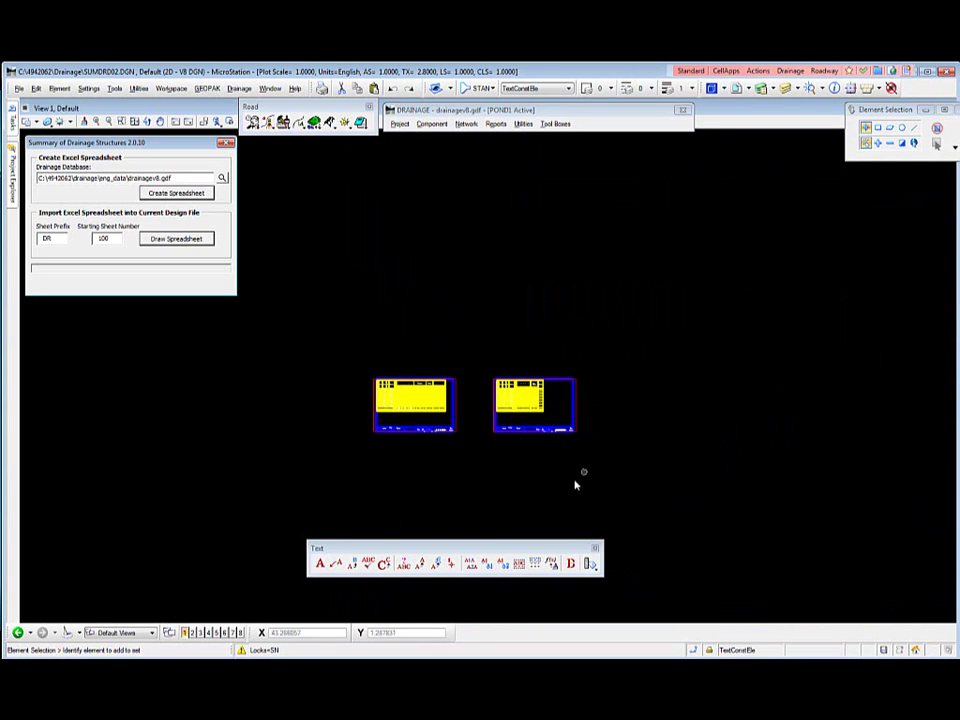
{"action": "mouse_move", "coordinate": [342, 470]}
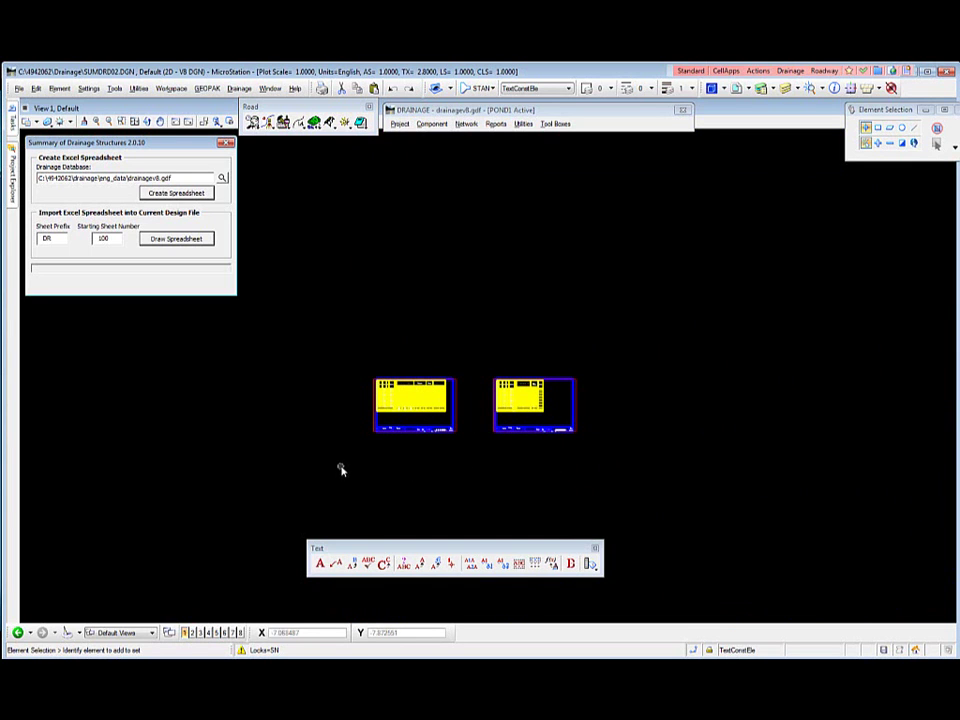
{"action": "mouse_move", "coordinate": [456, 445]}
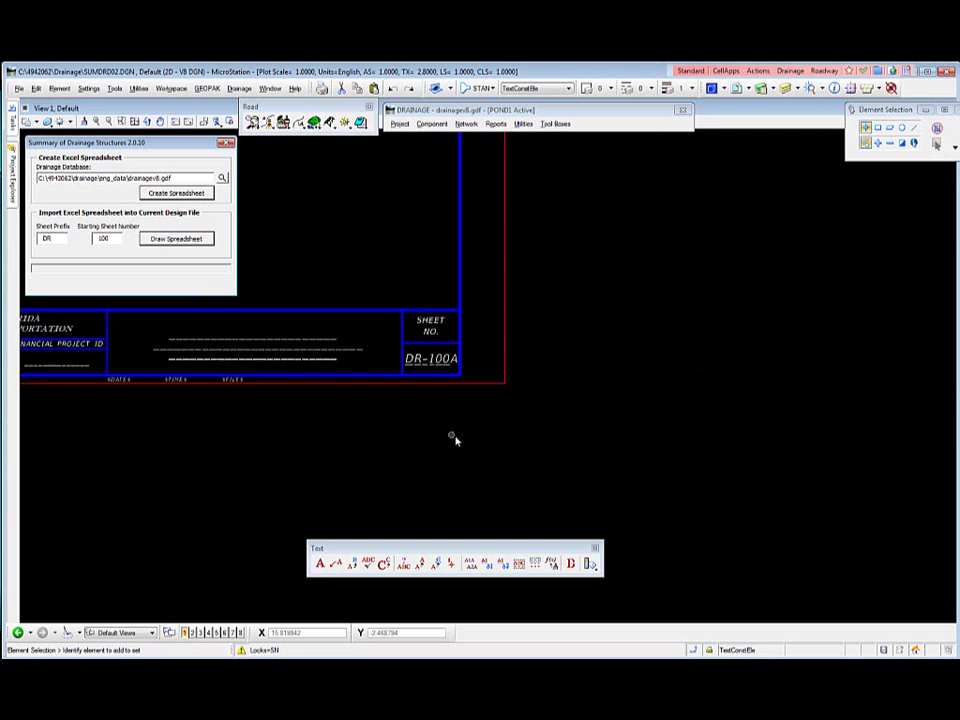
{"action": "left_click", "coordinate": [176, 238]}
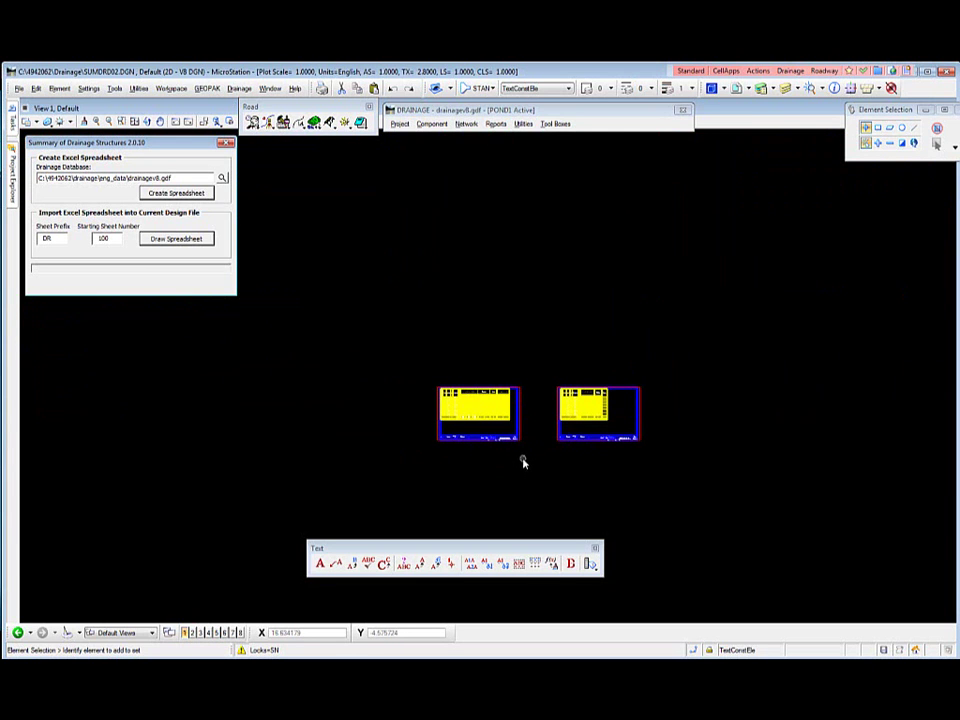
{"action": "mouse_move", "coordinate": [520, 451]}
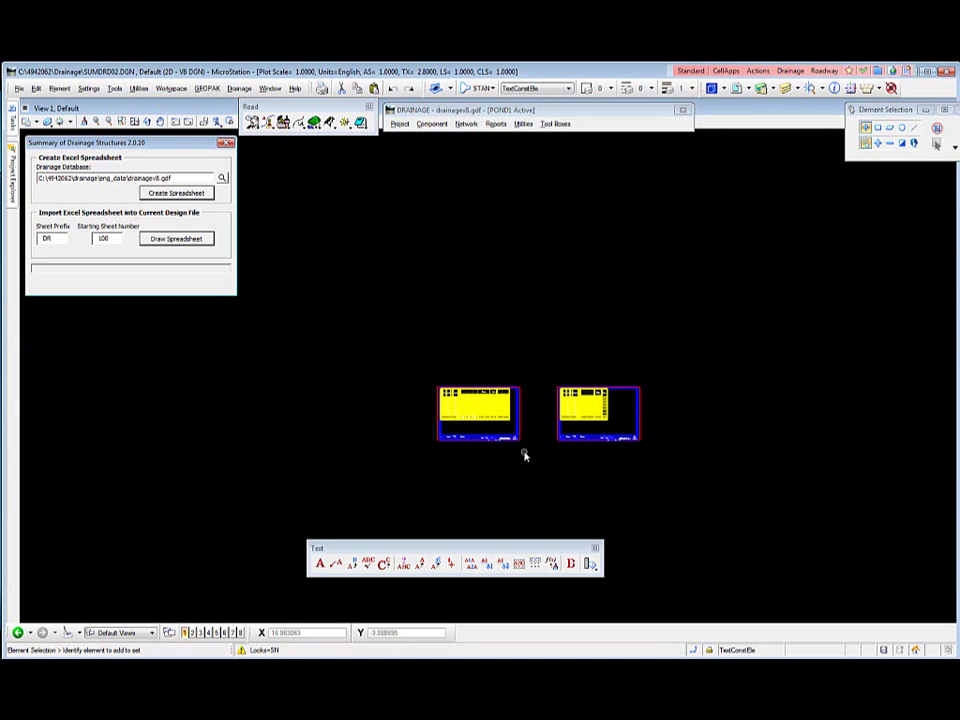
{"action": "mouse_move", "coordinate": [519, 458]}
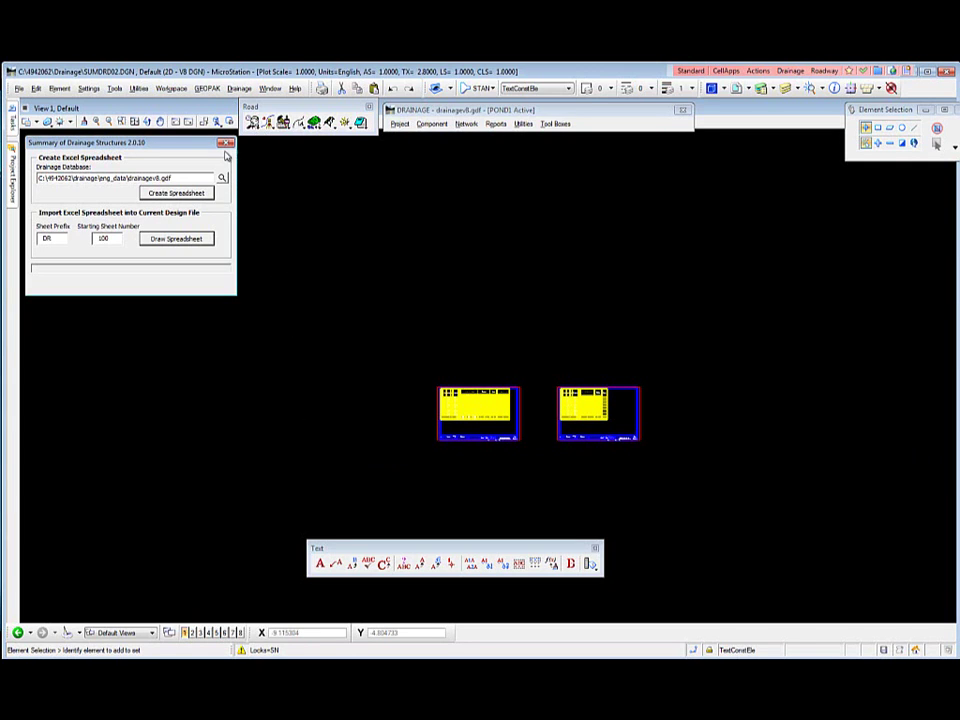
Step: Close the Summary of Drainage Structures dialog and open the SUMDRD01.DGN design file
{"action": "left_click", "coordinate": [229, 143]}
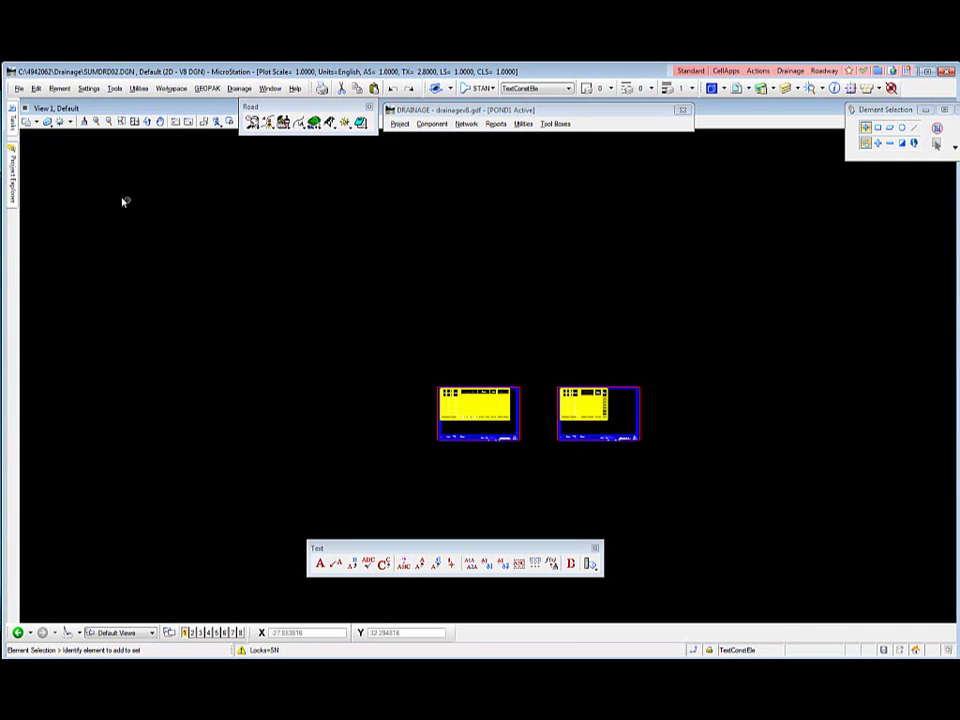
{"action": "left_click", "coordinate": [18, 88]}
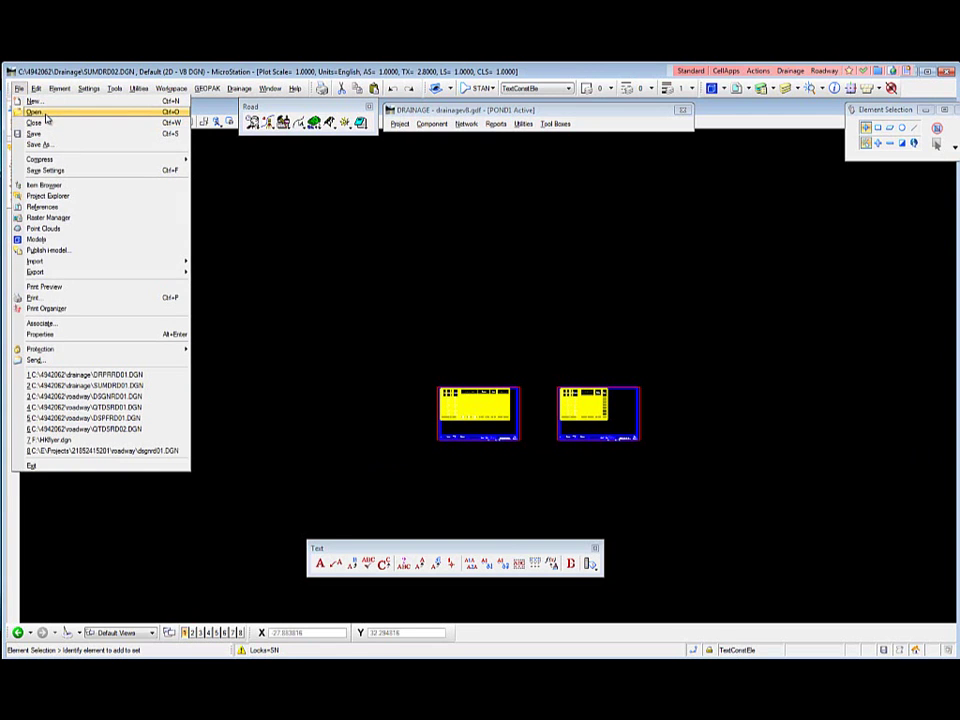
{"action": "left_click", "coordinate": [35, 112]}
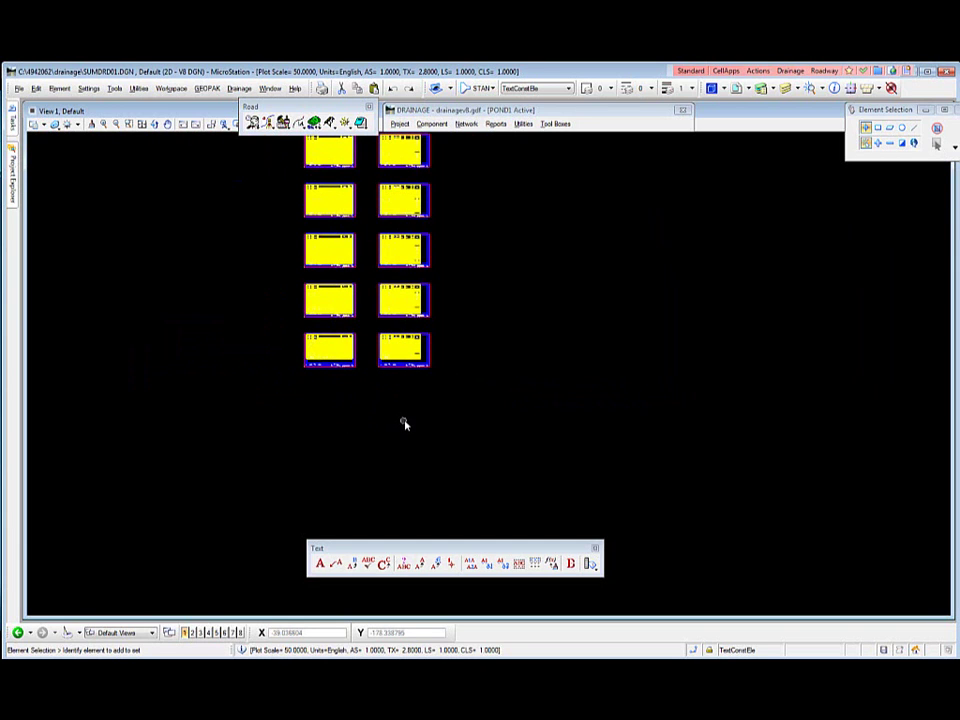
{"action": "mouse_move", "coordinate": [301, 410]}
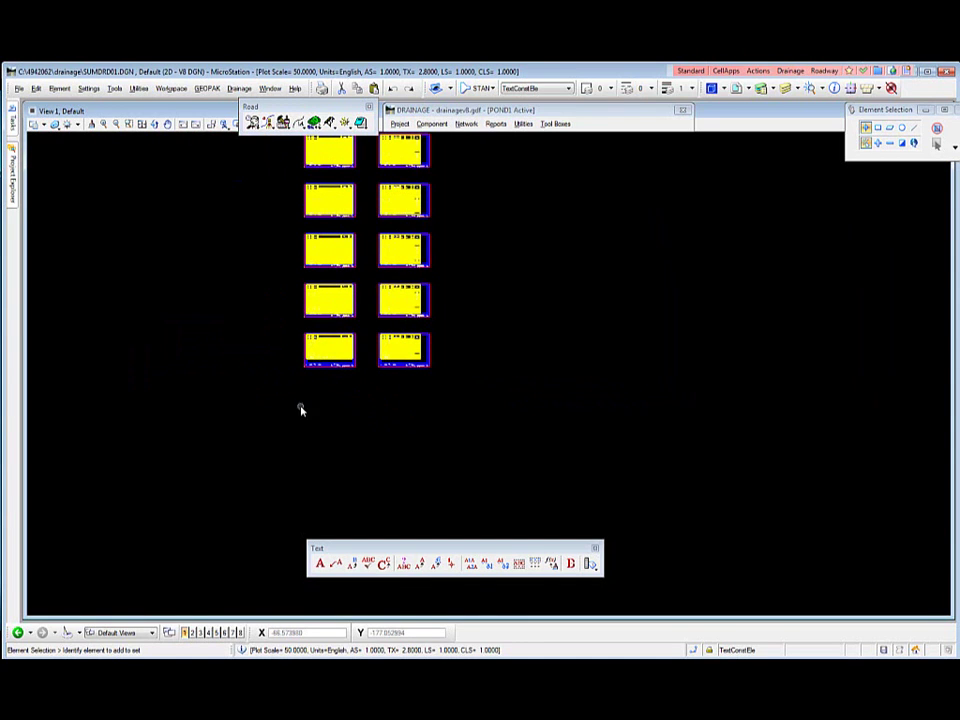